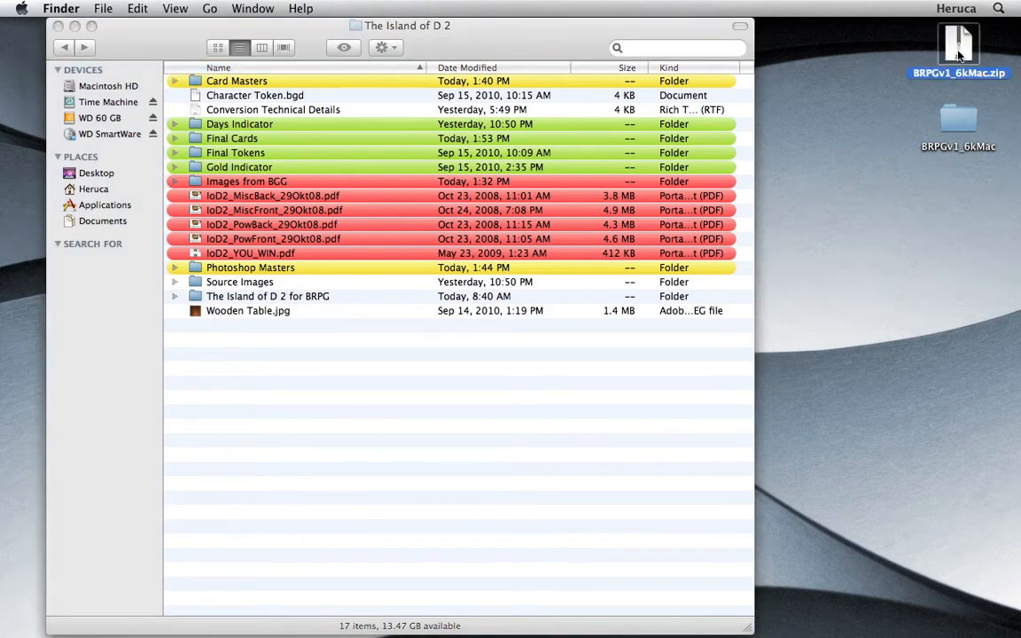
Rename the desktop folder to 'BRPGv1_6k Island of D 2' and open it.
click(957, 124)
text( Island of)
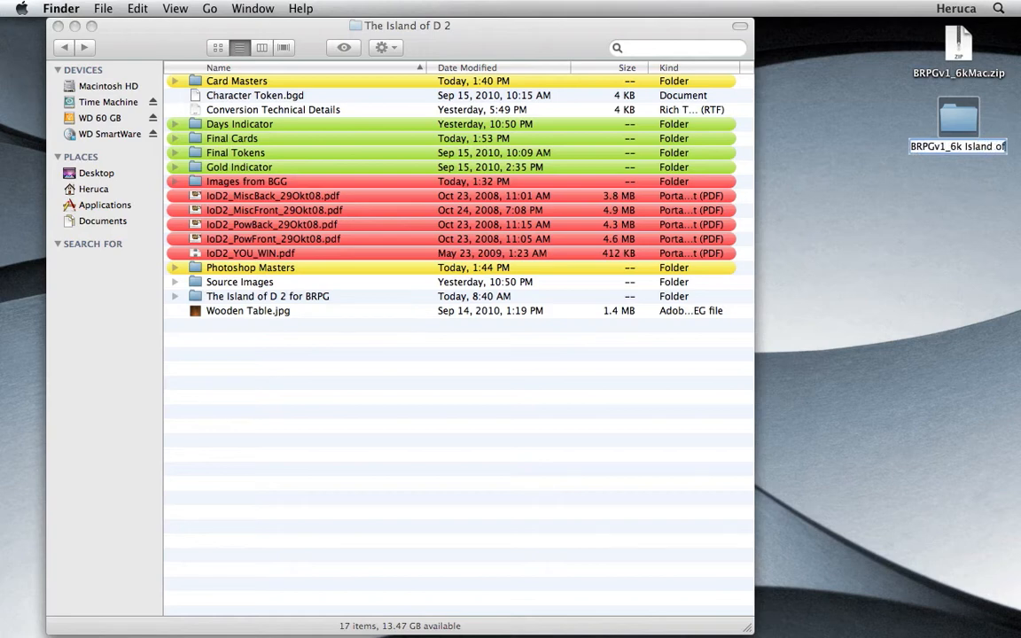
click(957, 117)
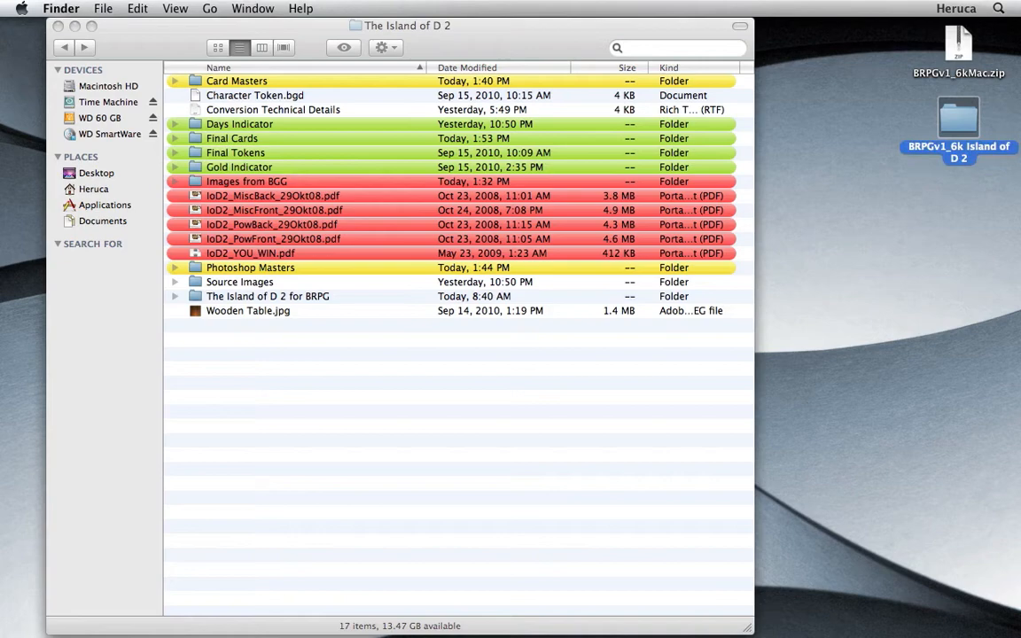
double_click(957, 120)
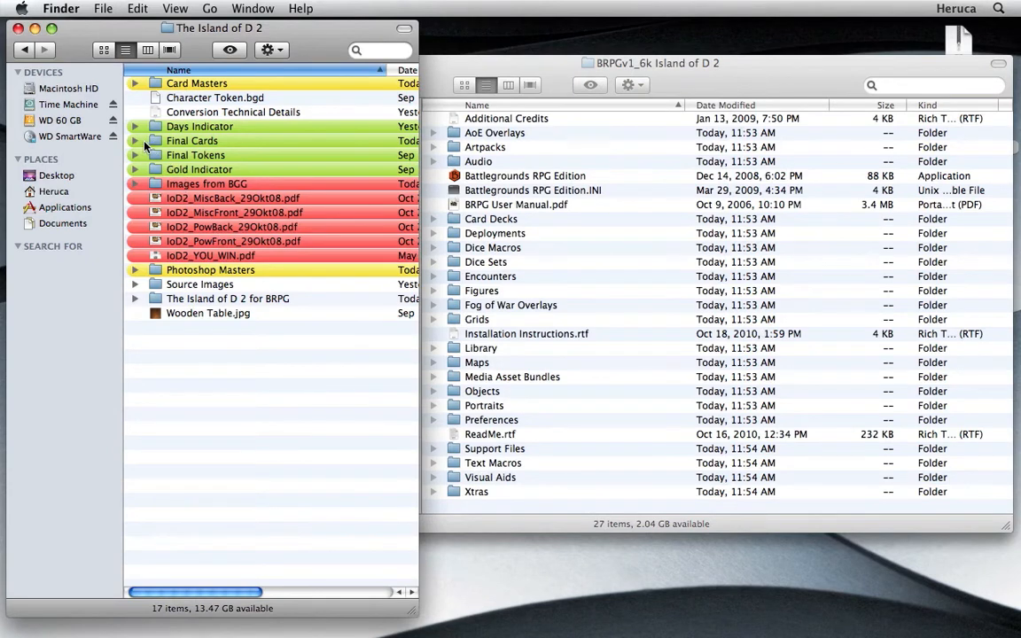
Copy Days Indicator and Gold Indicator into Objects and return to the source window.
click(134, 140)
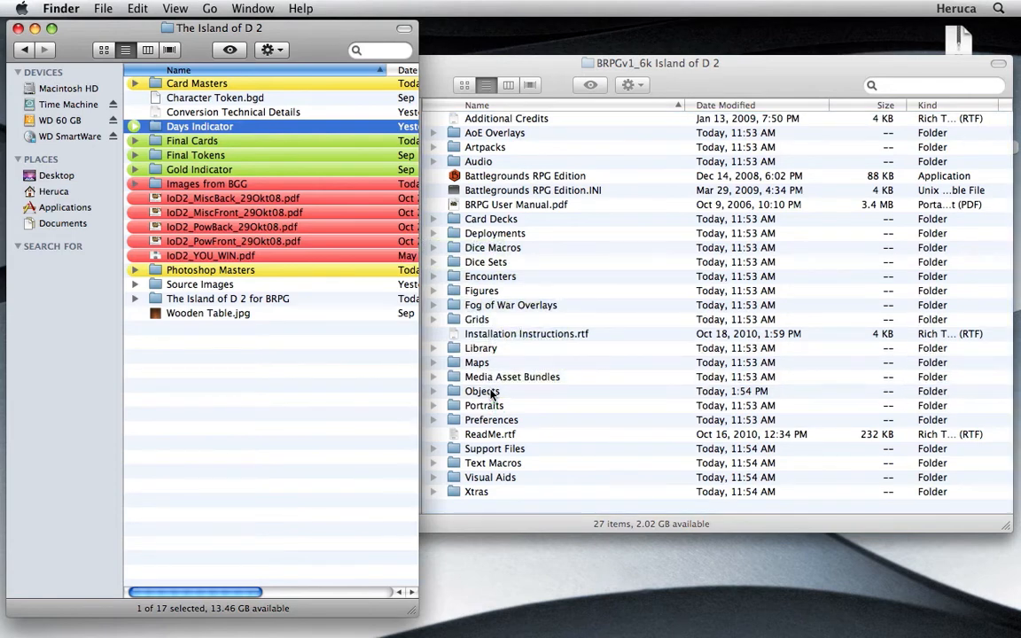
click(199, 170)
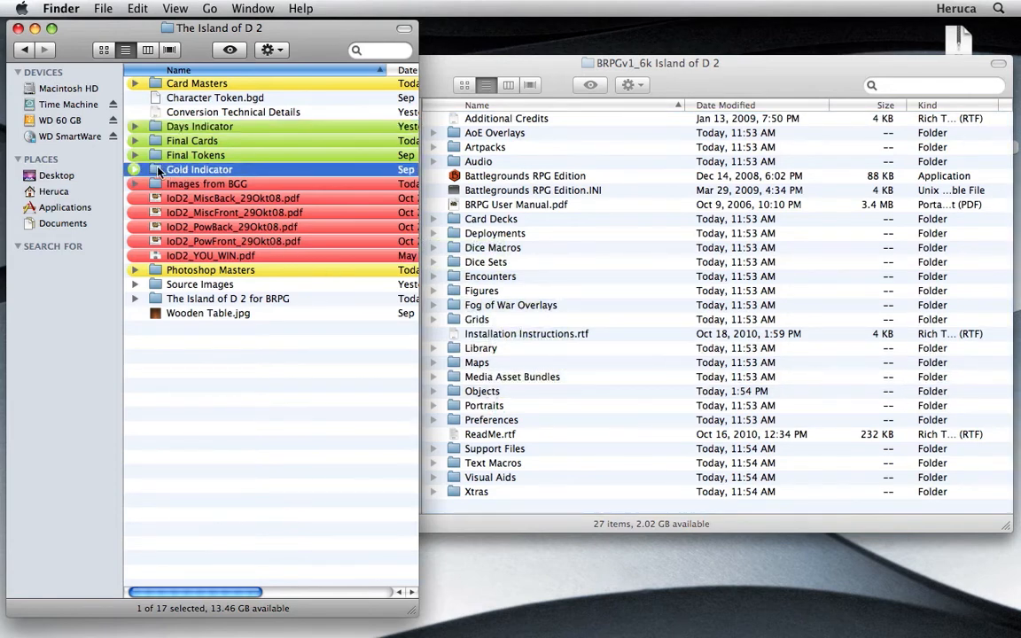
drag(198, 170, 540, 393)
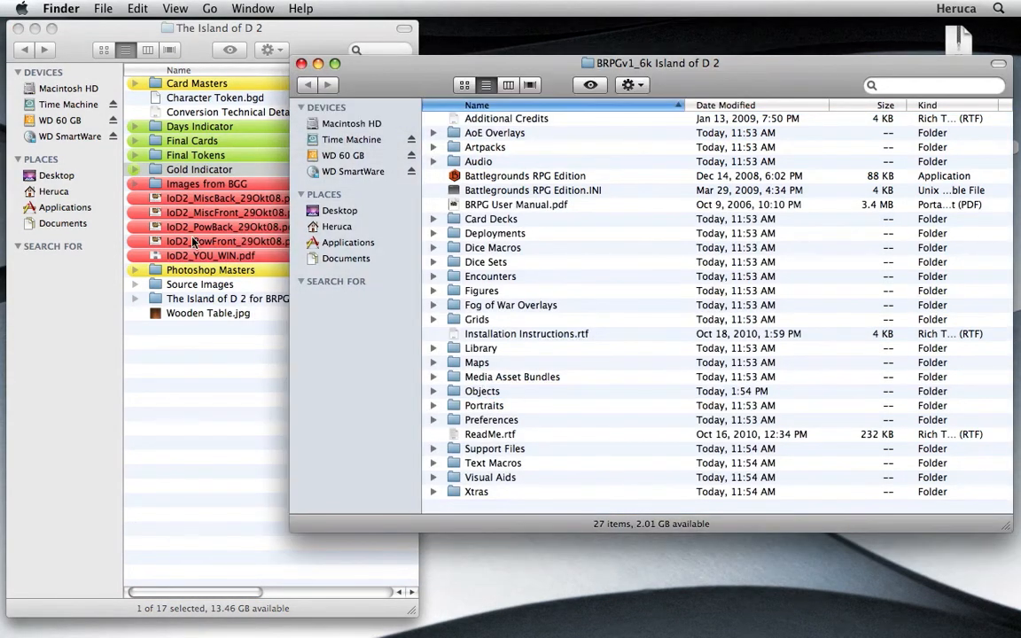
mouse_move(157, 150)
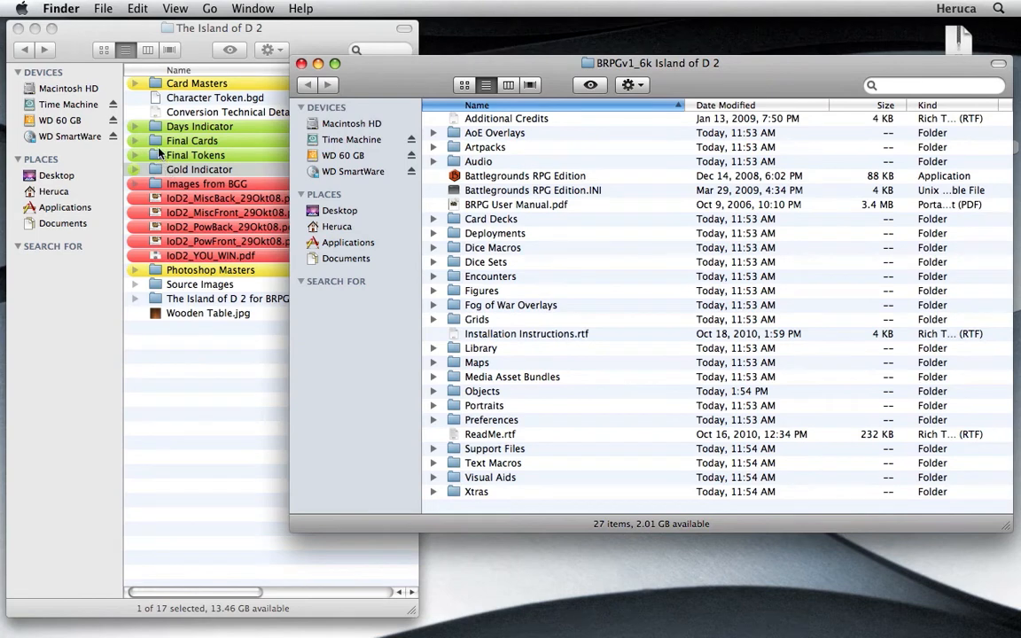
mouse_move(149, 116)
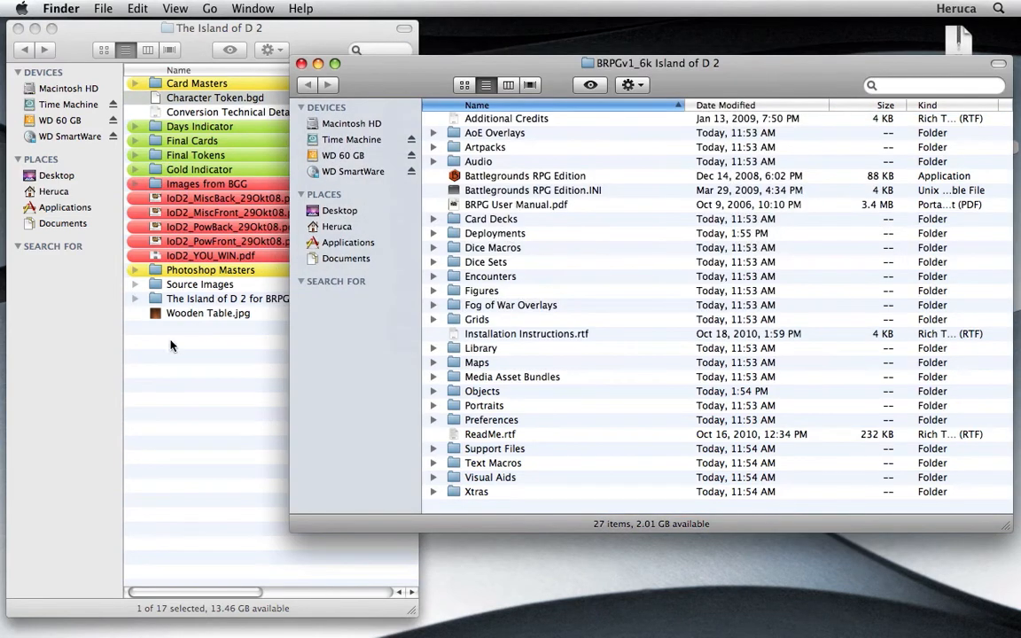
click(207, 312)
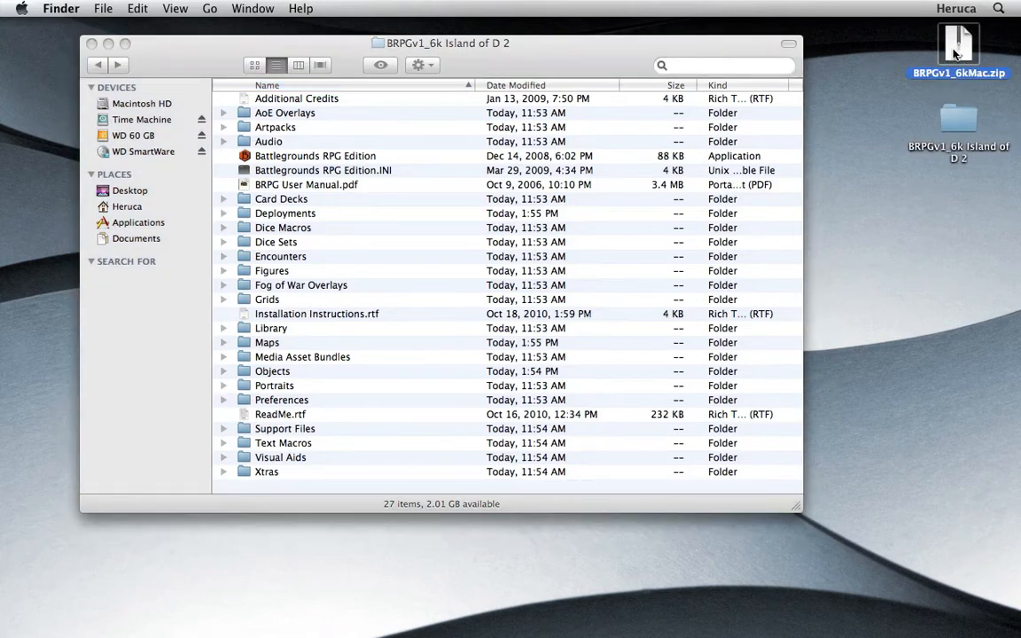
mouse_move(945, 55)
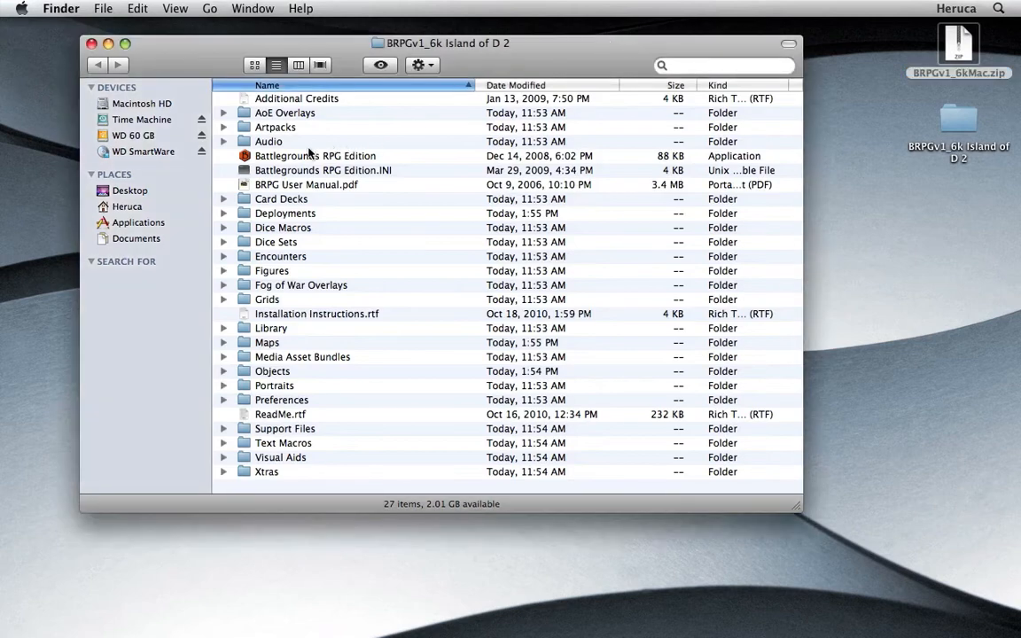
Launch Battlegrounds RPG Edition from the BRPGv1_6k Island of D 2 folder.
click(316, 156)
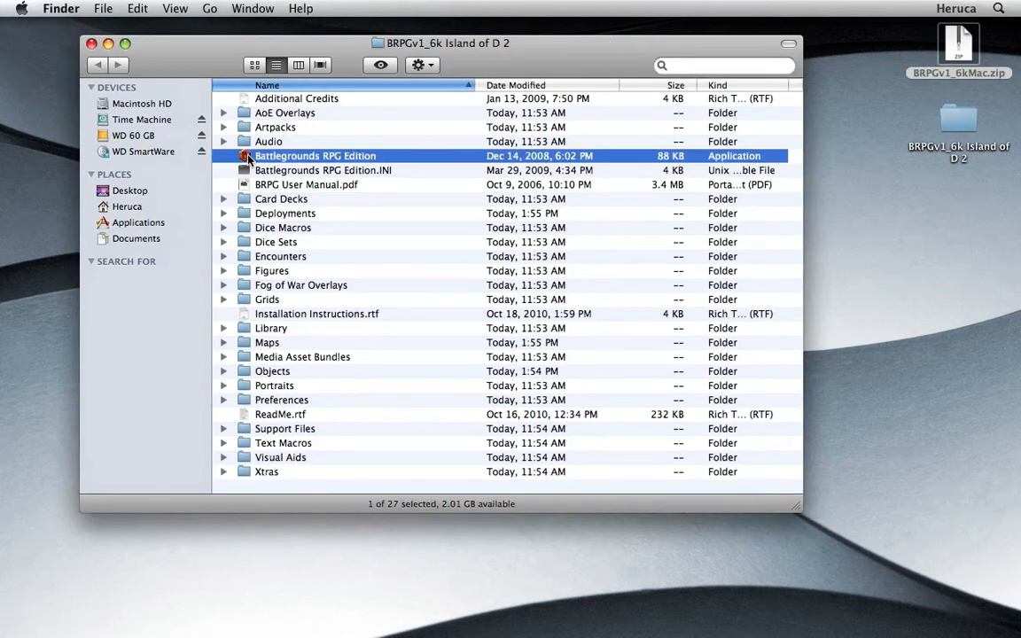
double_click(315, 156)
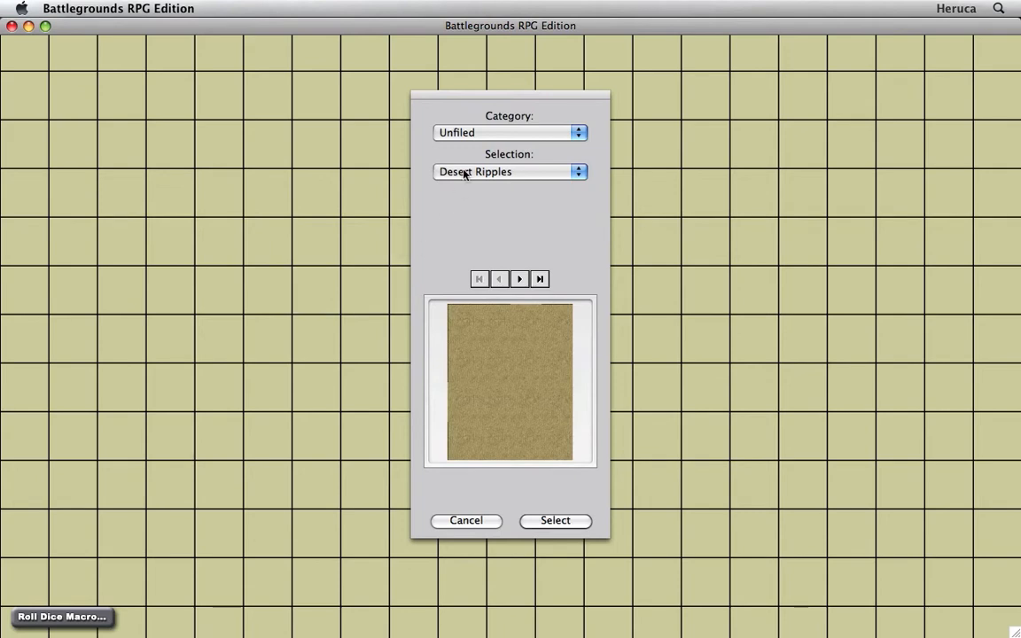
Choose Wooden Table as the map background, accept the grid settings and pan to the top-left.
click(510, 171)
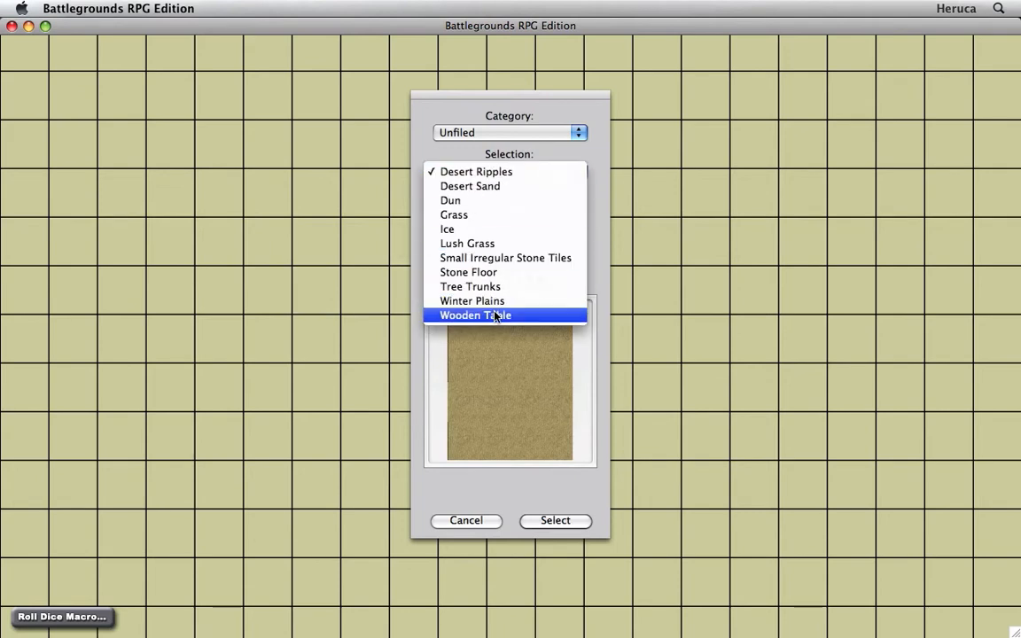
click(475, 315)
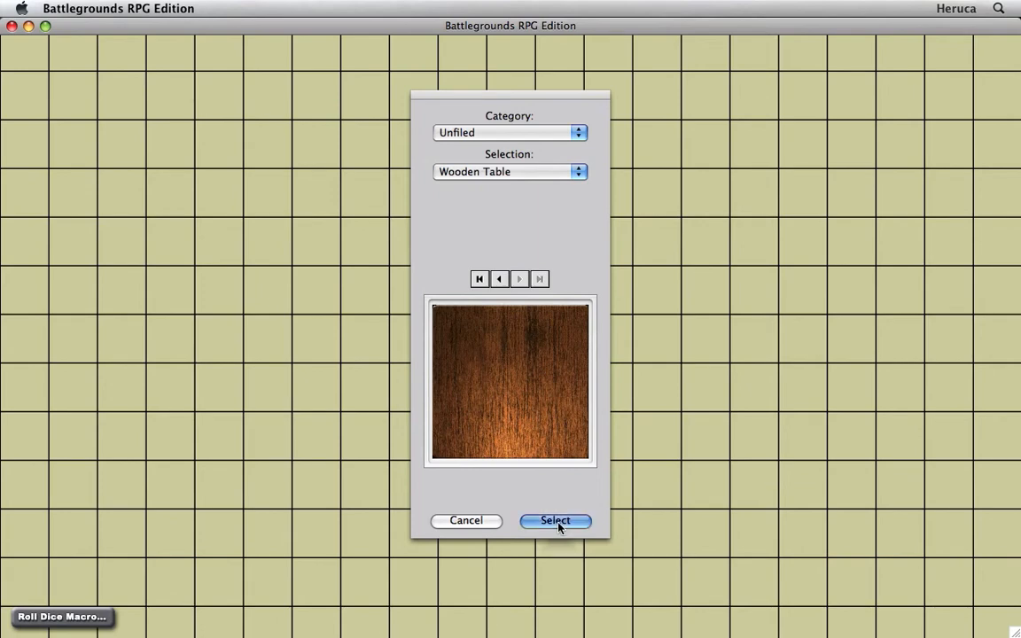
click(555, 521)
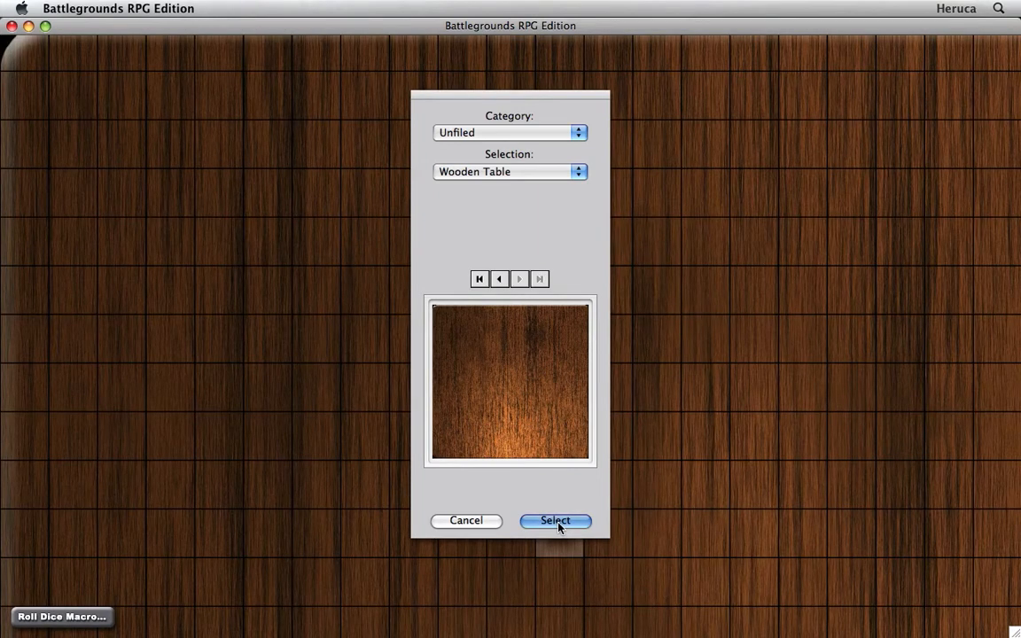
click(555, 521)
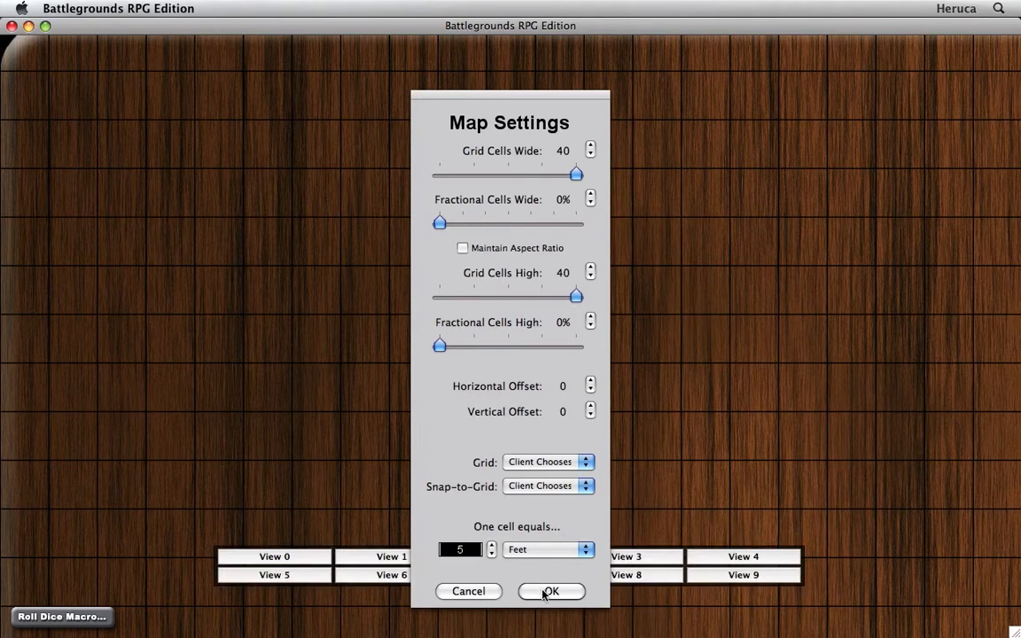
click(549, 592)
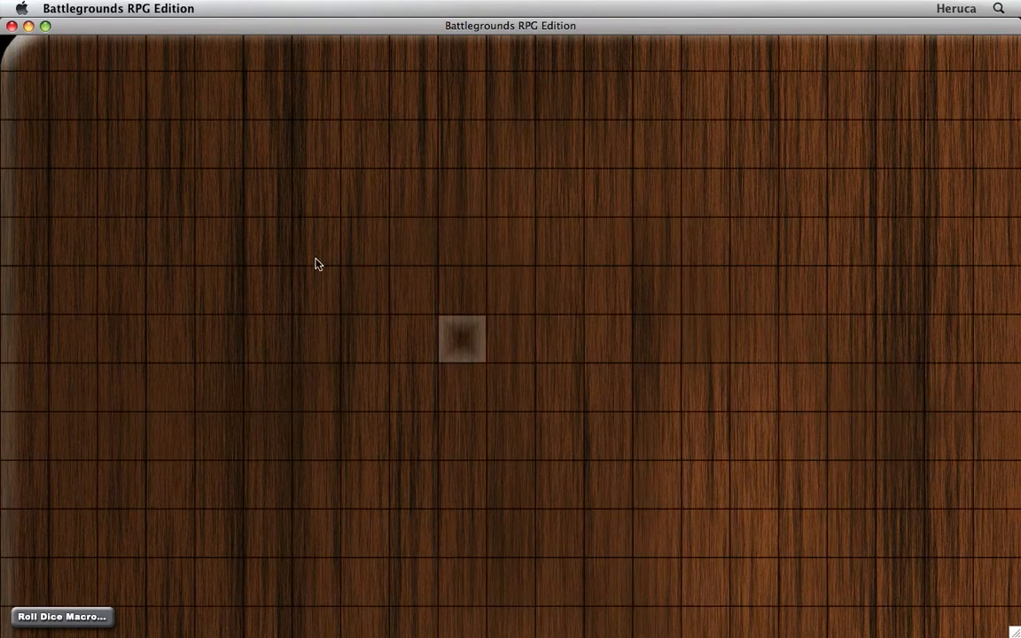
drag(319, 264, 400, 346)
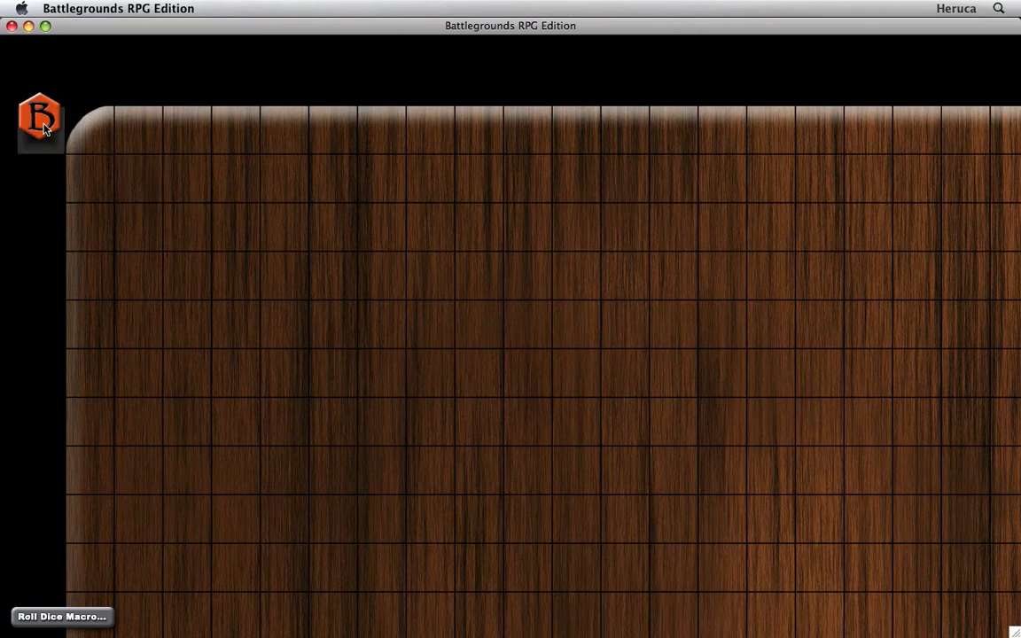
Load the Character Token.bgd deployment onto the table and select its token.
click(39, 122)
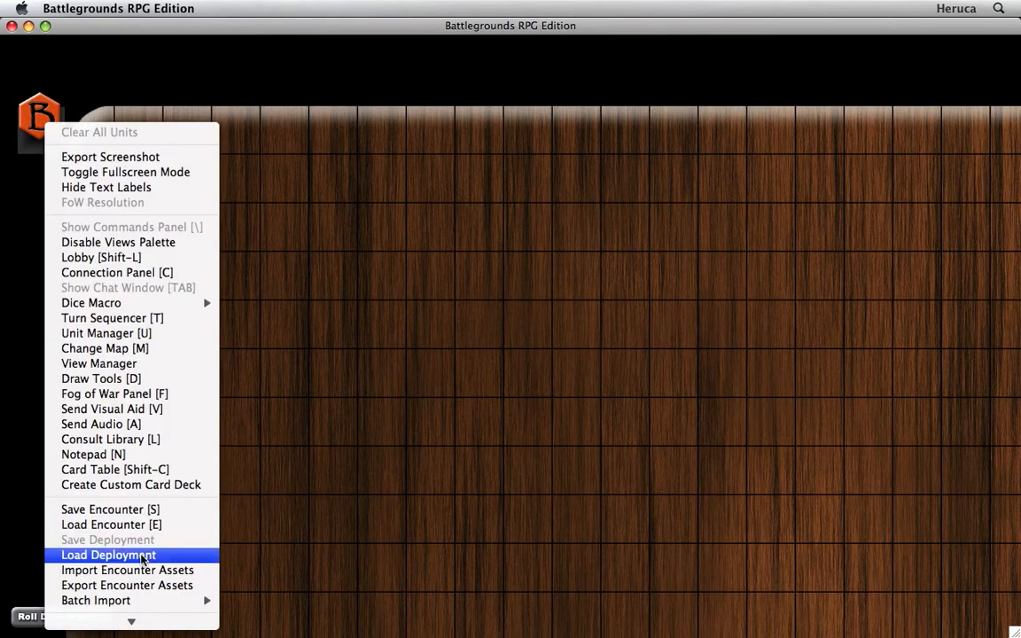
click(108, 555)
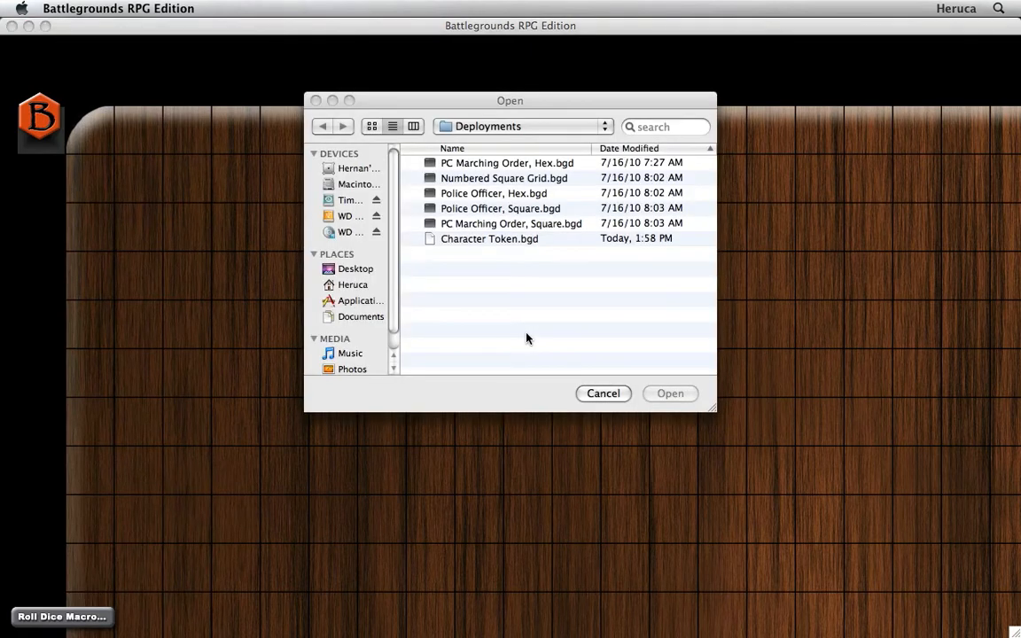
click(489, 237)
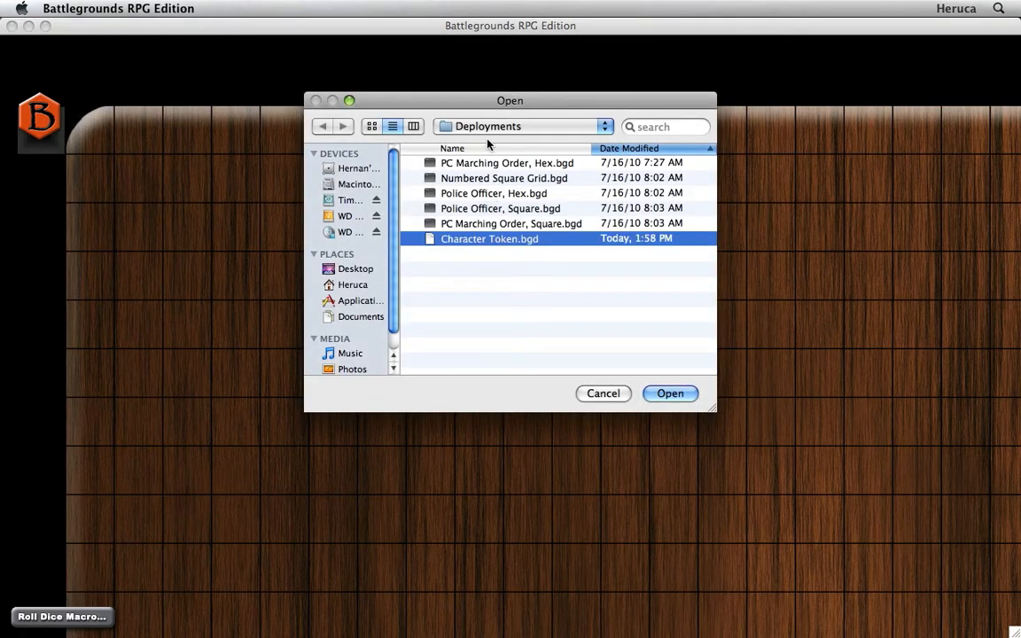
click(670, 393)
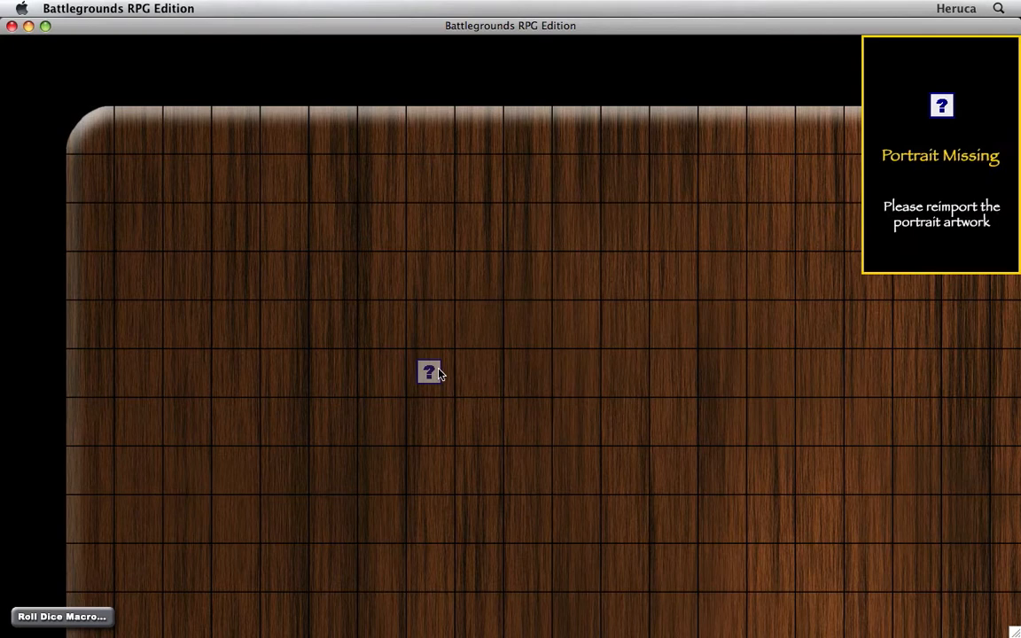
click(429, 373)
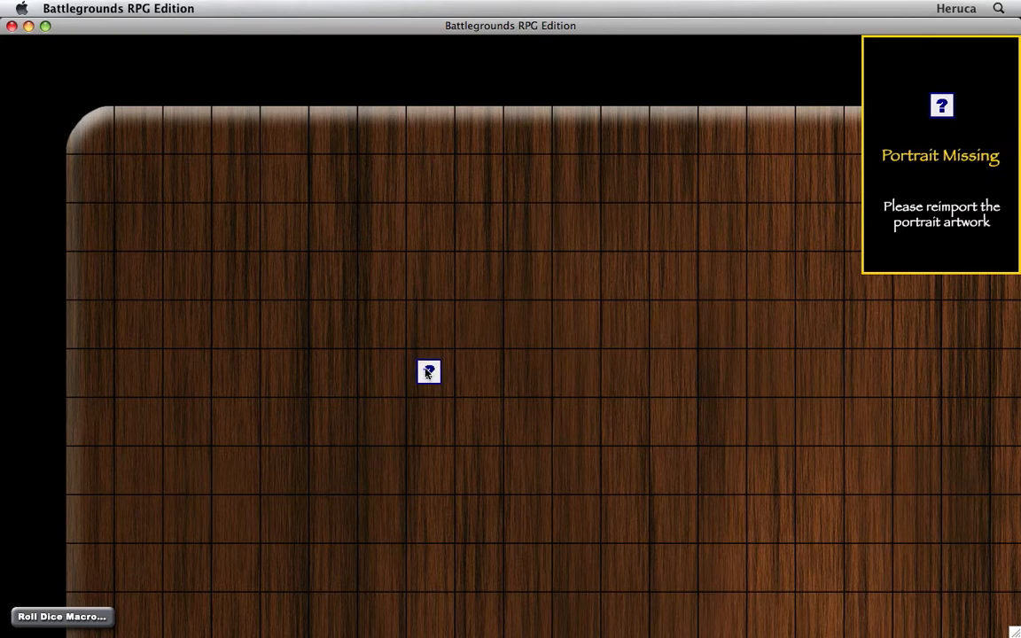
right_click(429, 372)
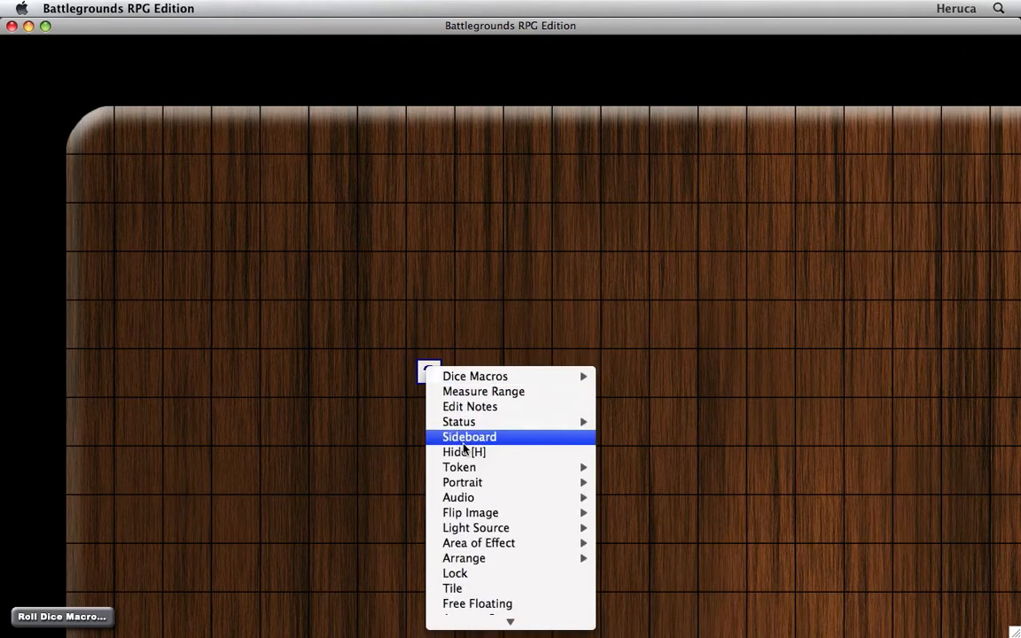
mouse_move(459, 468)
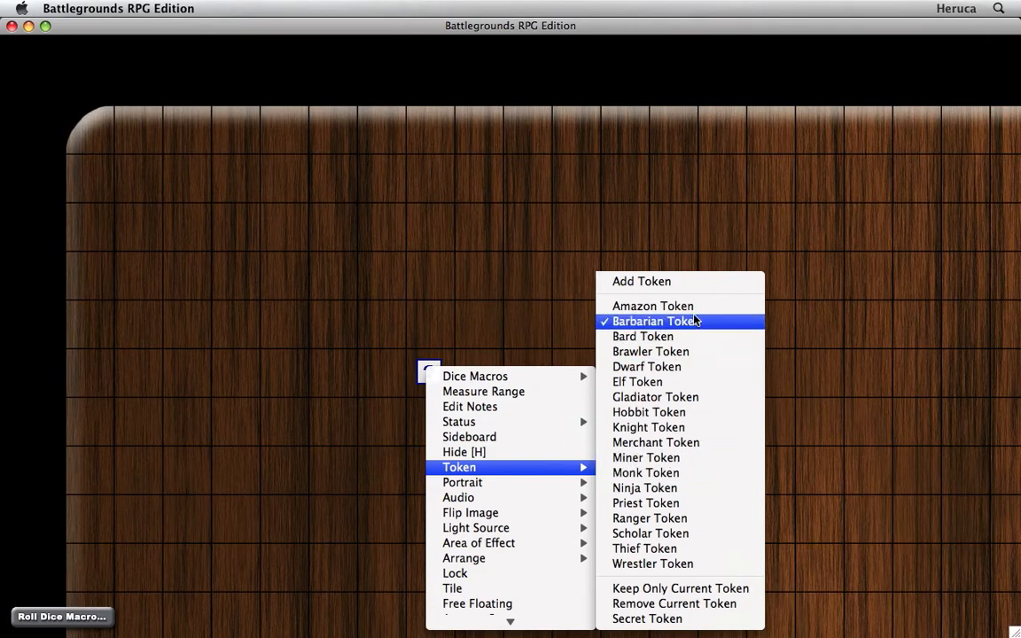
mouse_move(656, 397)
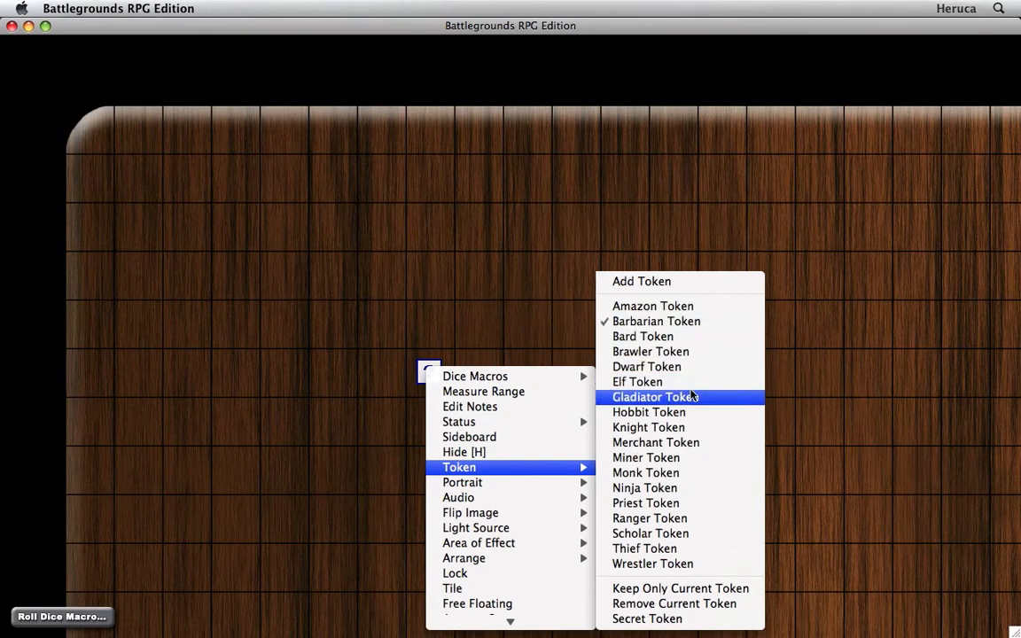
mouse_move(648, 504)
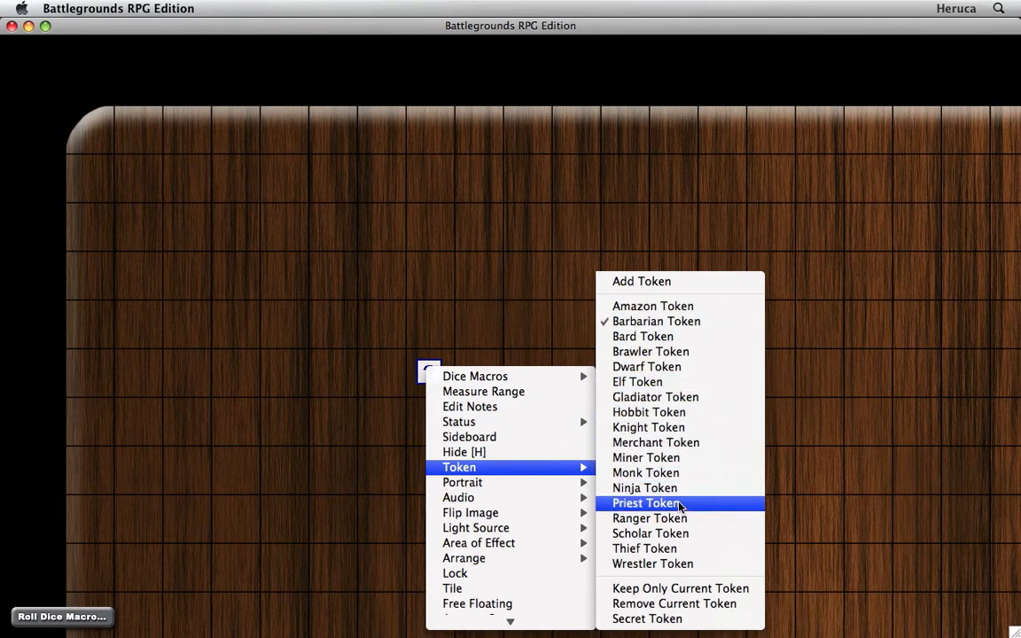
mouse_move(652, 564)
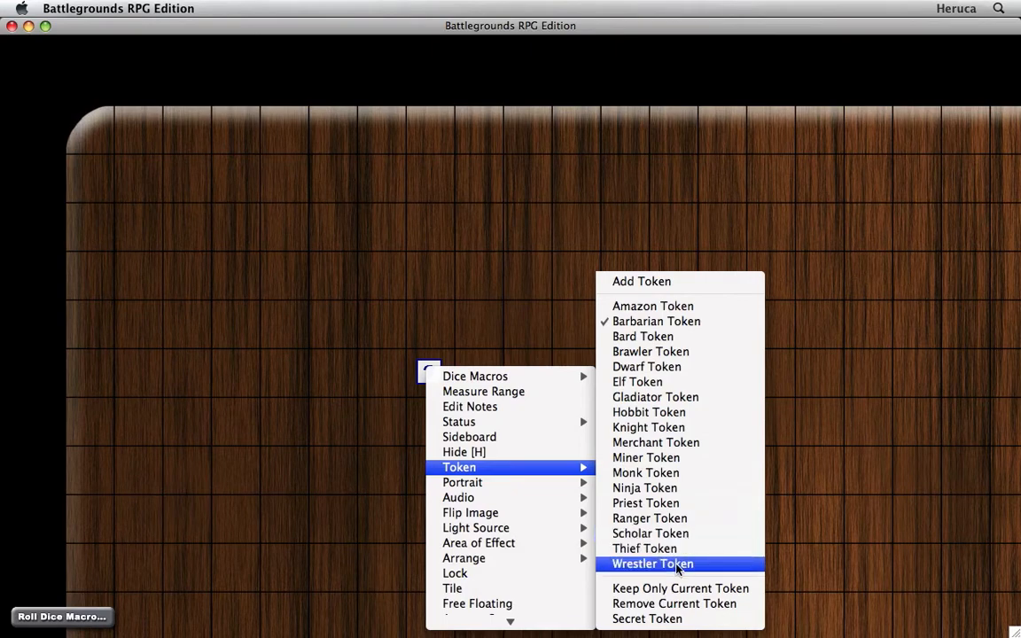
click(652, 564)
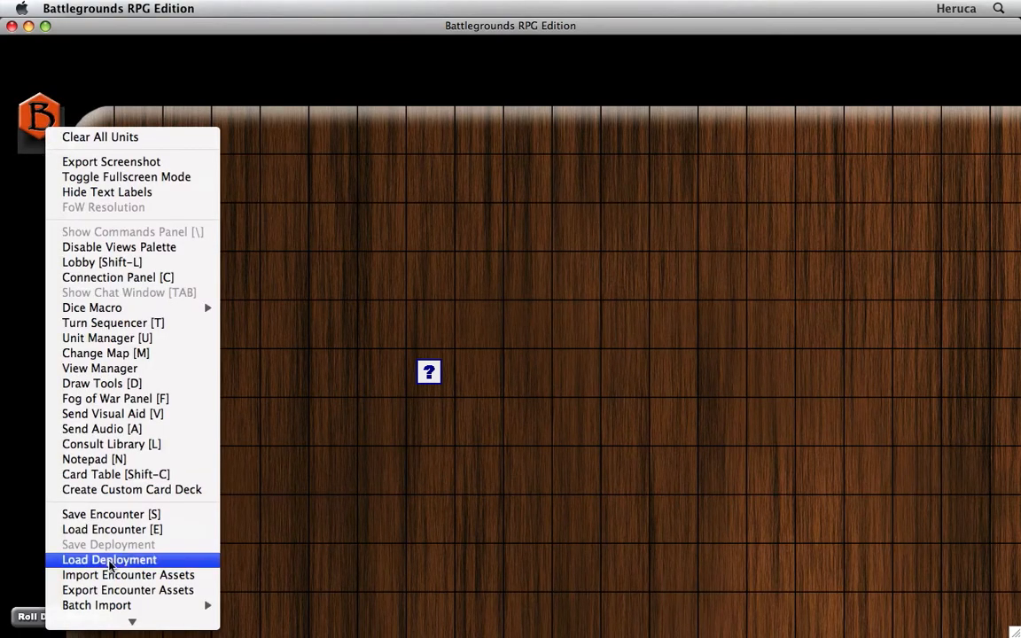
mouse_move(96, 606)
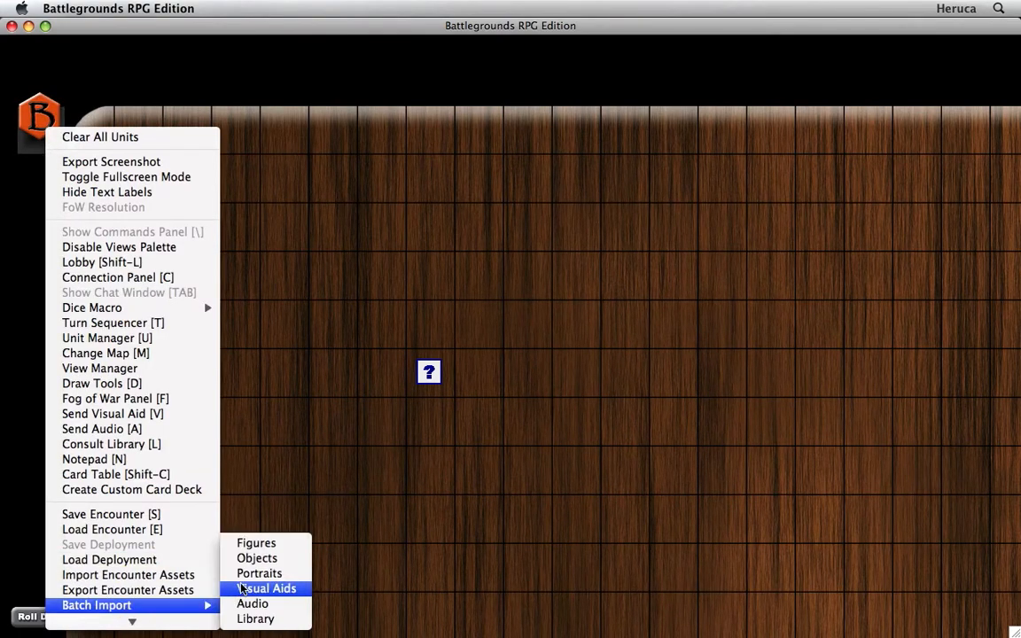
Batch-import every visual aid in the Final Tokens category for the hero token.
click(269, 588)
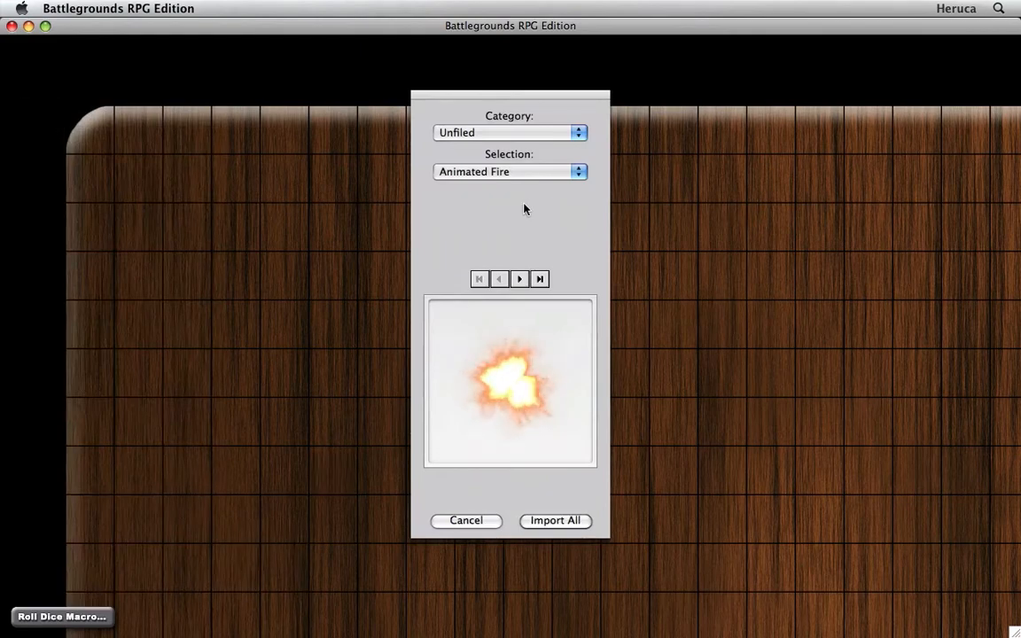
click(510, 131)
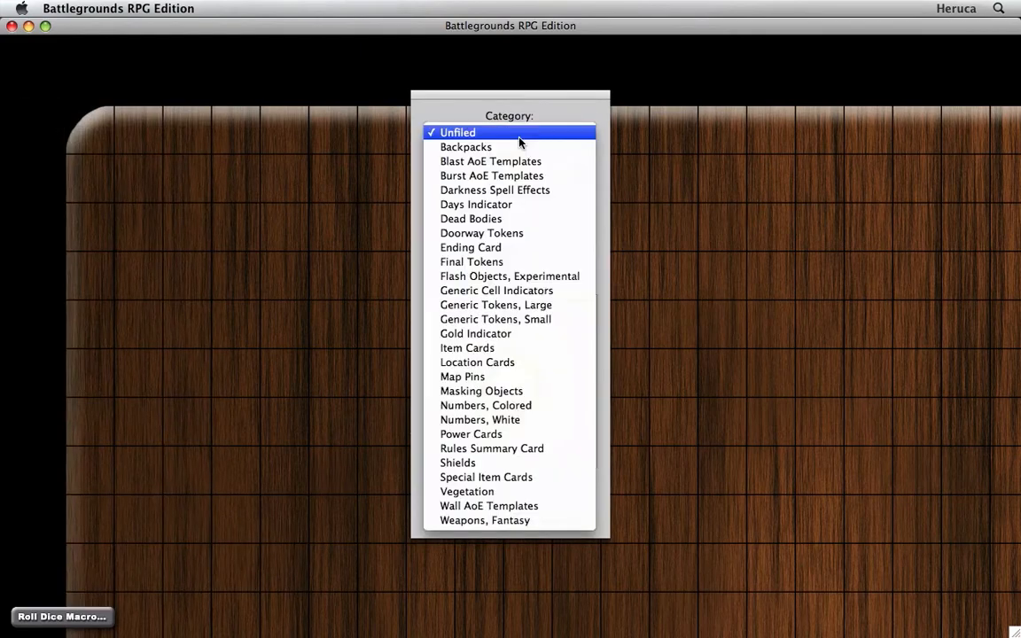
click(457, 131)
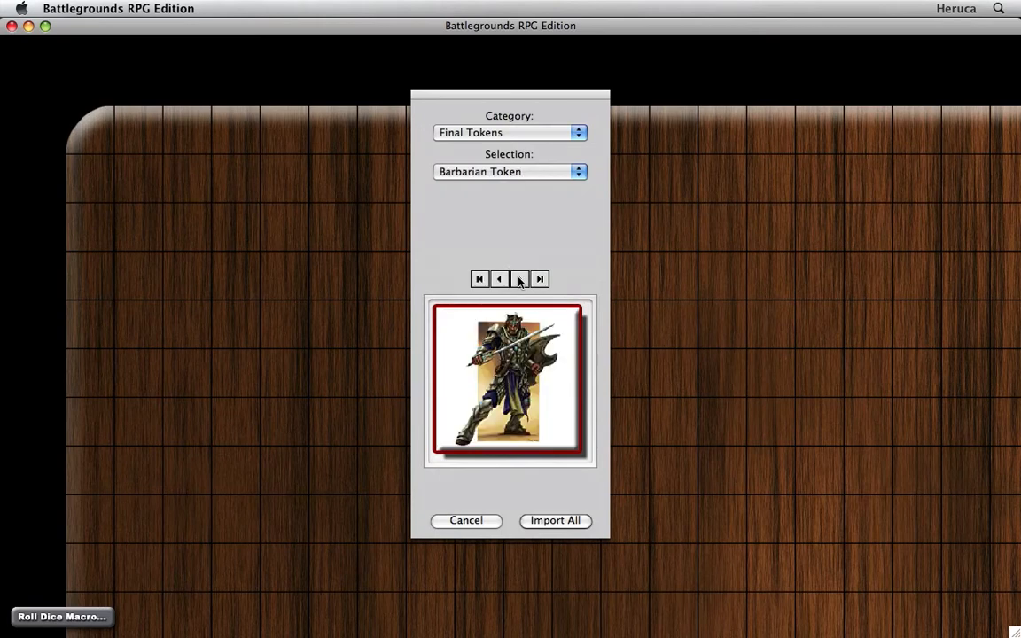
click(517, 278)
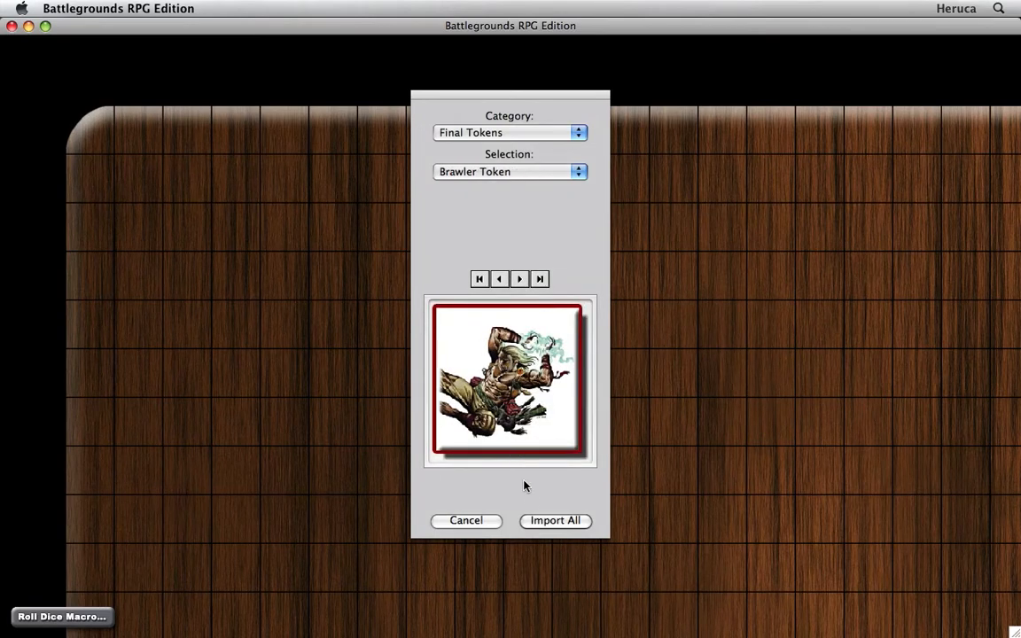
click(553, 521)
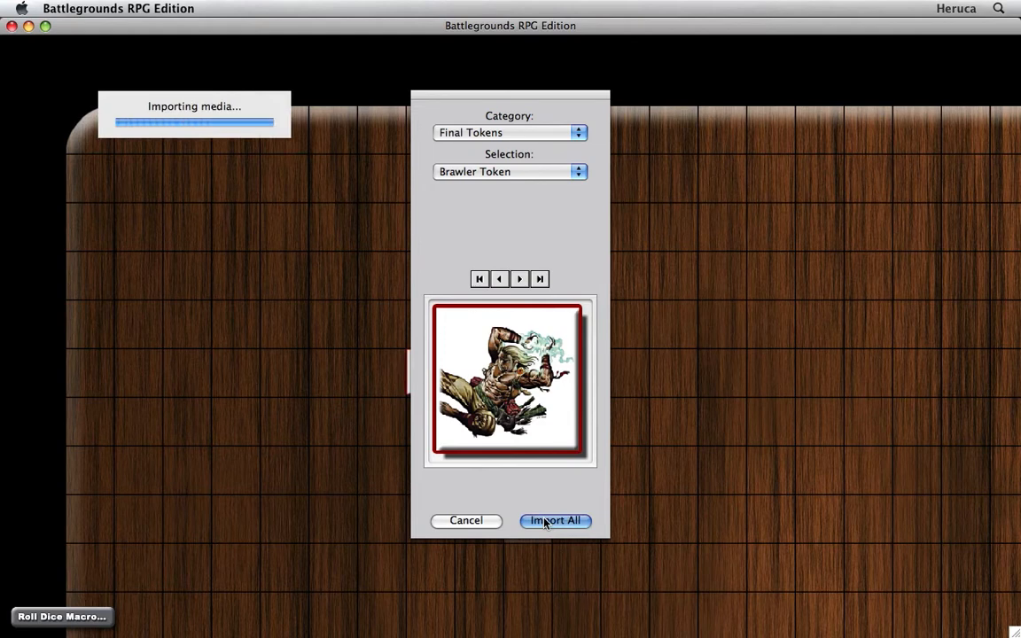
click(555, 521)
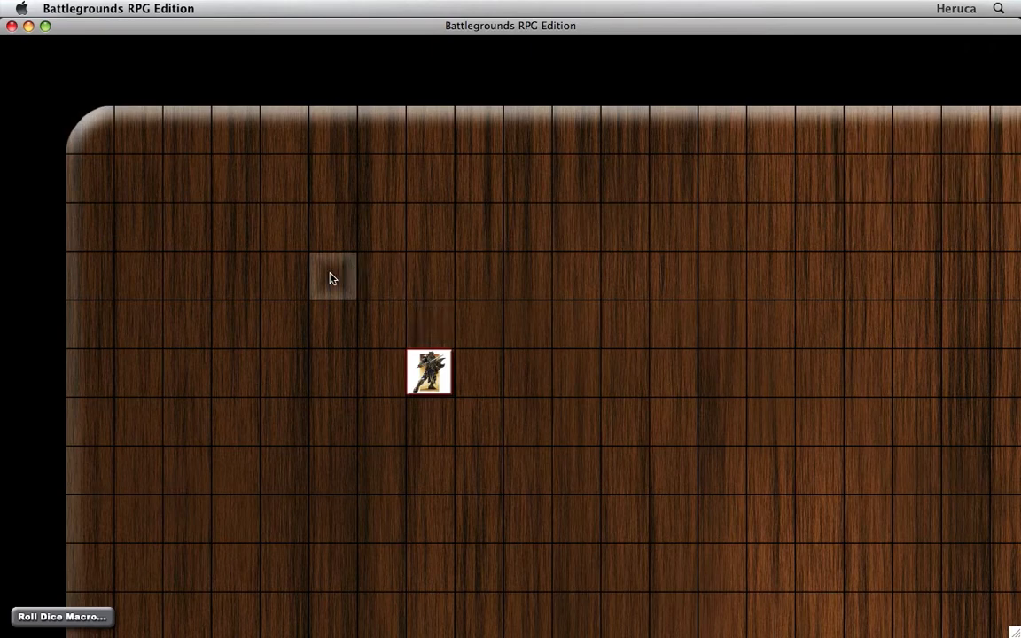
mouse_move(327, 273)
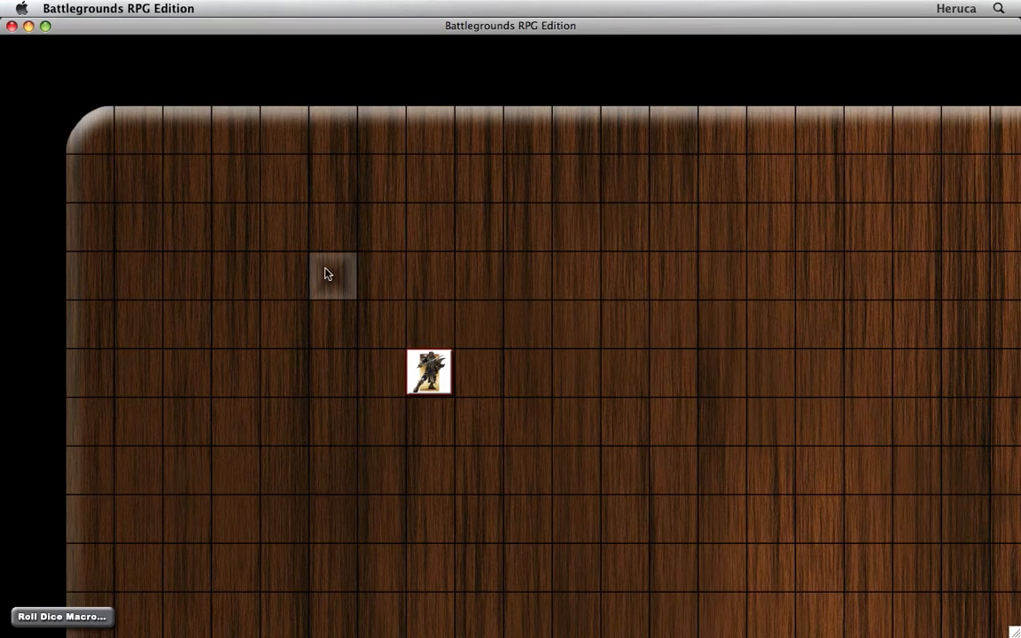
Create a card deck here using the Power Cards category with the Power Card, Back image.
right_click(334, 273)
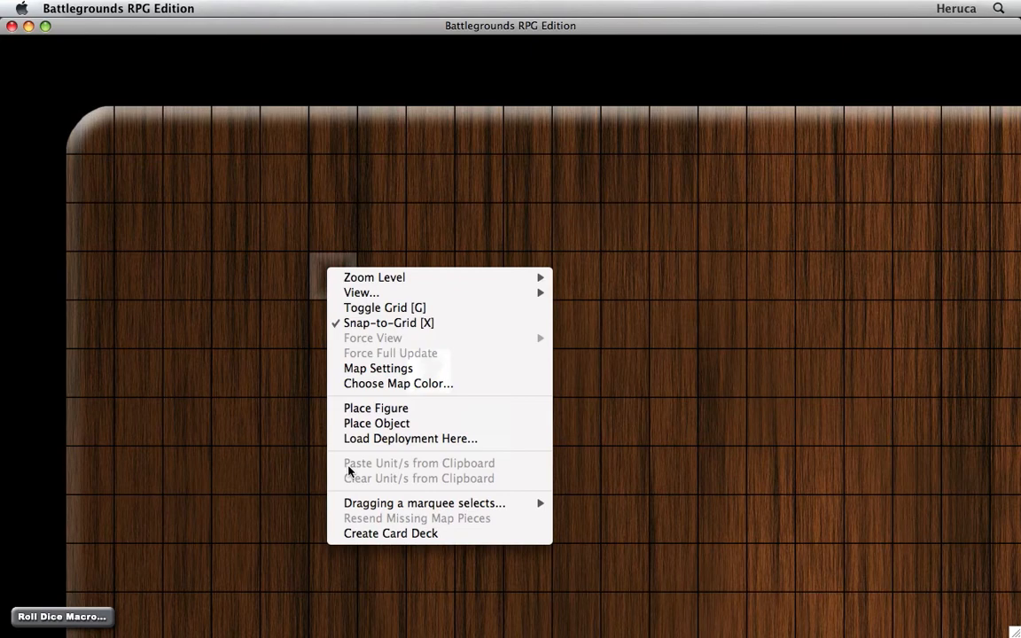
click(376, 407)
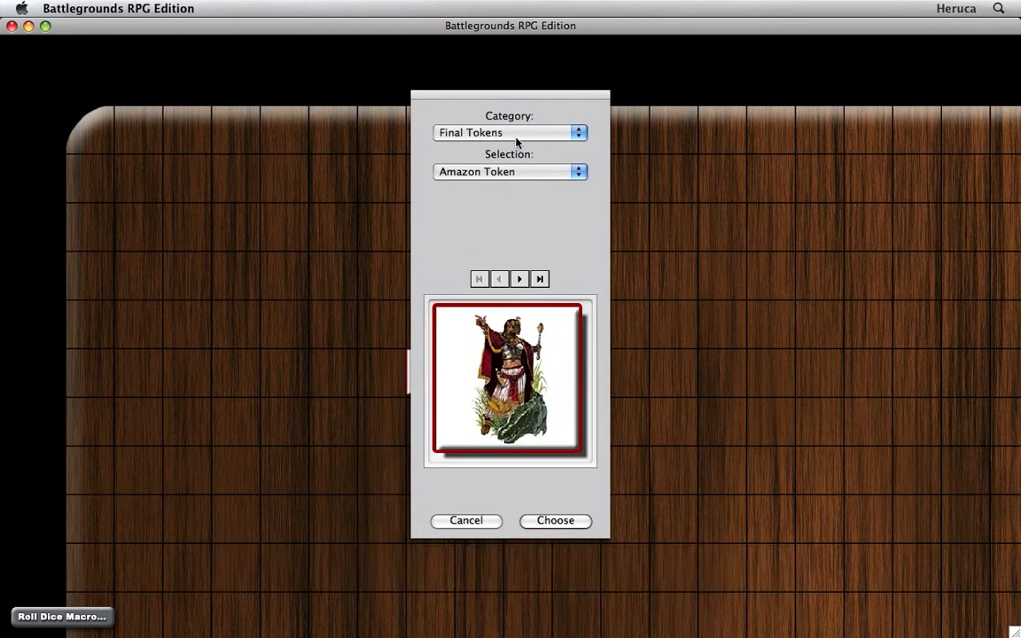
click(511, 131)
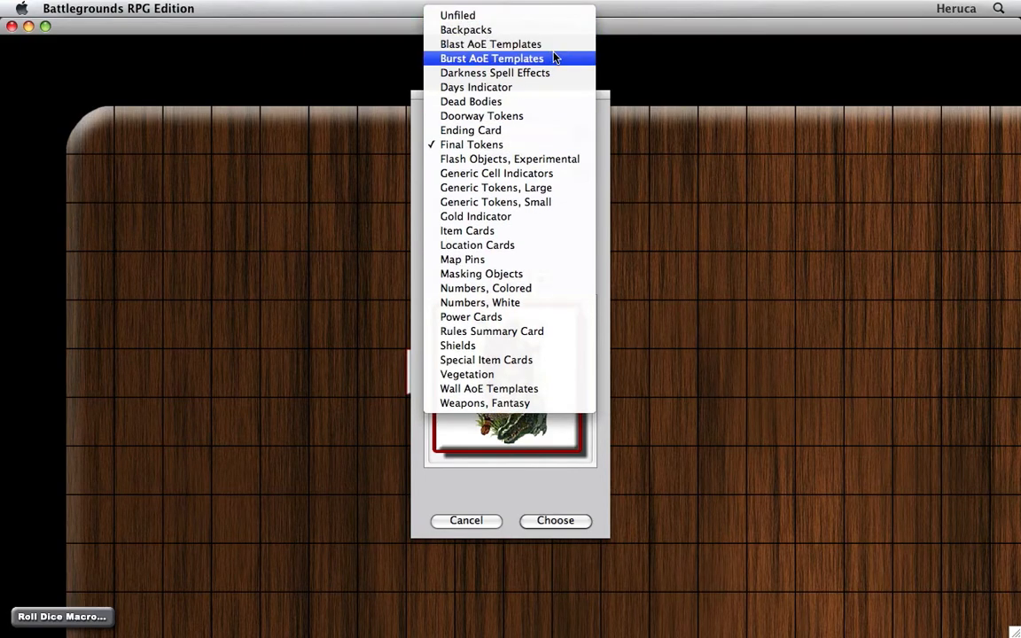
mouse_move(472, 315)
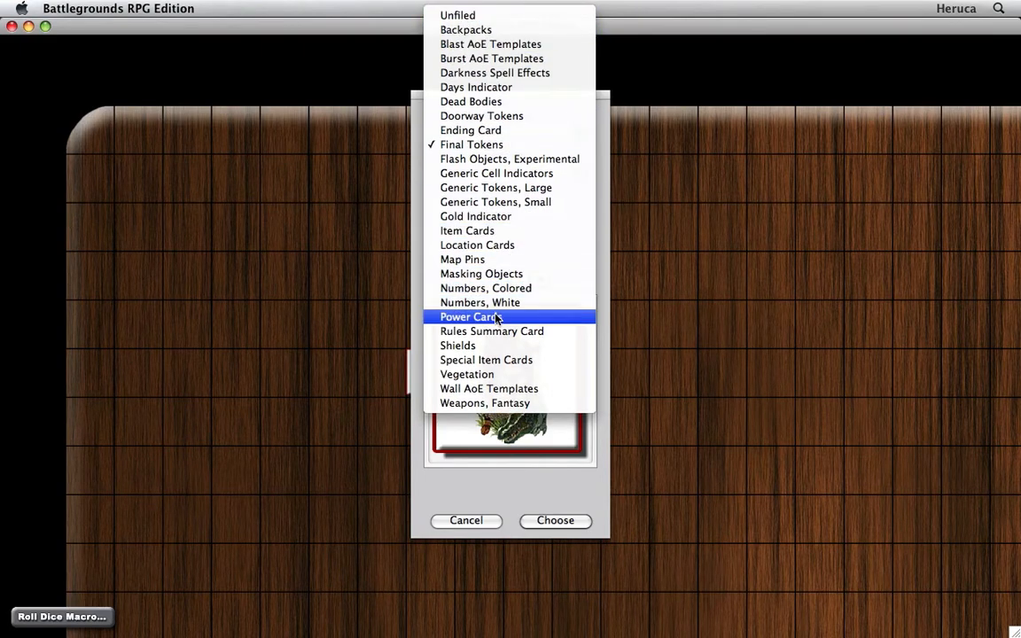
click(467, 315)
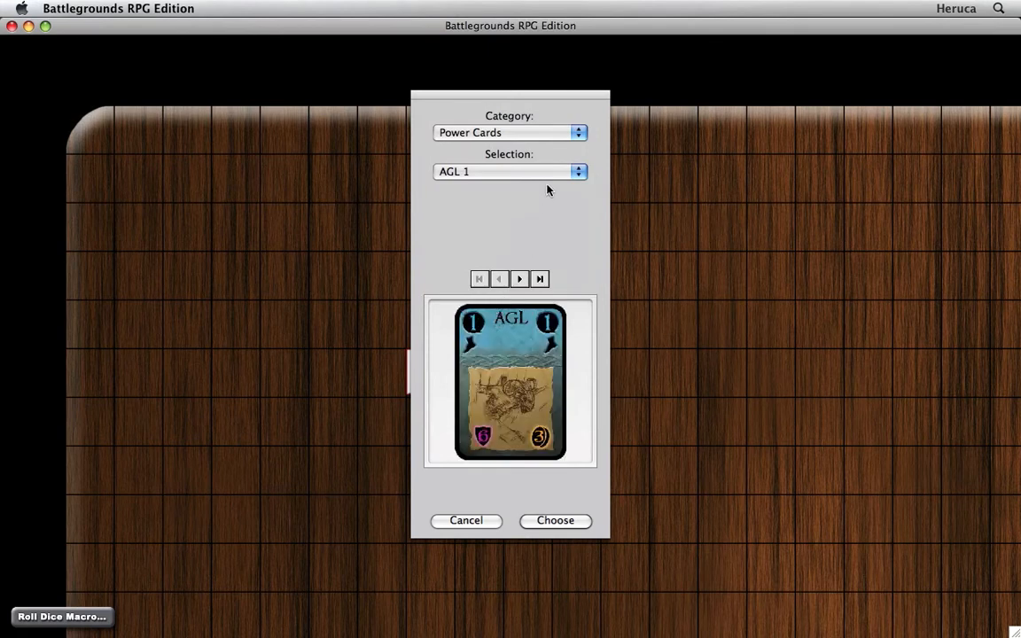
click(511, 170)
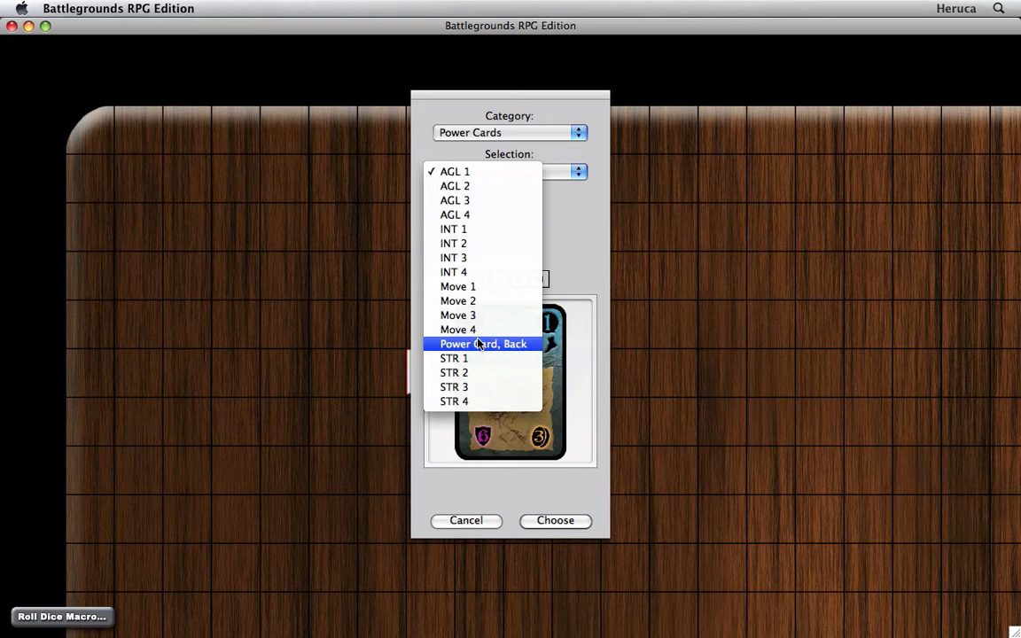
mouse_move(458, 328)
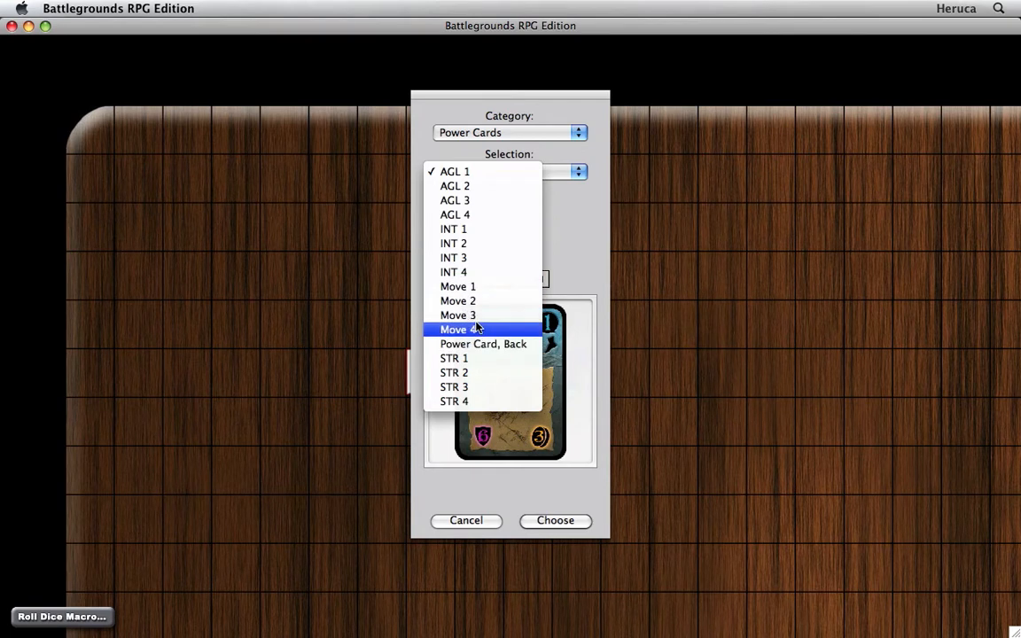
click(482, 343)
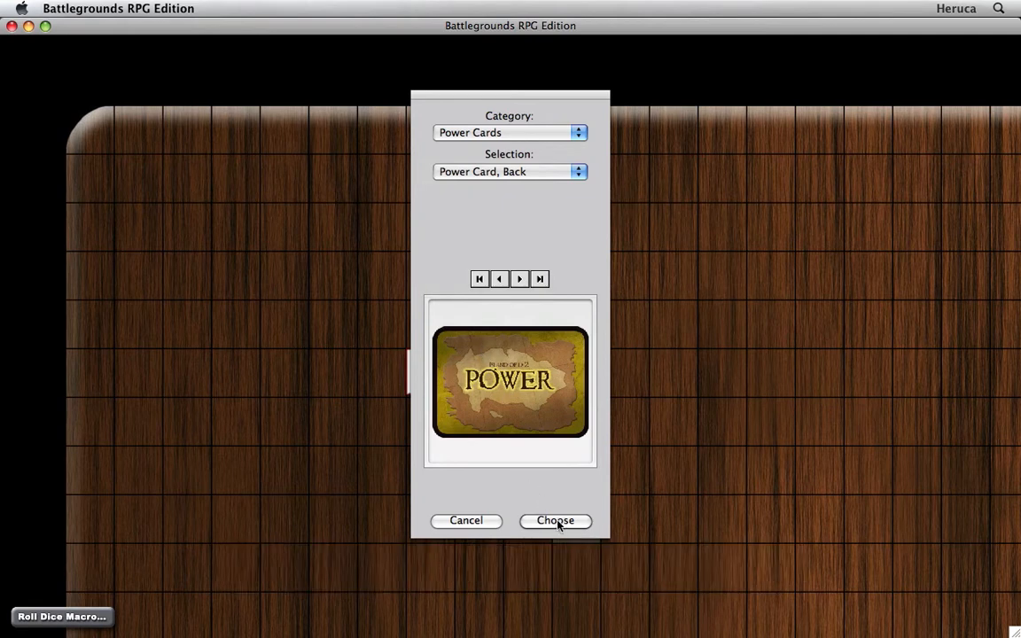
click(555, 521)
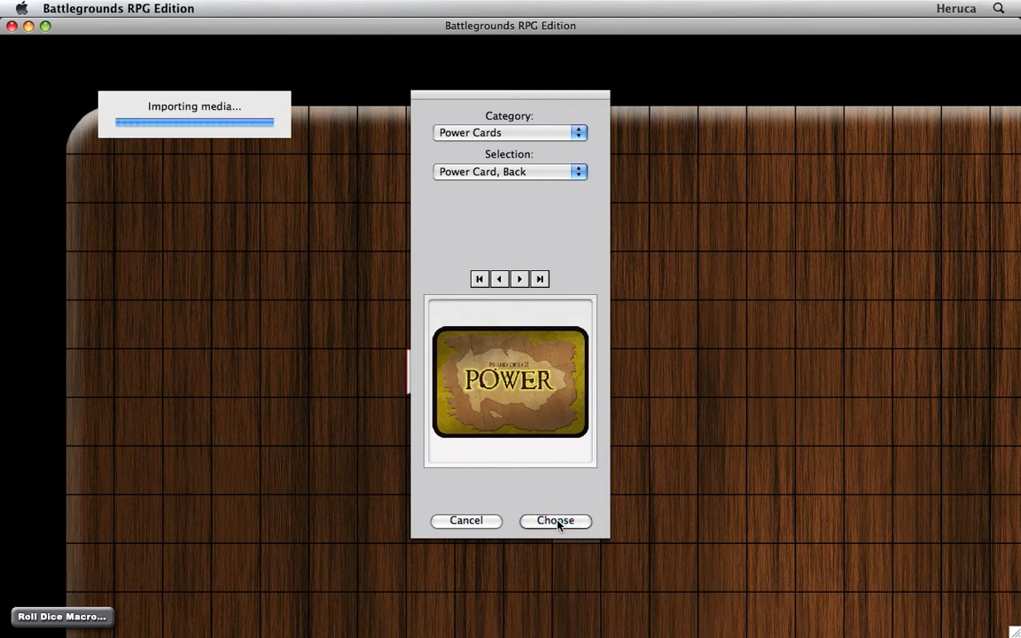
click(555, 521)
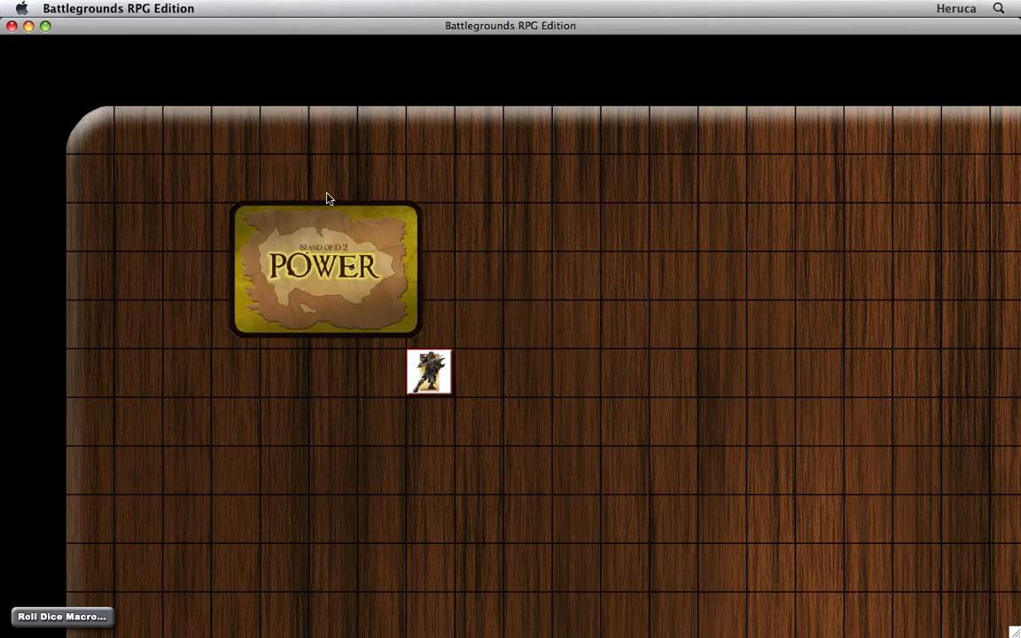
mouse_move(287, 177)
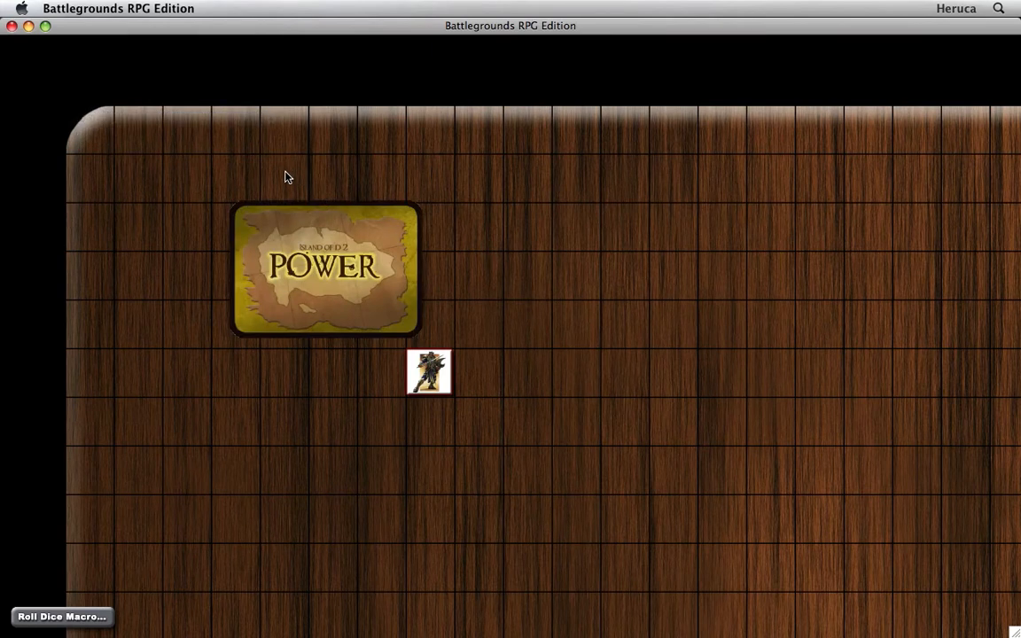
mouse_move(344, 246)
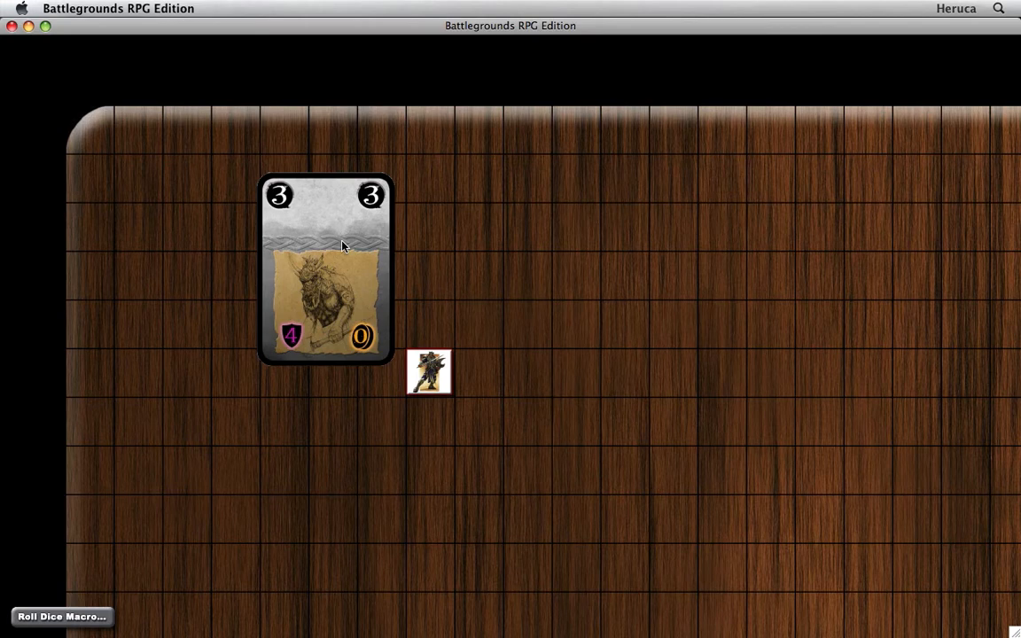
mouse_move(323, 255)
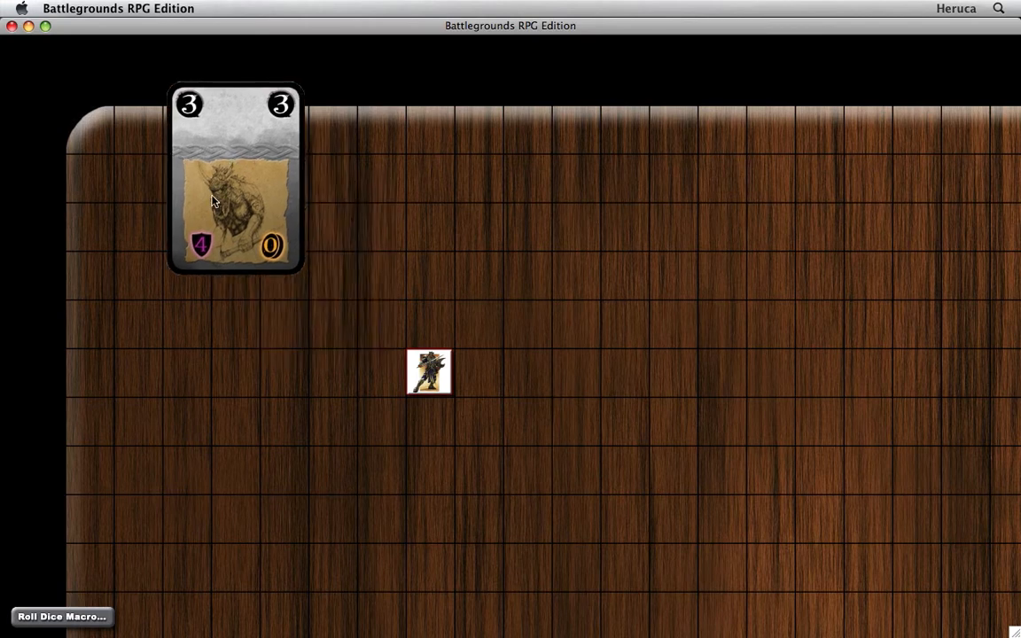
Drag the Power deck to the table's top-left corner.
drag(234, 204, 138, 245)
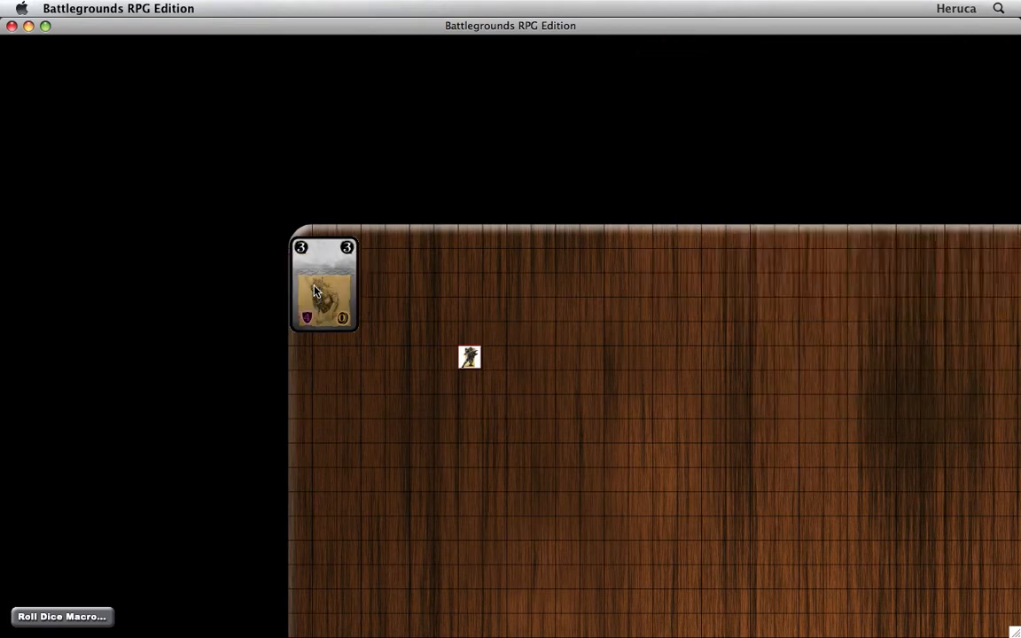
Bring up the Power deck's options list from the table.
right_click(323, 283)
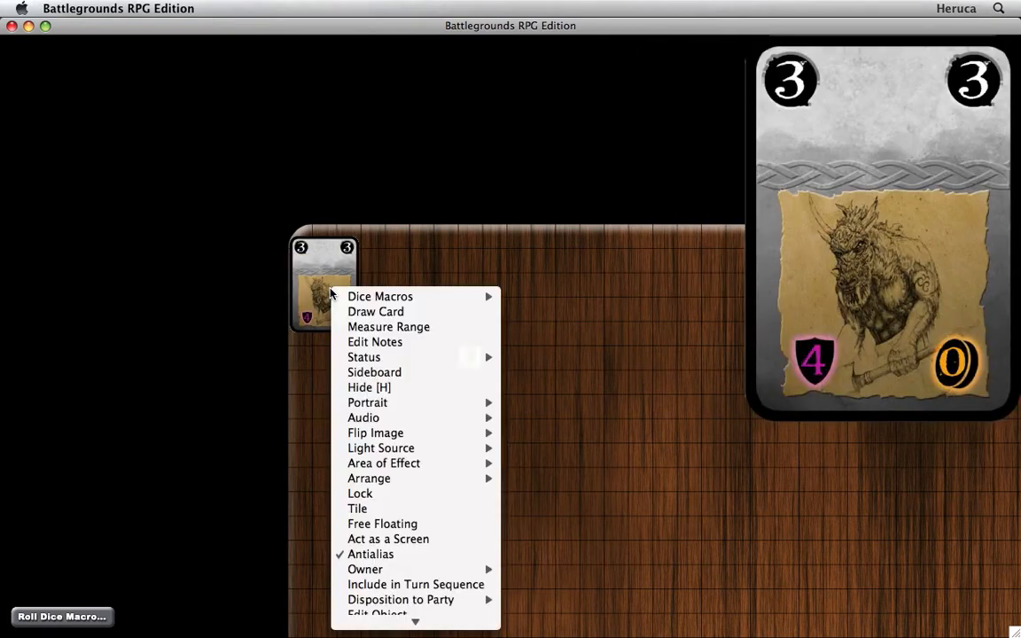
mouse_move(367, 402)
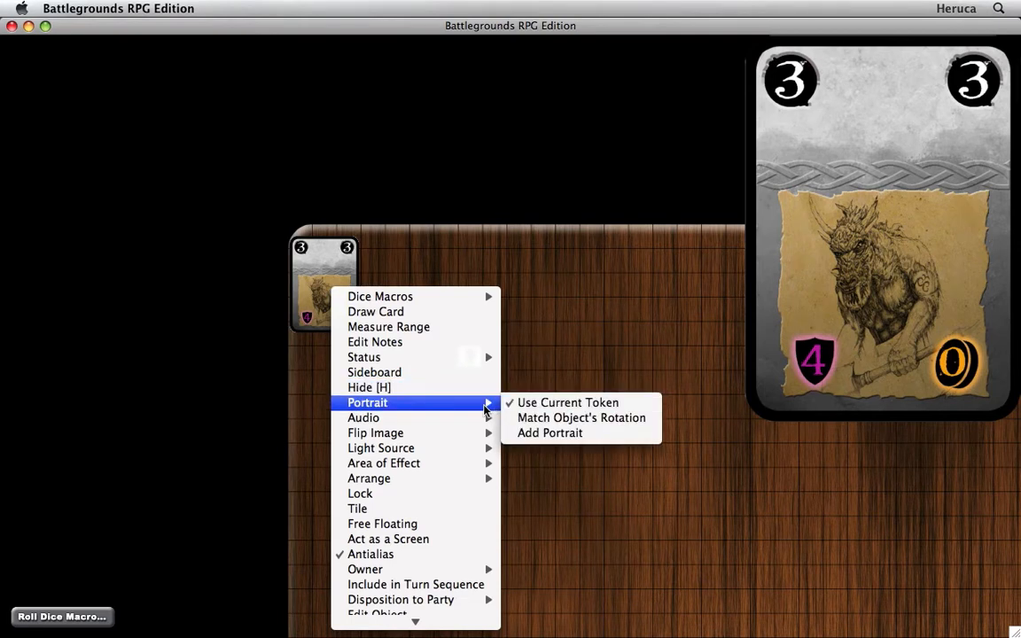
mouse_move(461, 410)
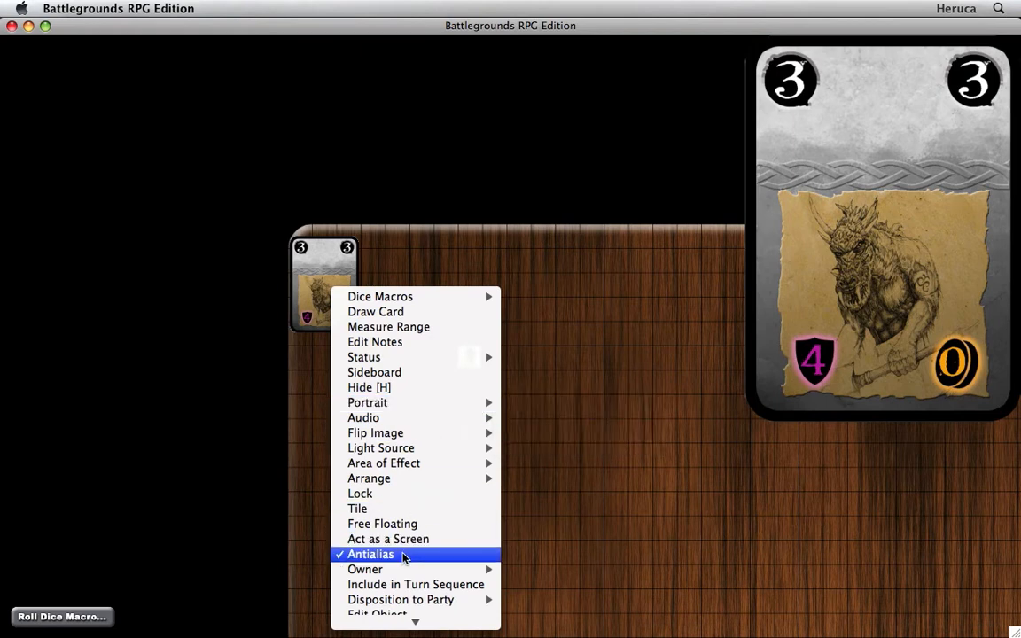
mouse_move(365, 569)
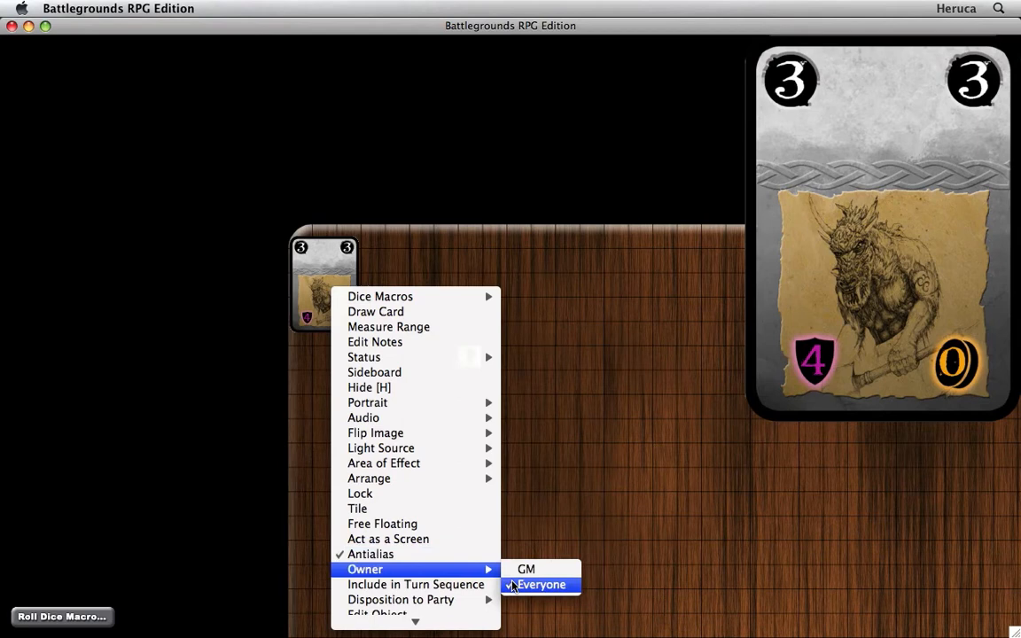
mouse_move(461, 585)
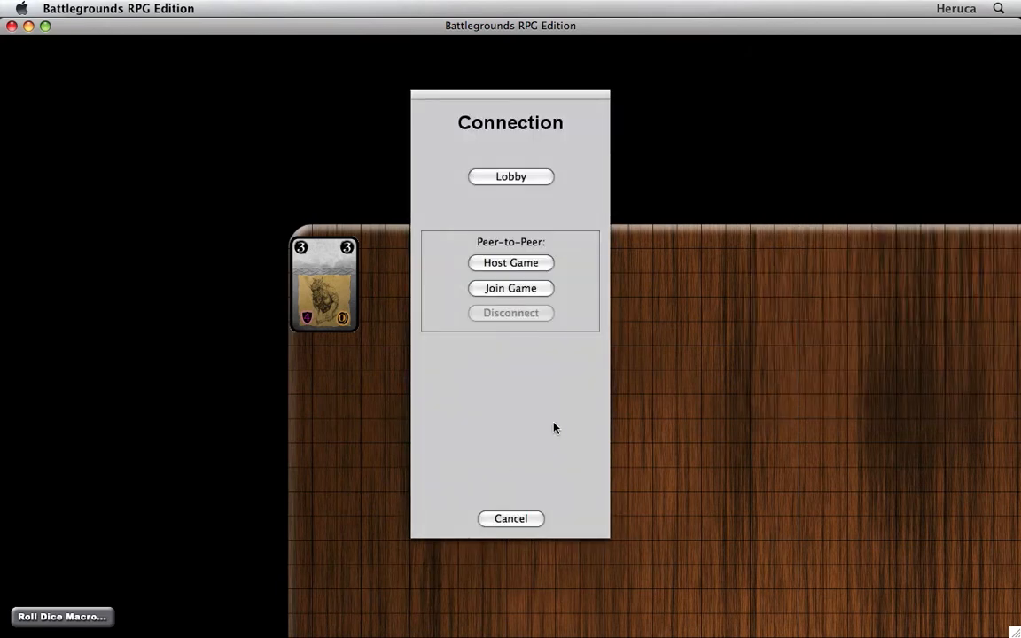
Host a peer-to-peer game as username 'Heruca' on port 1626.
click(510, 263)
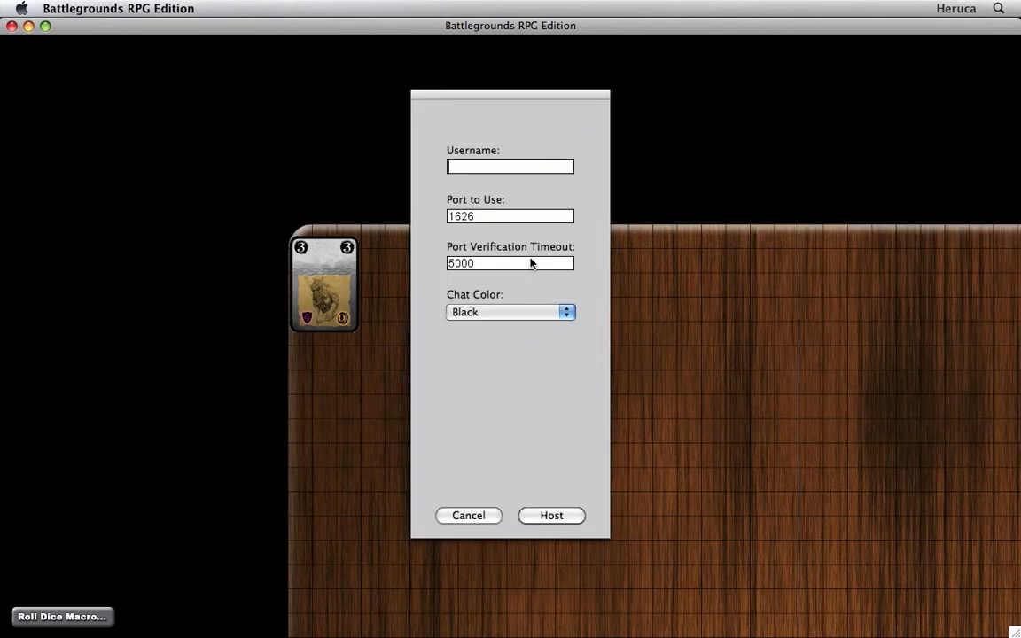
text(H)
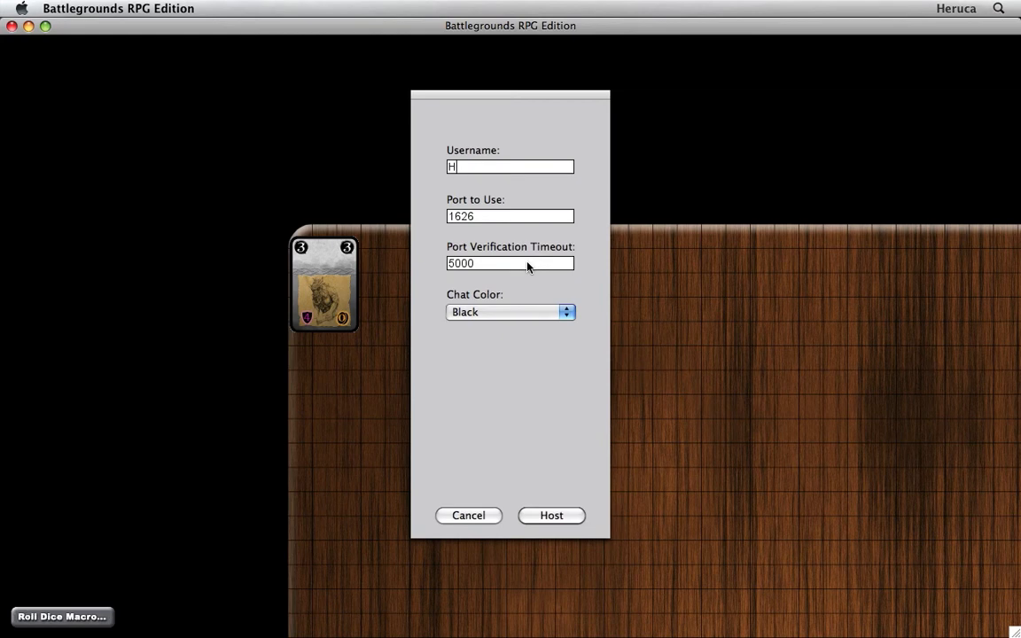
text(eruca)
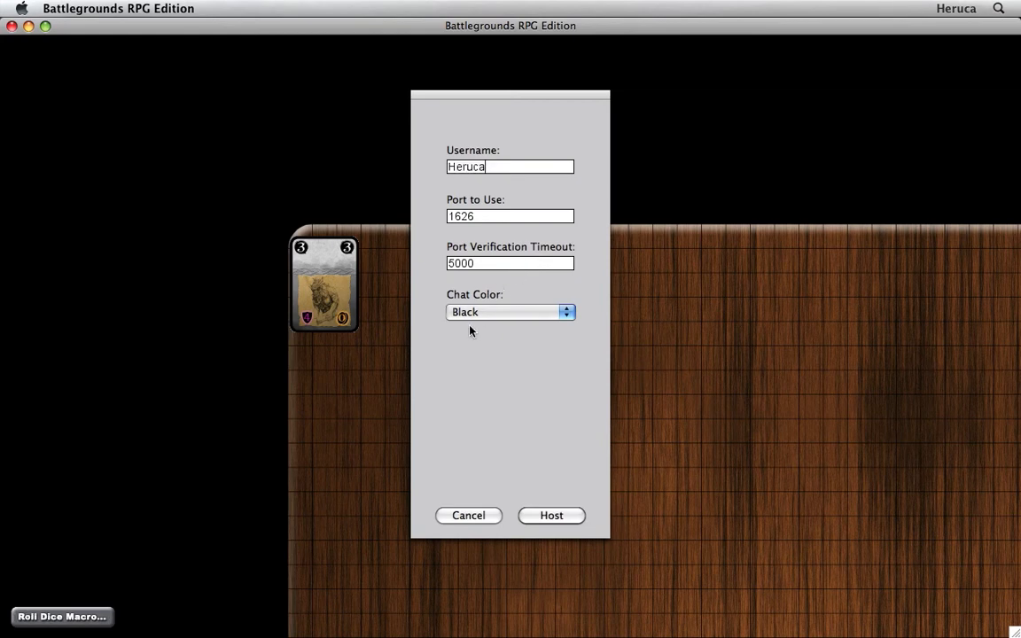
click(550, 514)
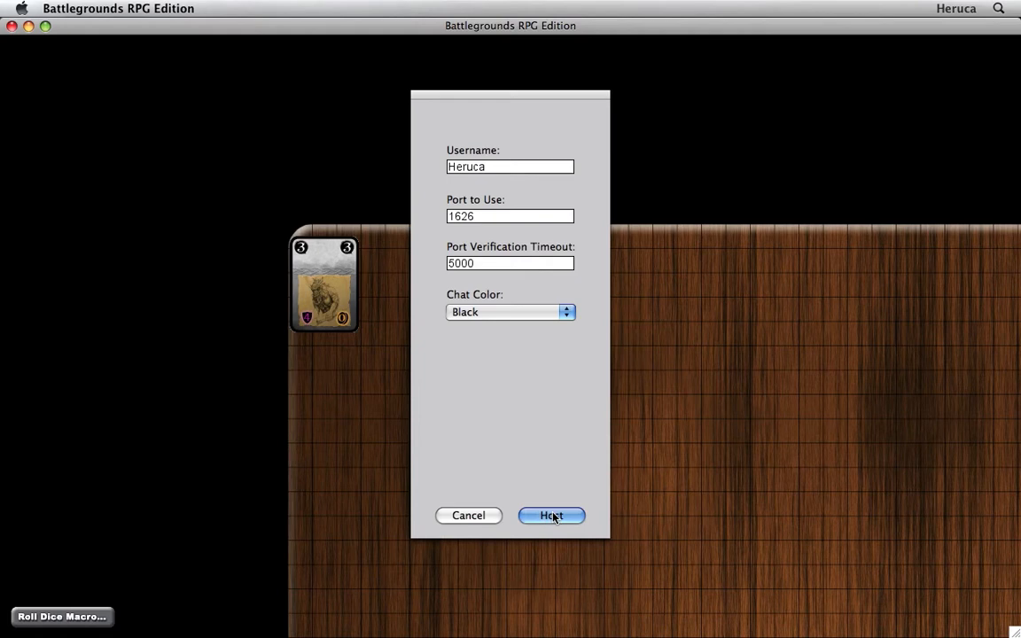
click(549, 516)
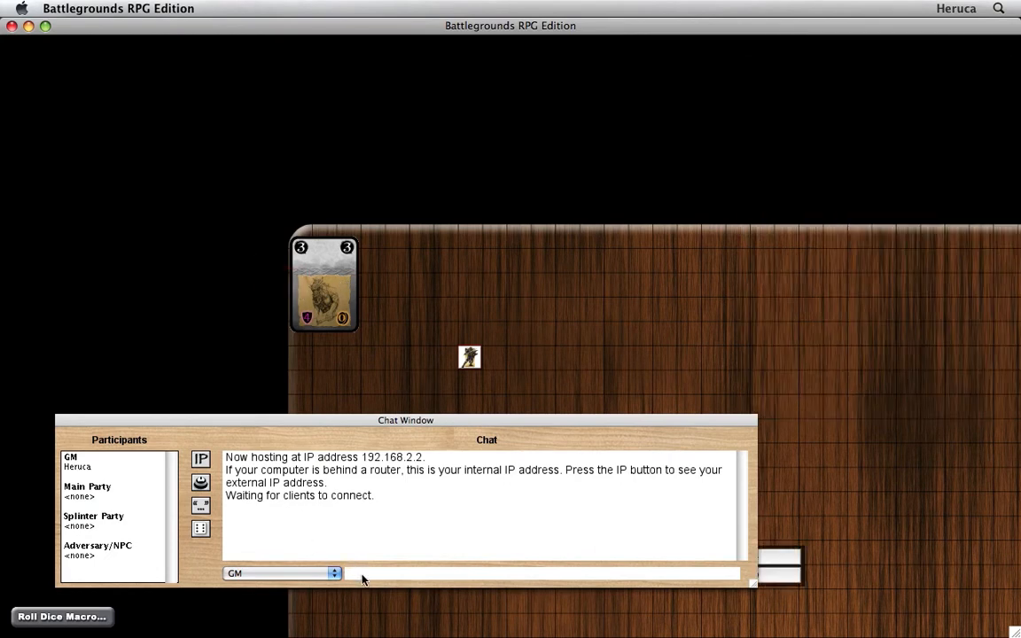
Reset the Power deck to its card back, resize it via chat and spread its cards face up.
text(rest)
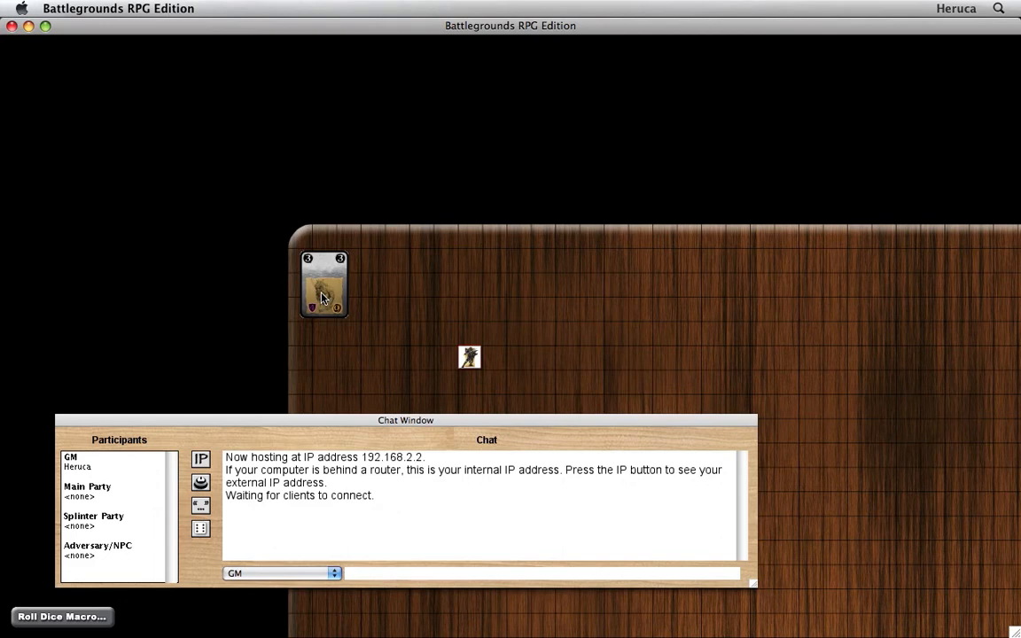
click(323, 283)
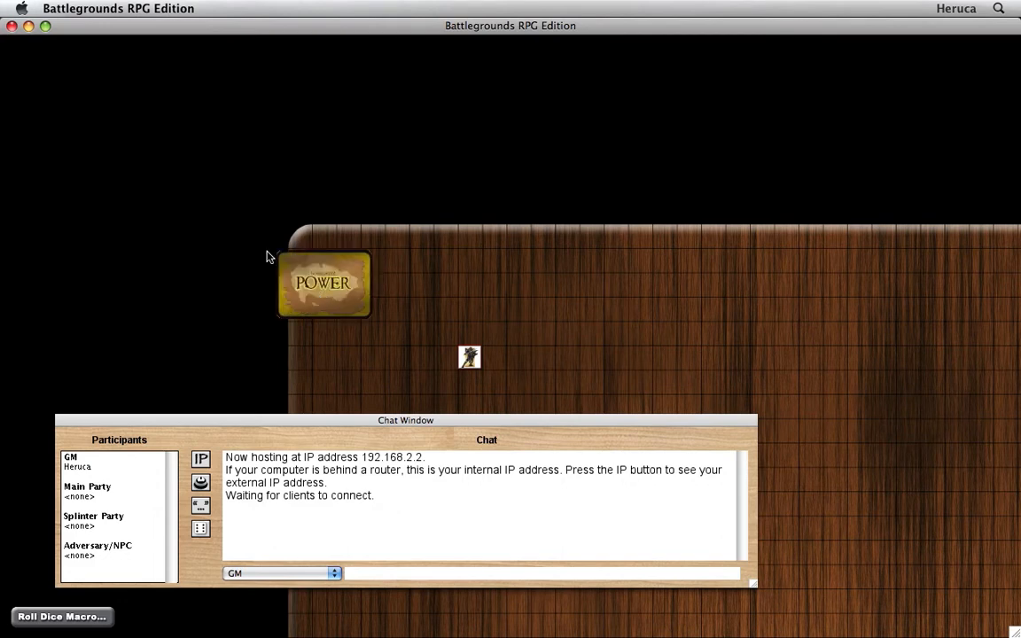
mouse_move(319, 367)
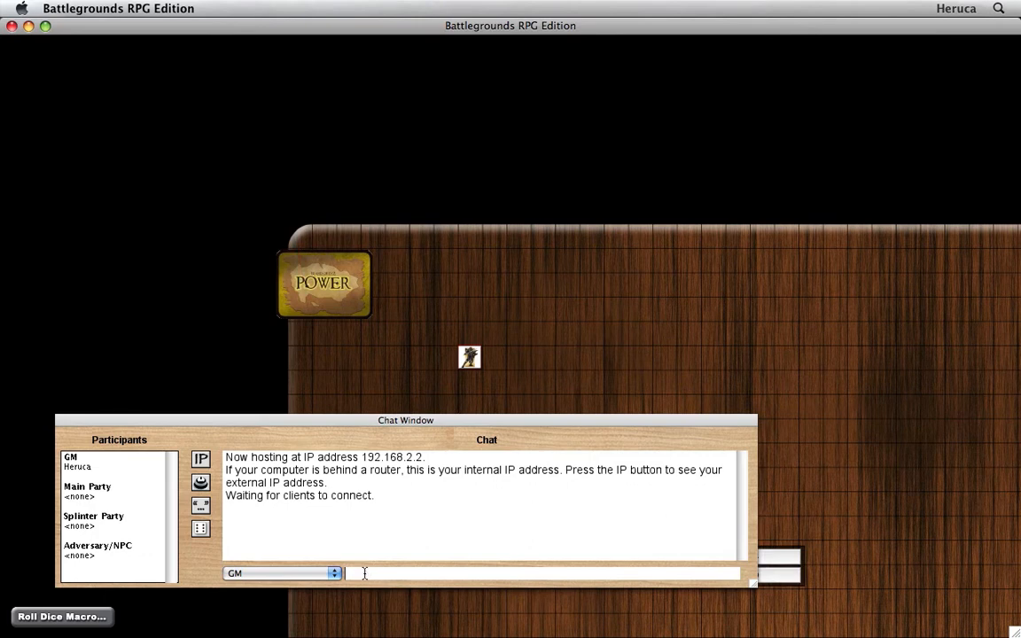
text(resize=)
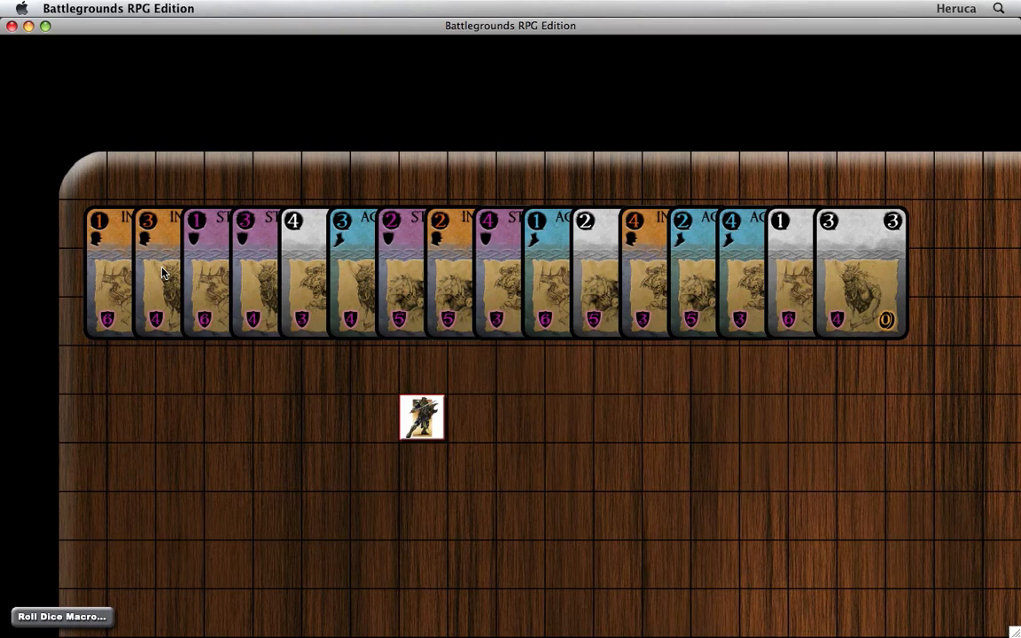
Collapse the spread Power cards back into one face-down deck at top left.
click(60, 617)
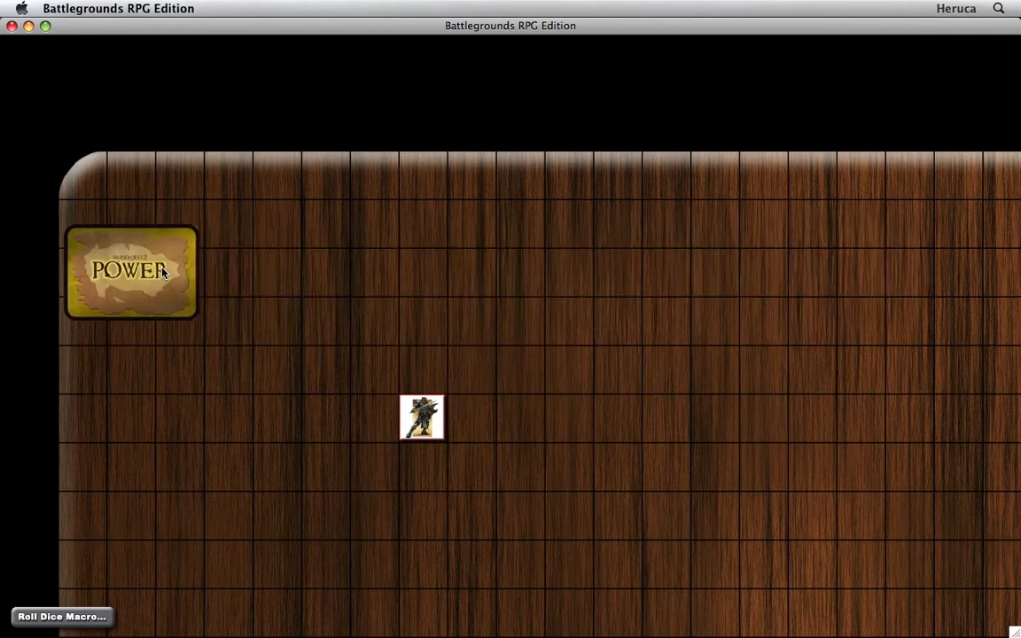
mouse_move(273, 275)
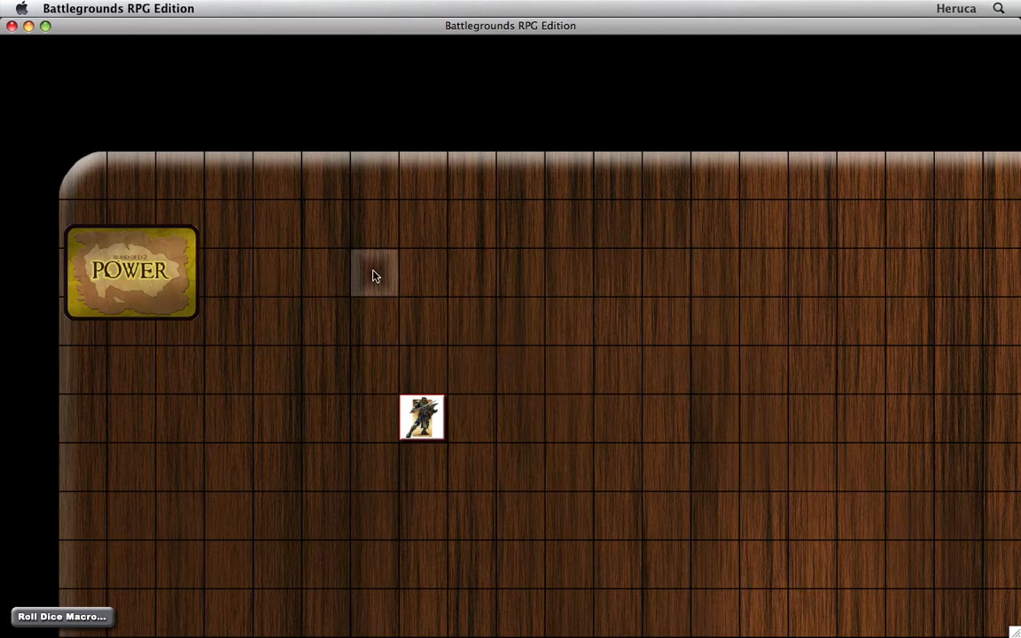
Create a new card deck with the Rules Summary Card category below the barbarian token.
right_click(373, 275)
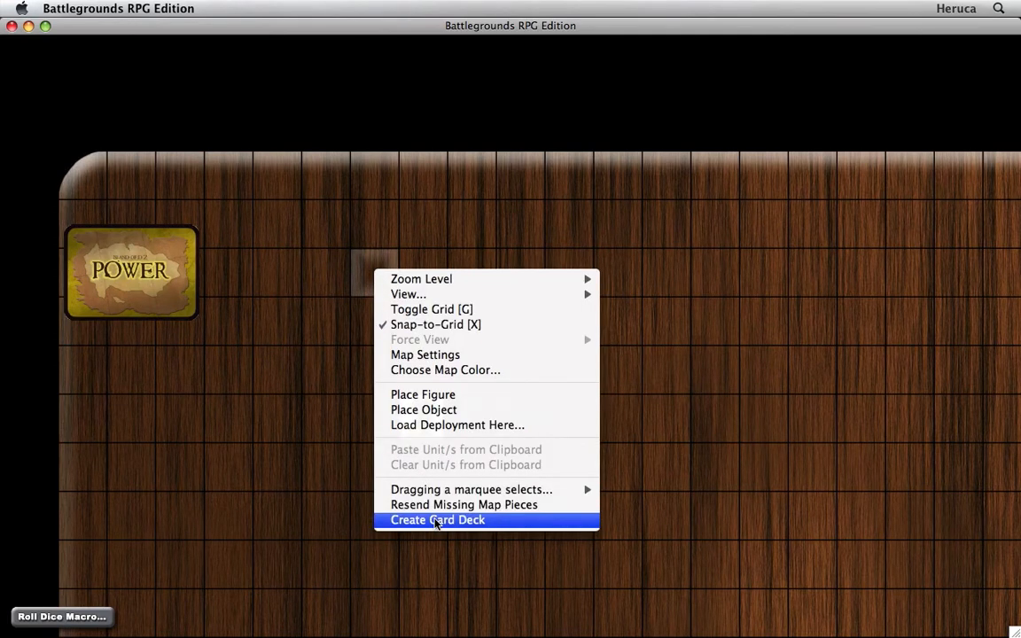
click(435, 521)
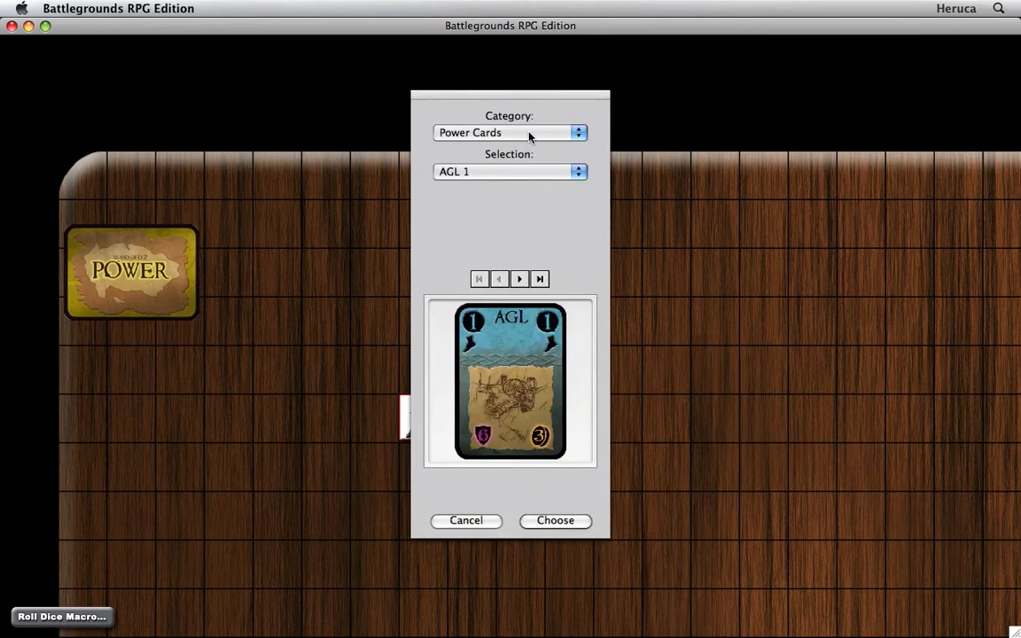
click(511, 131)
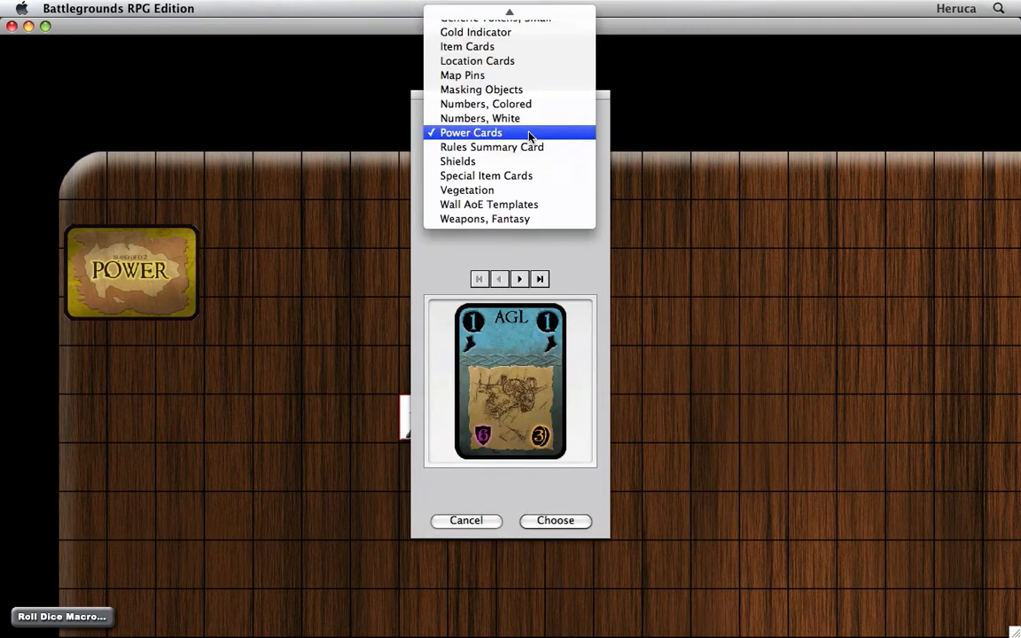
click(491, 147)
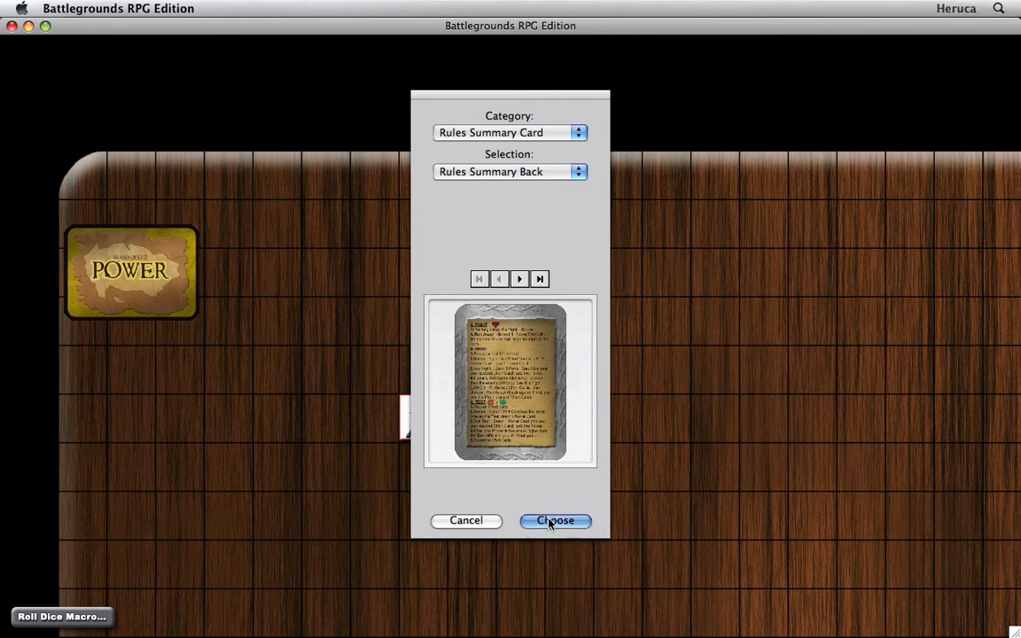
click(554, 521)
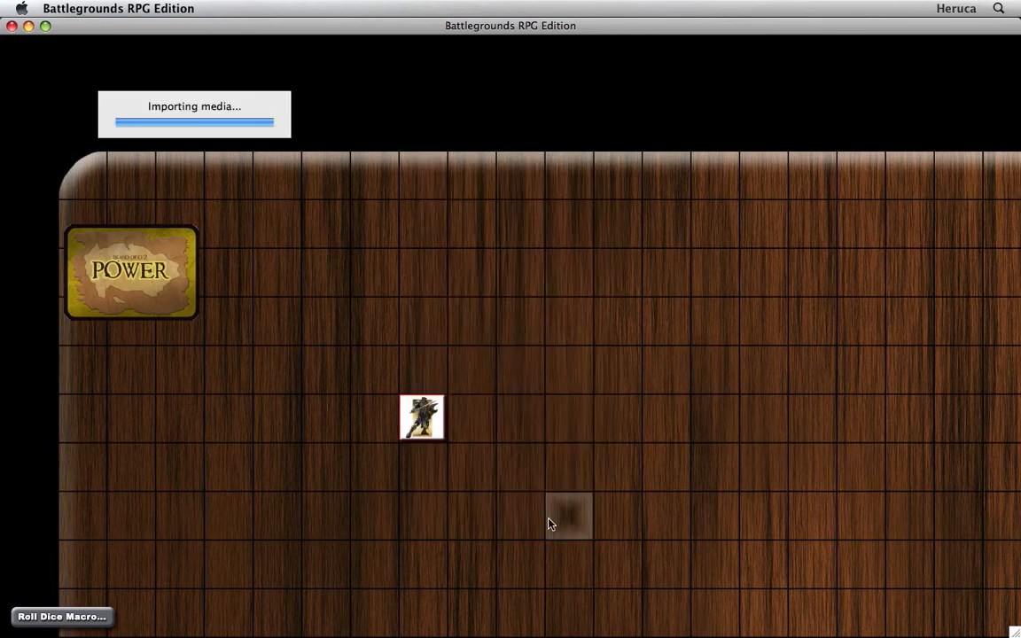
mouse_move(428, 295)
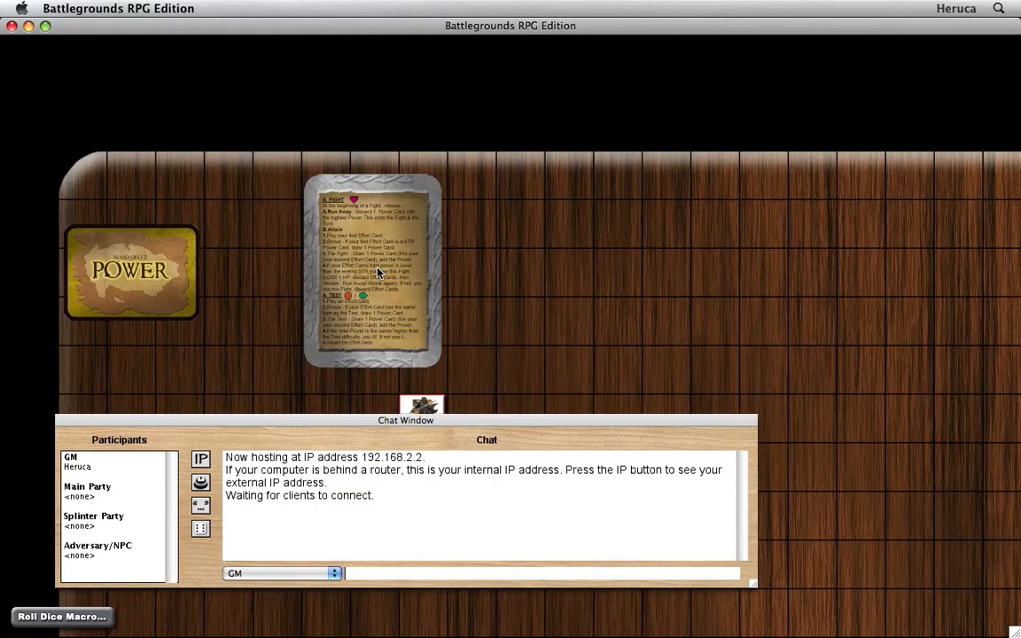
Shrink the rules card with resize=1 and drag it into the dark left margin.
text(resize=)
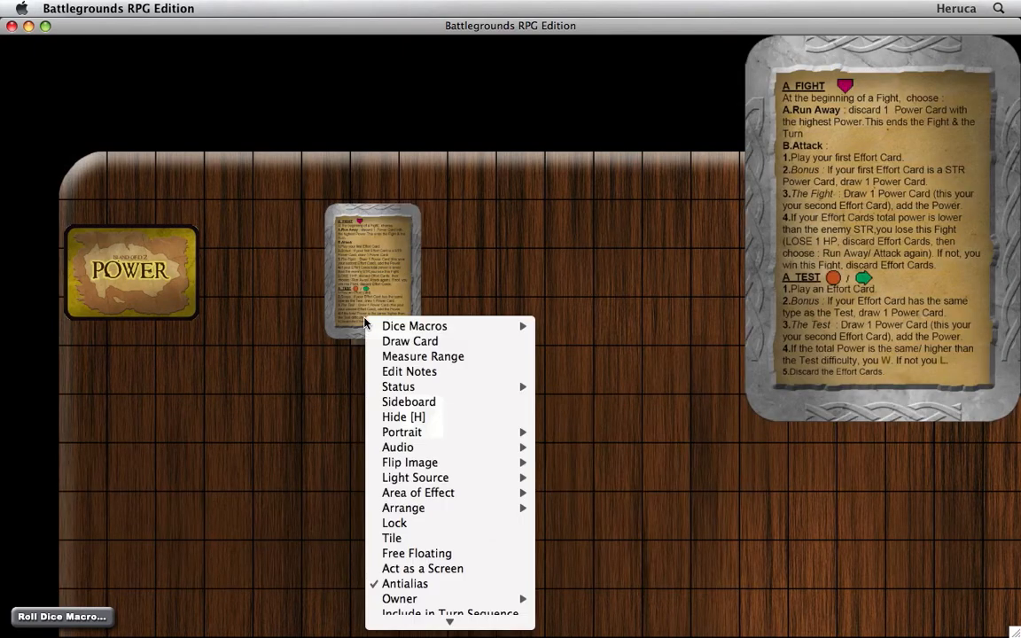
mouse_move(415, 553)
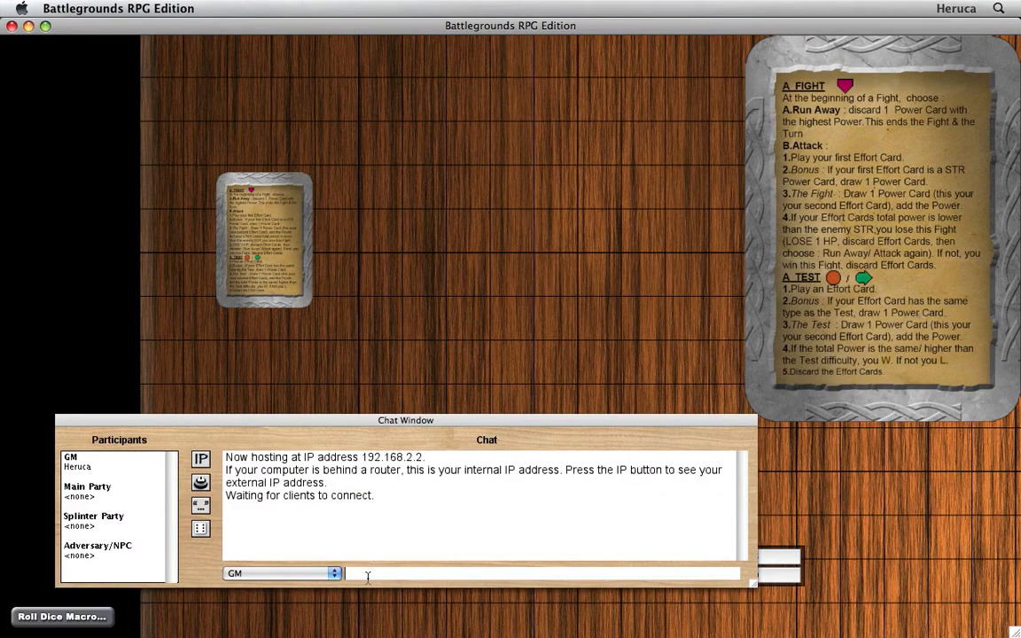
text(resize=)
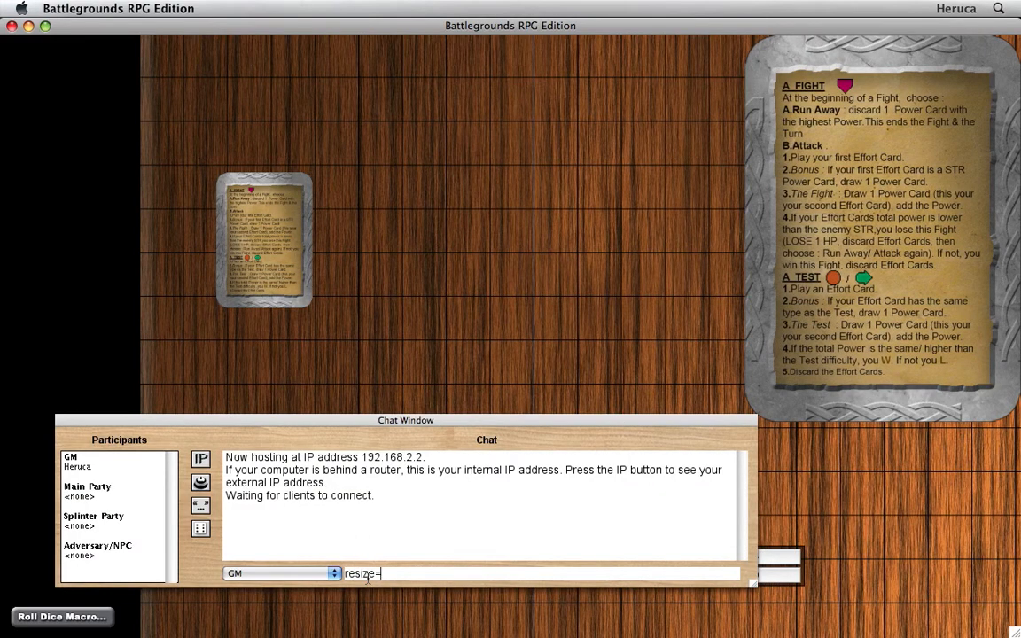
text(1)
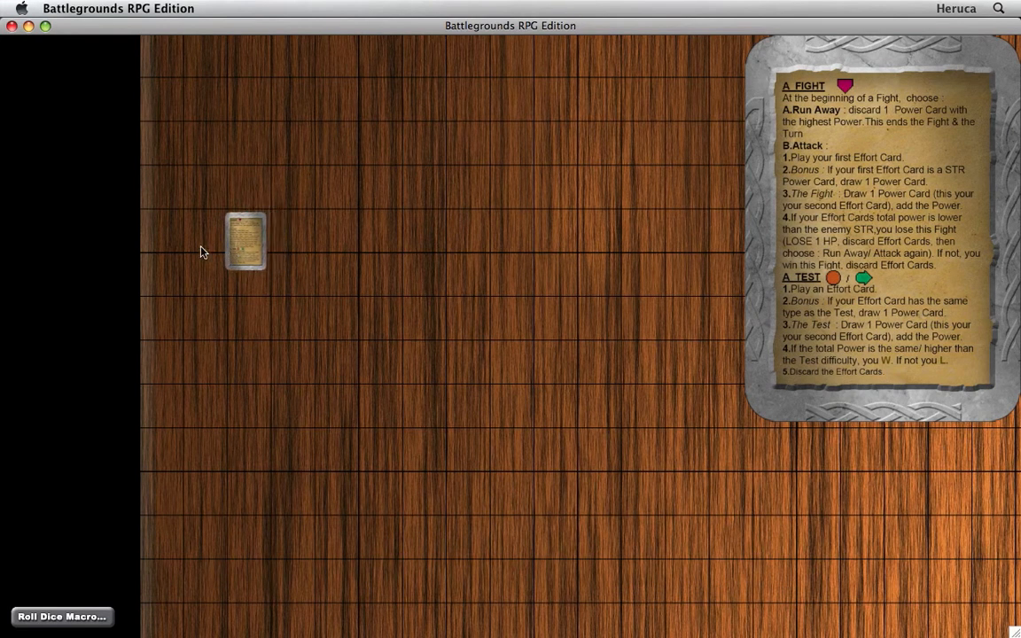
drag(245, 241, 53, 181)
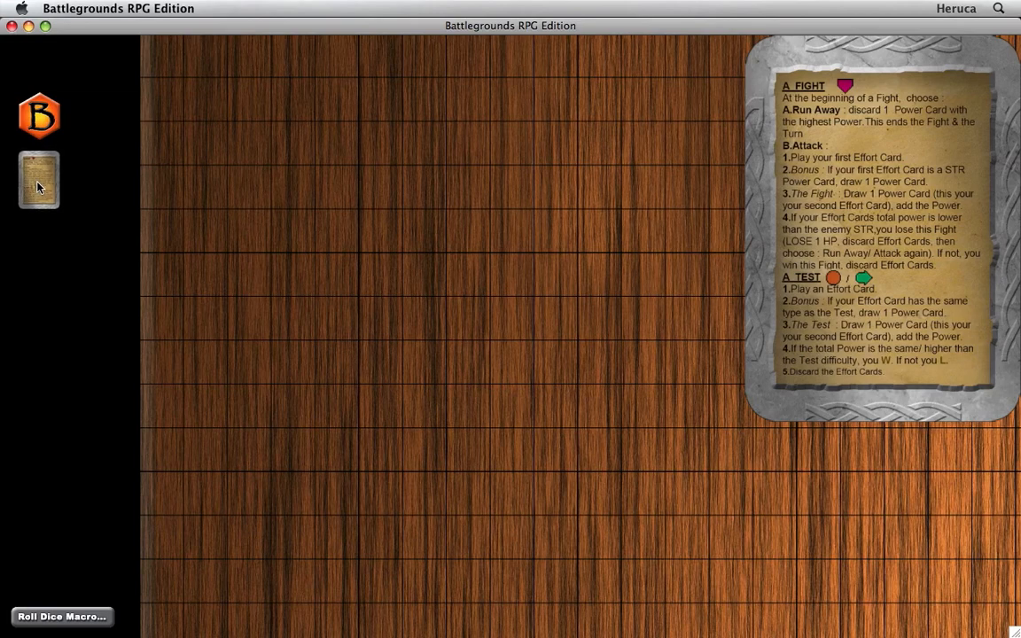
click(39, 181)
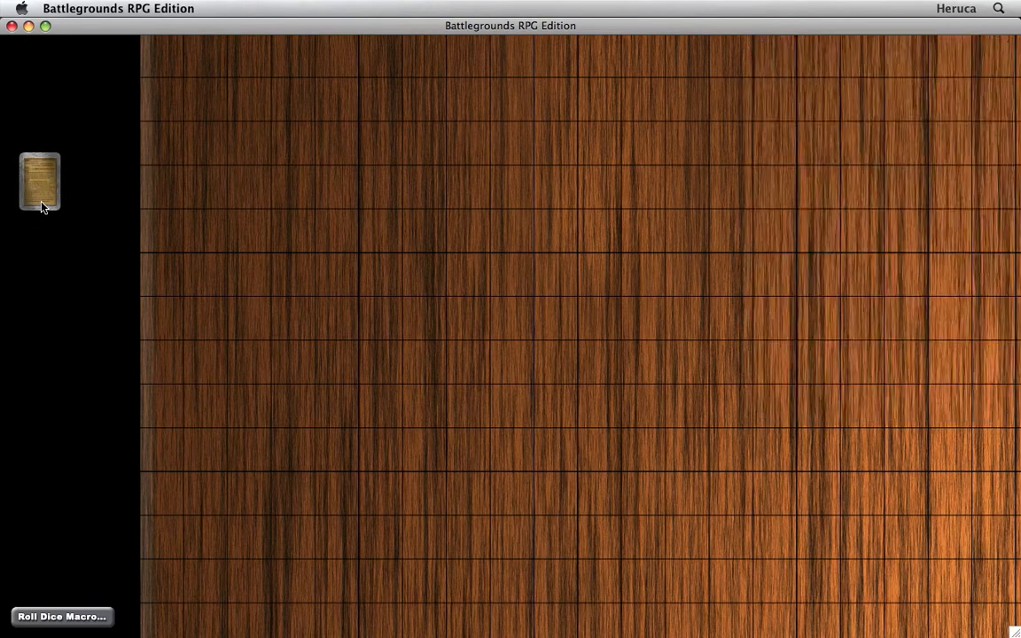
click(39, 181)
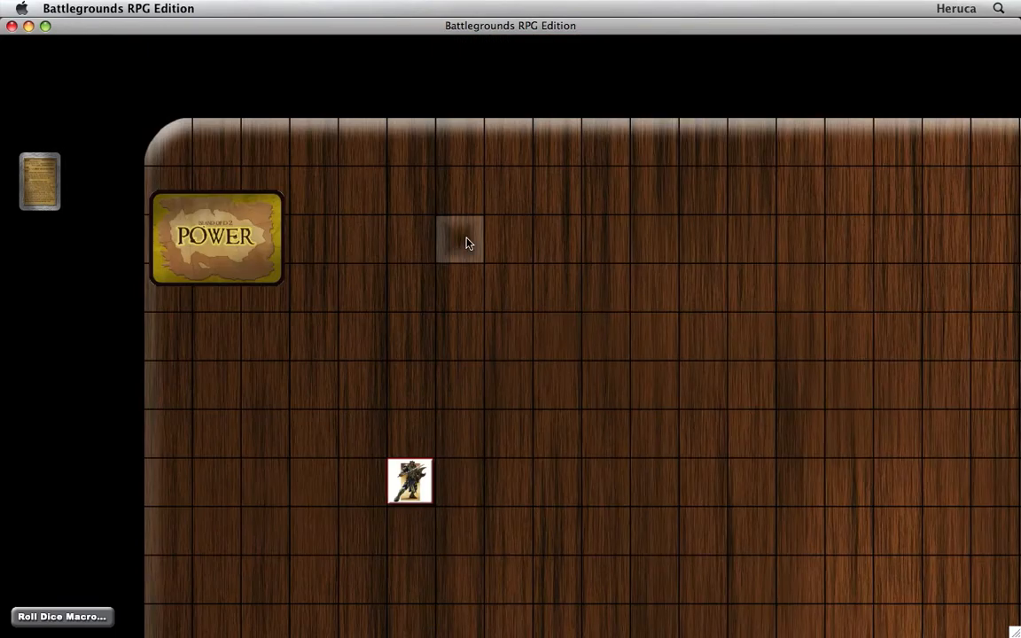
Create a Location Cards deck using the Location Back image as its face.
right_click(461, 242)
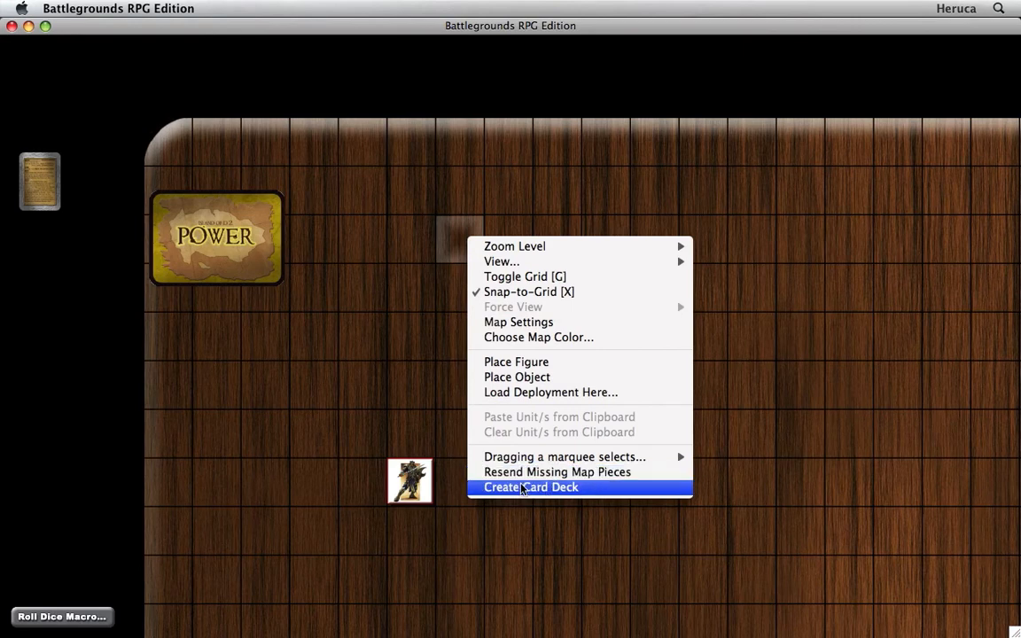
click(530, 488)
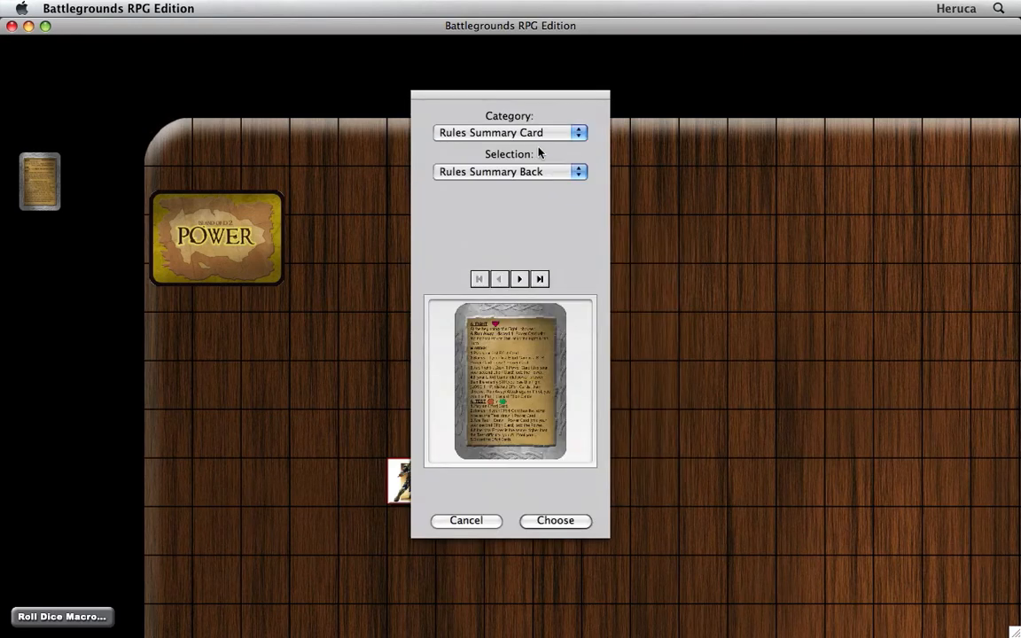
click(510, 131)
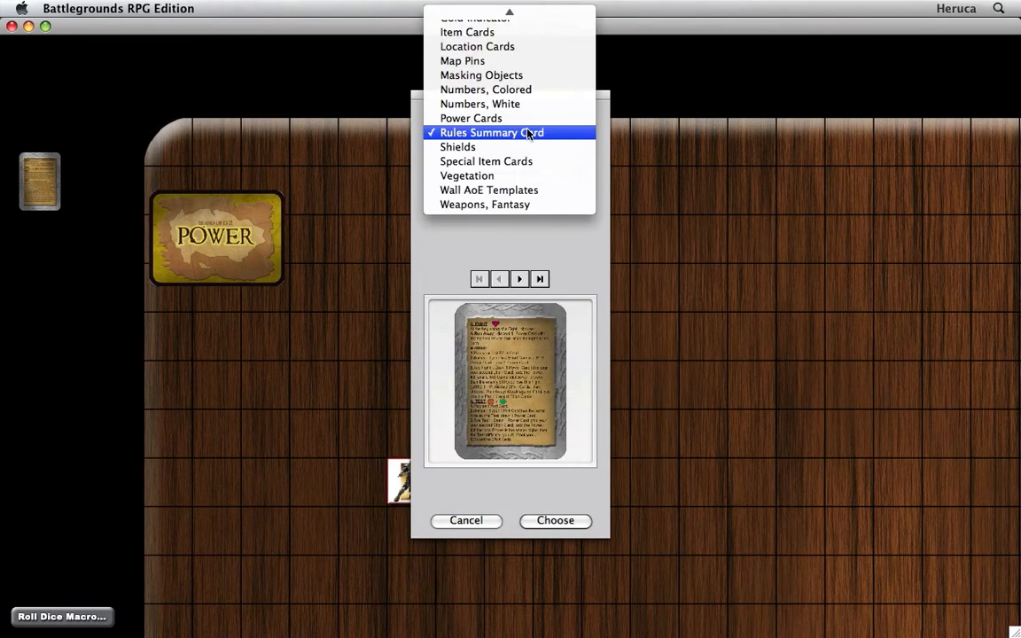
click(477, 46)
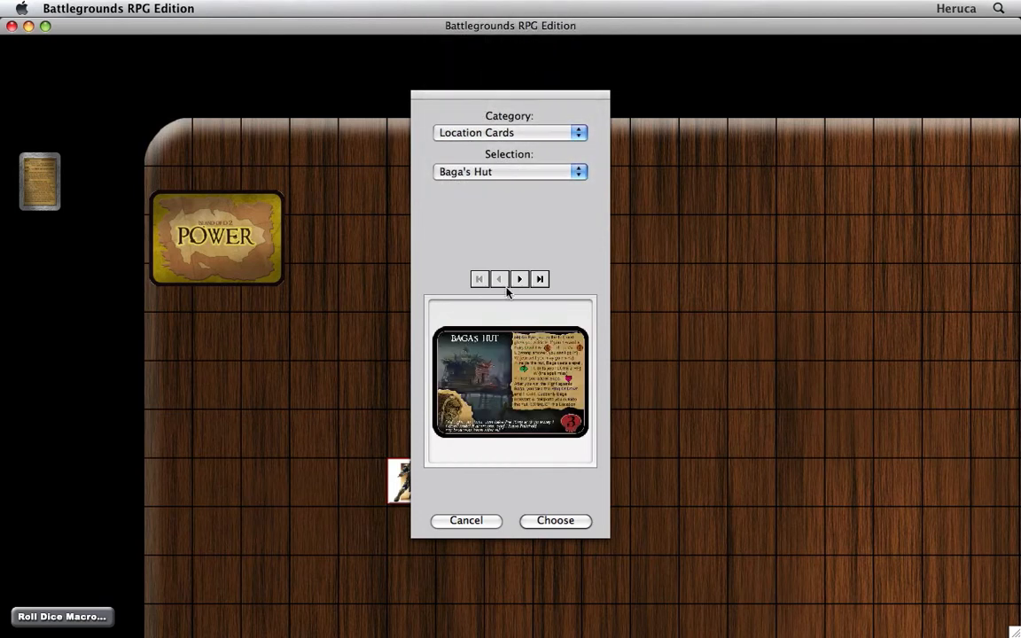
click(510, 170)
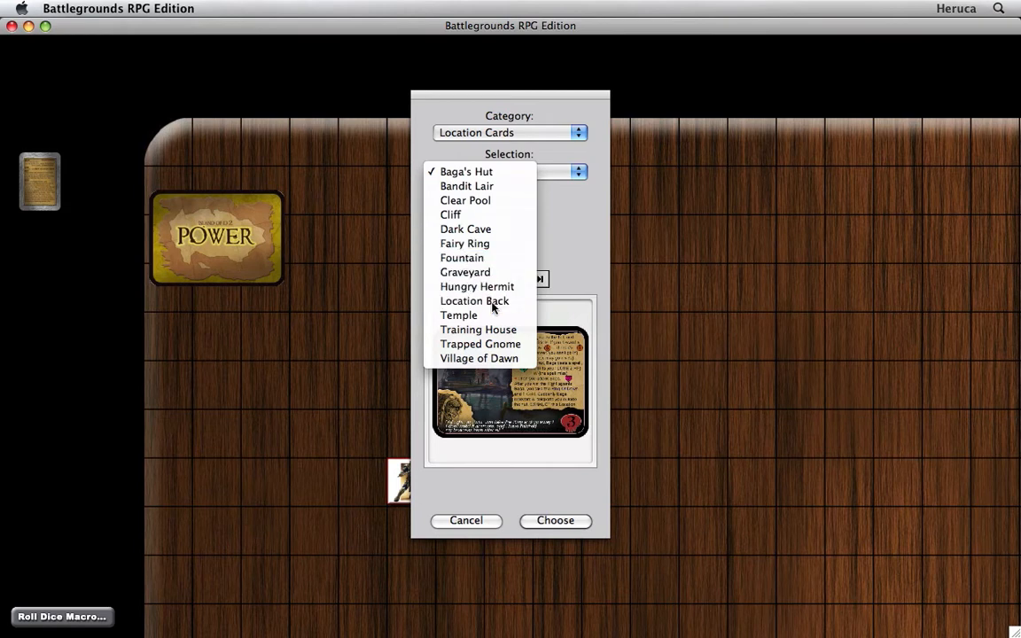
click(475, 301)
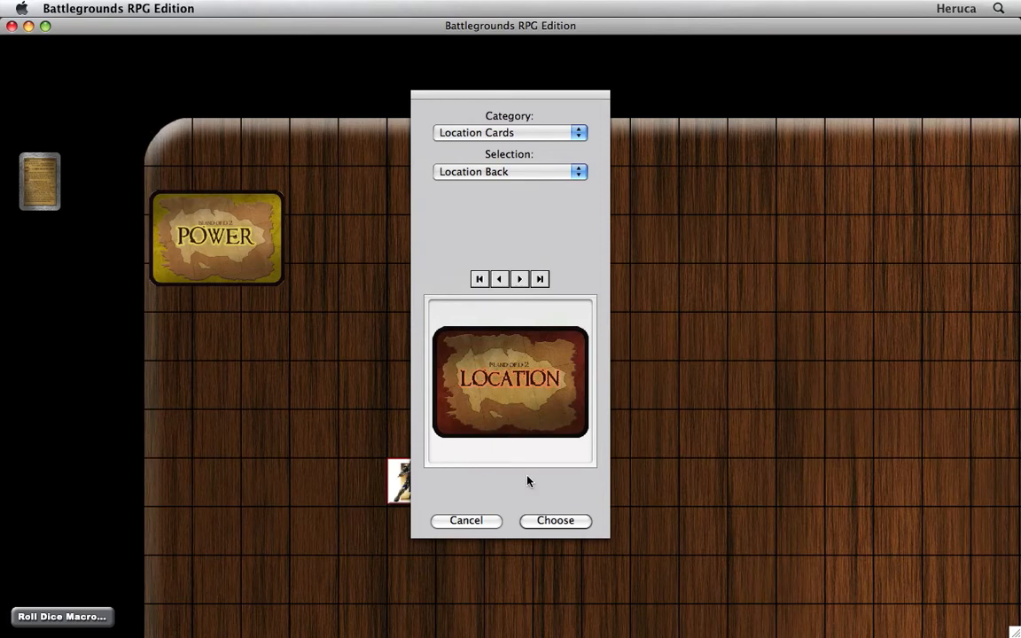
click(554, 521)
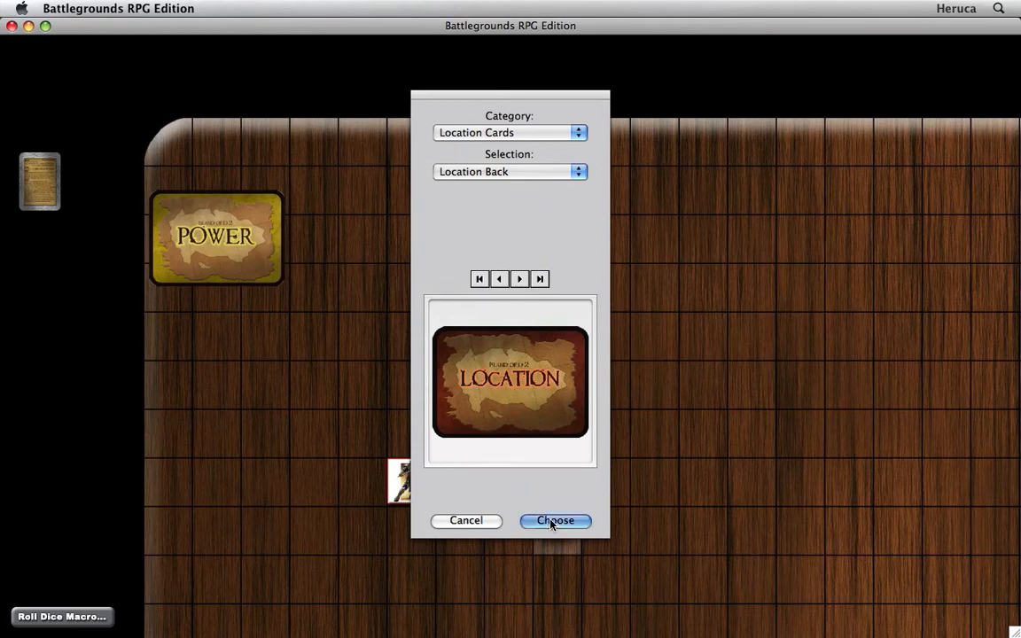
click(555, 521)
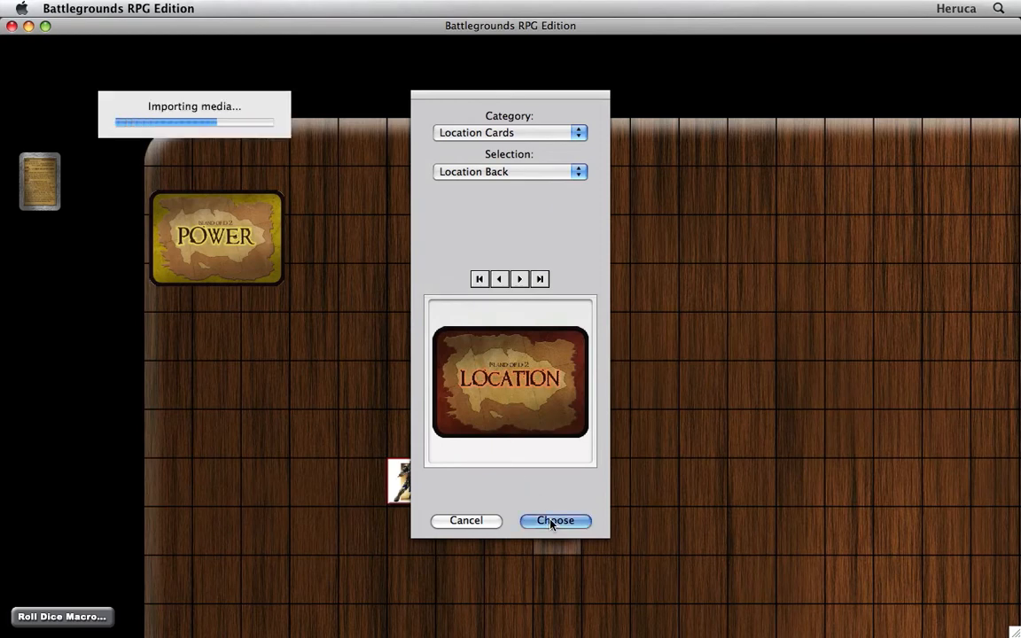
click(555, 521)
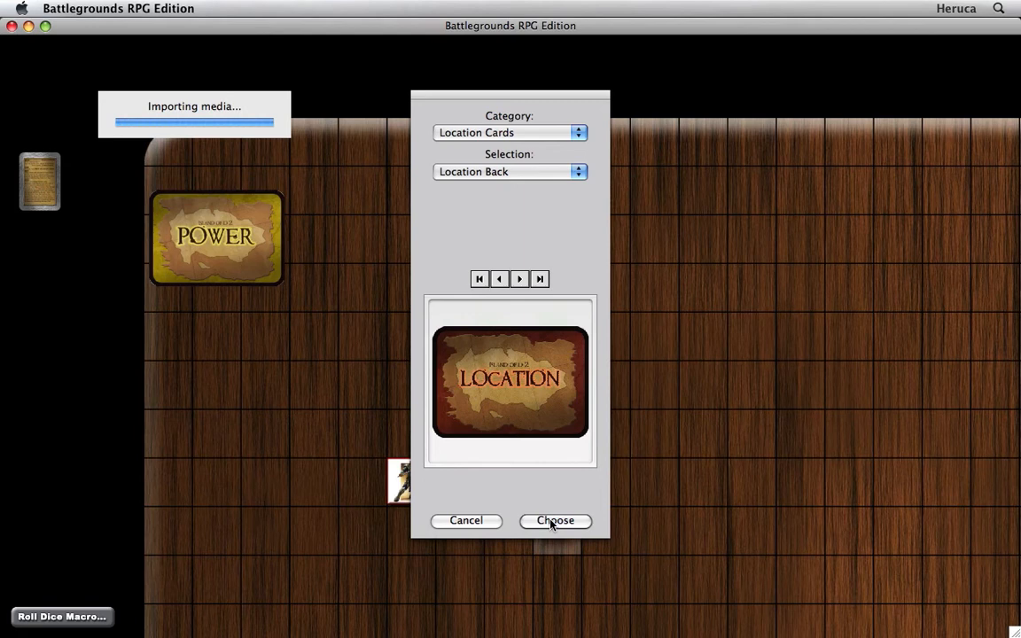
click(555, 521)
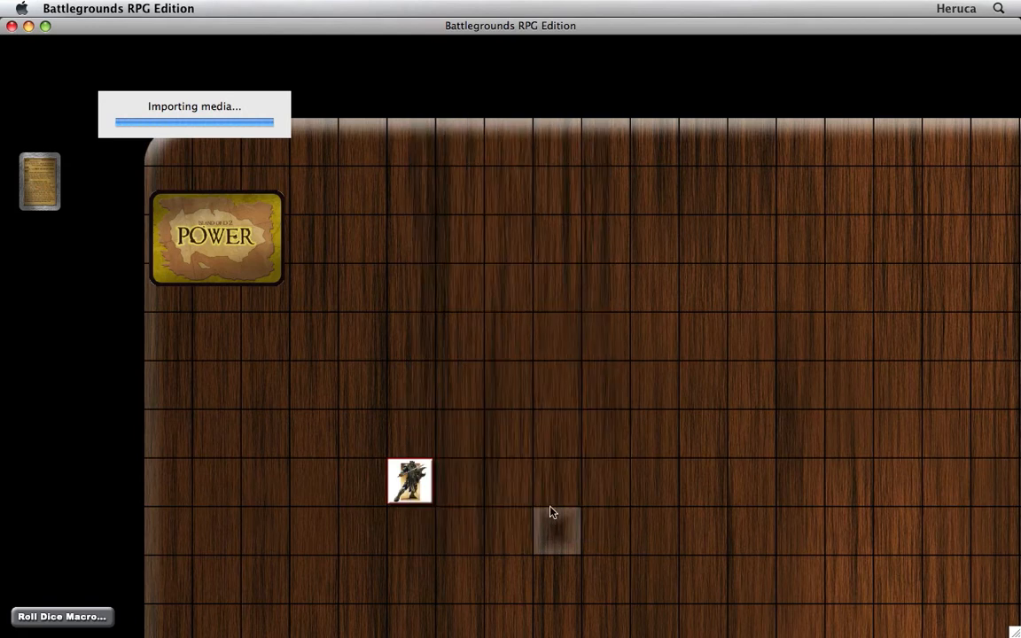
mouse_move(546, 426)
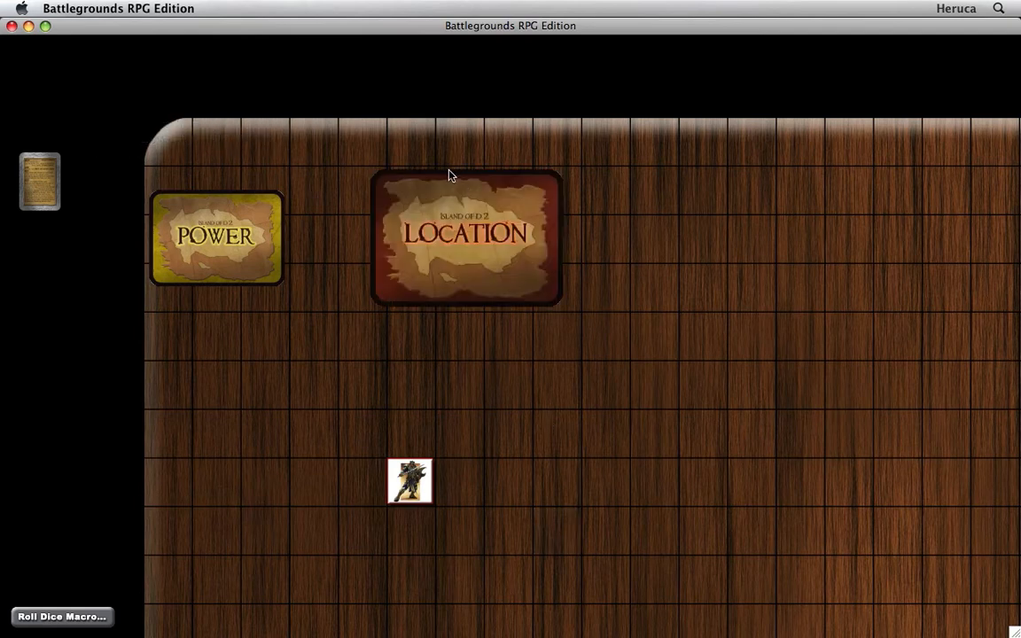
mouse_move(400, 145)
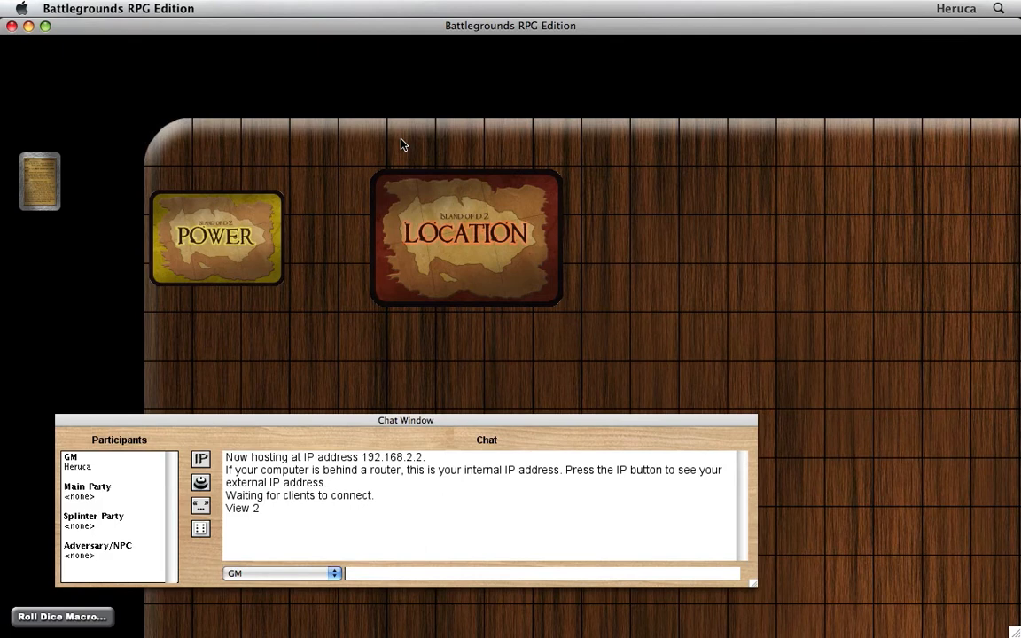
Resize the Location deck via chat and set it beside the Power deck.
text(resize=)
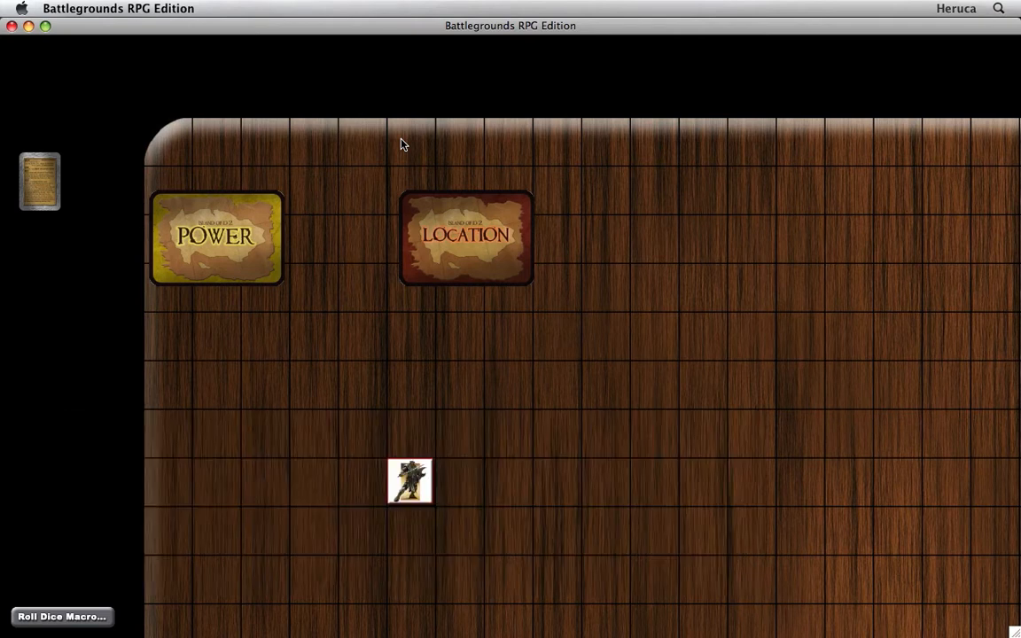
click(464, 238)
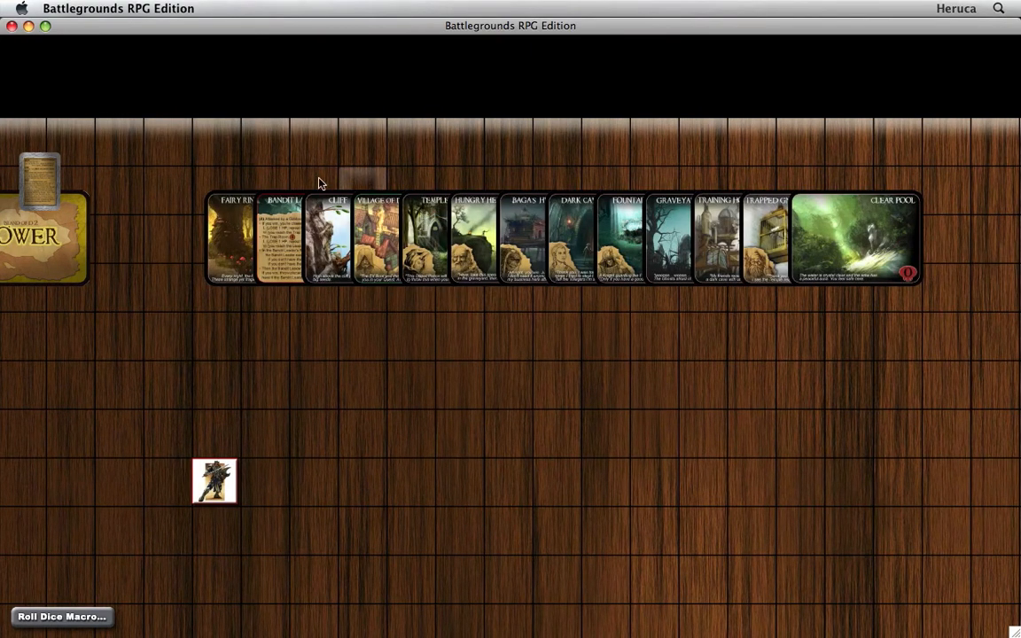
click(283, 239)
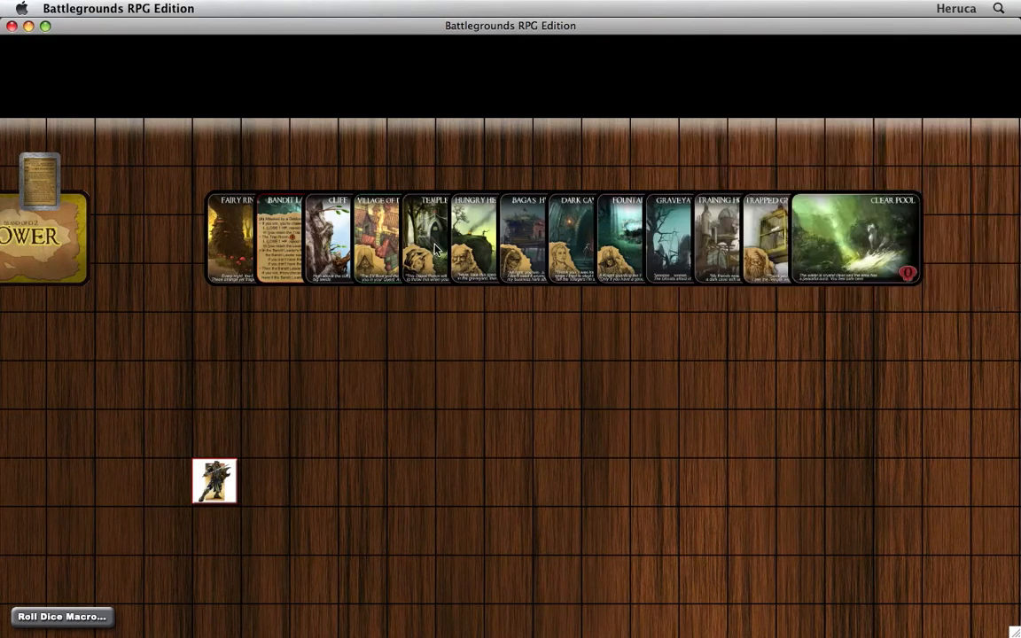
click(574, 240)
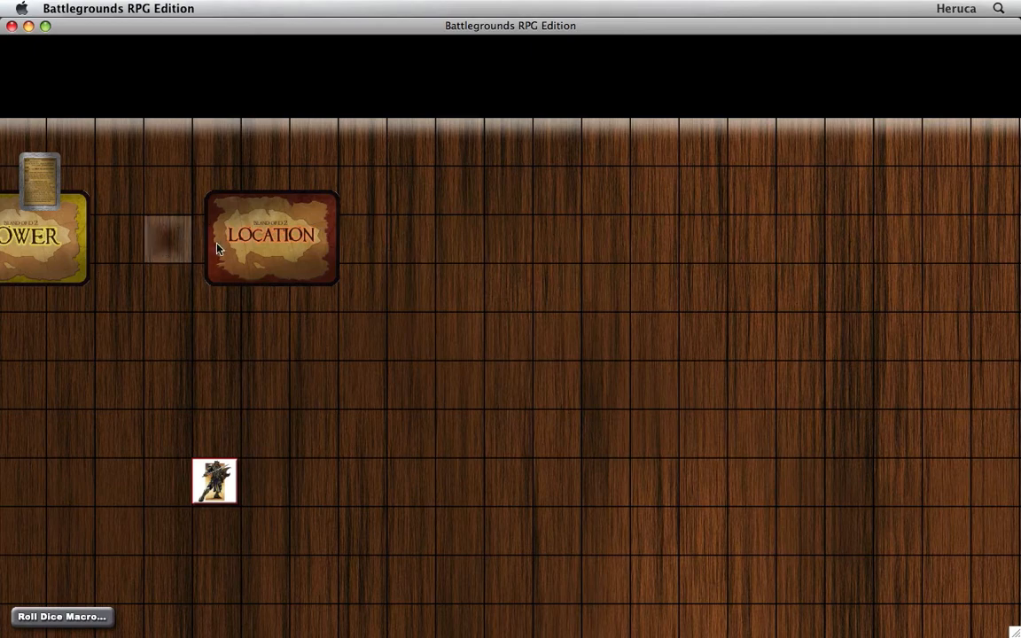
Create an Item Cards deck with the Item Back image, right of the Location deck.
right_click(460, 239)
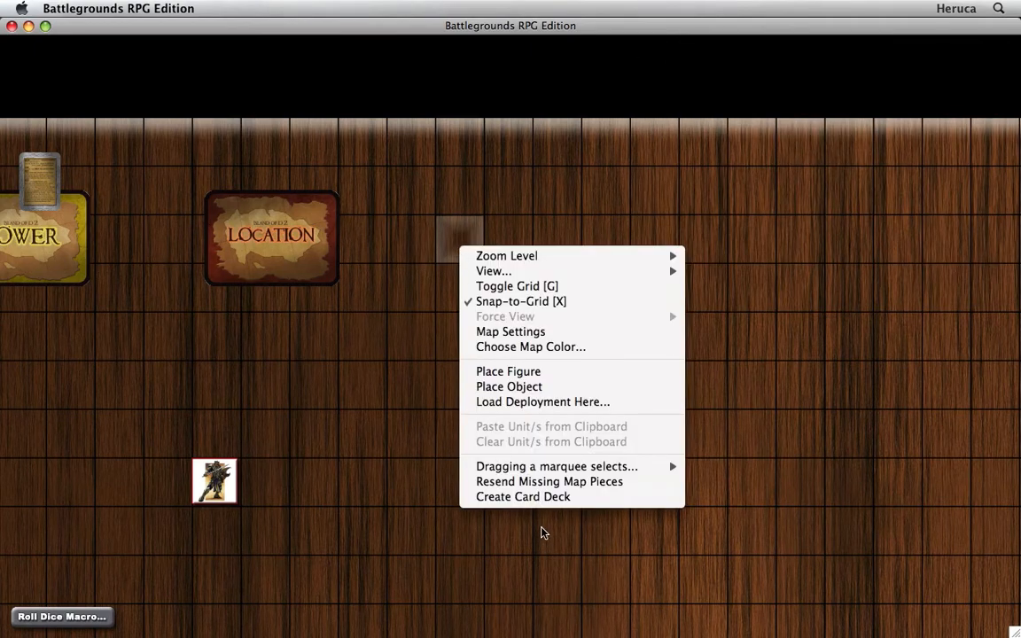
click(509, 386)
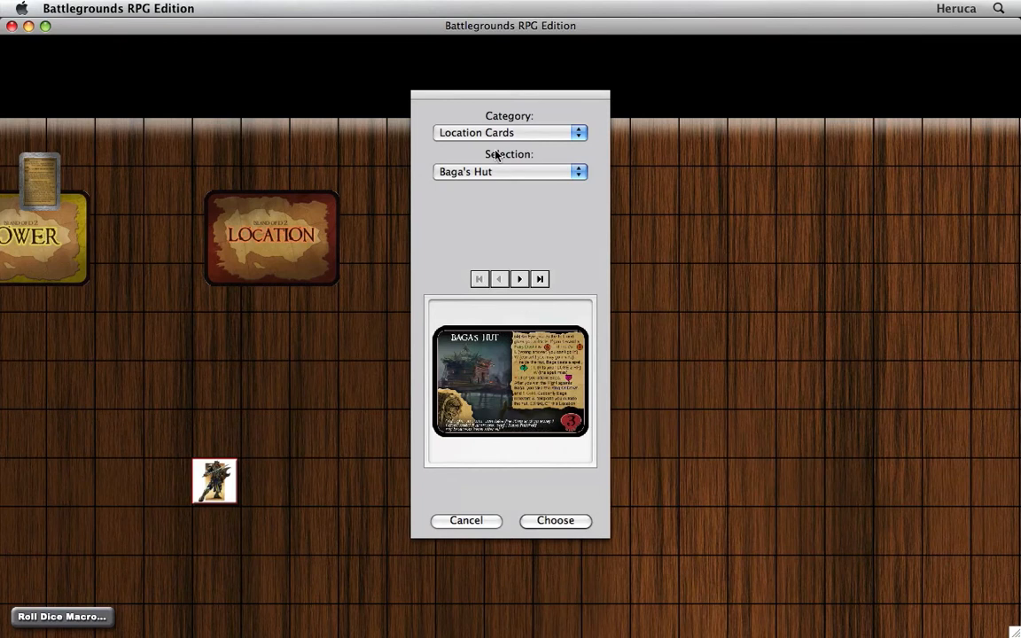
click(511, 131)
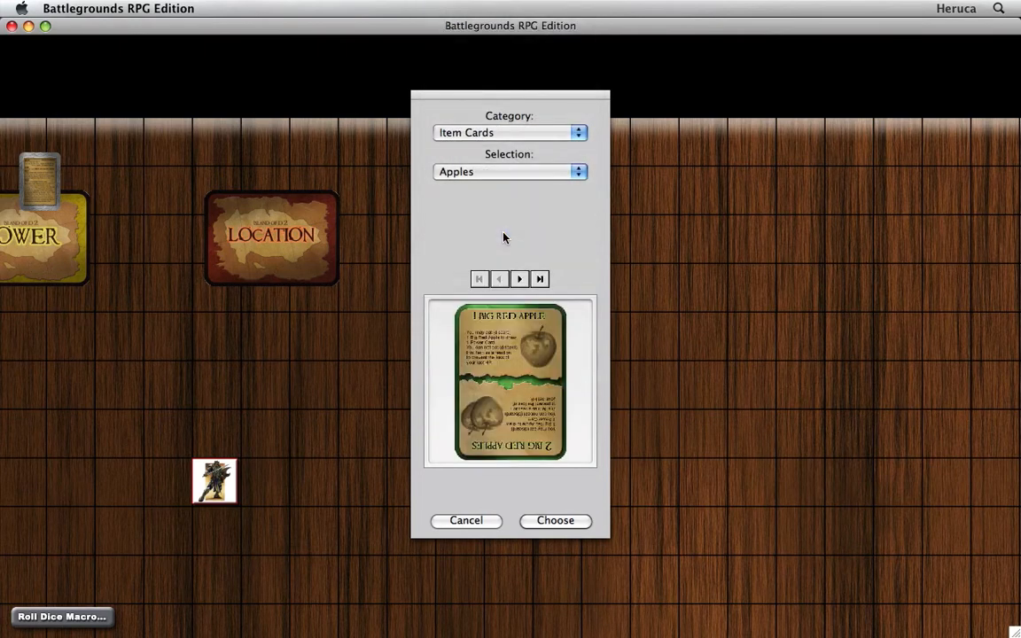
click(508, 170)
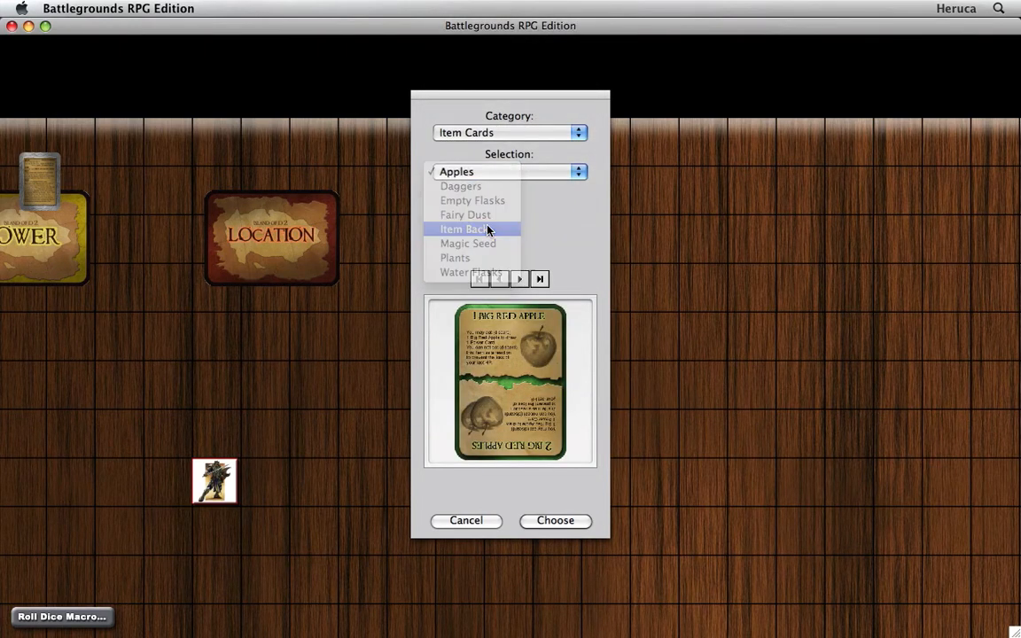
click(462, 228)
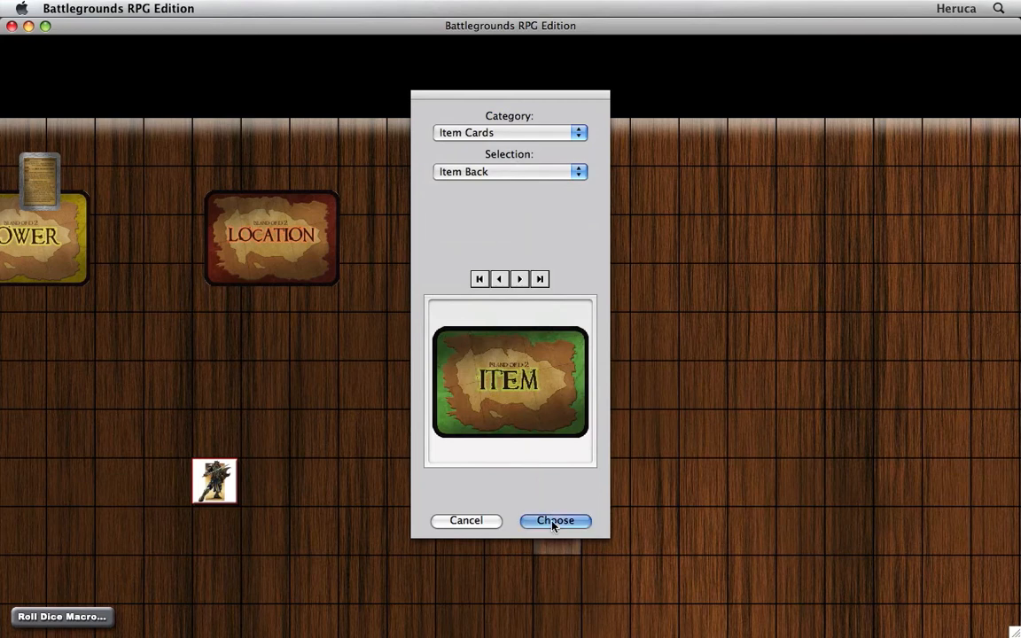
click(554, 521)
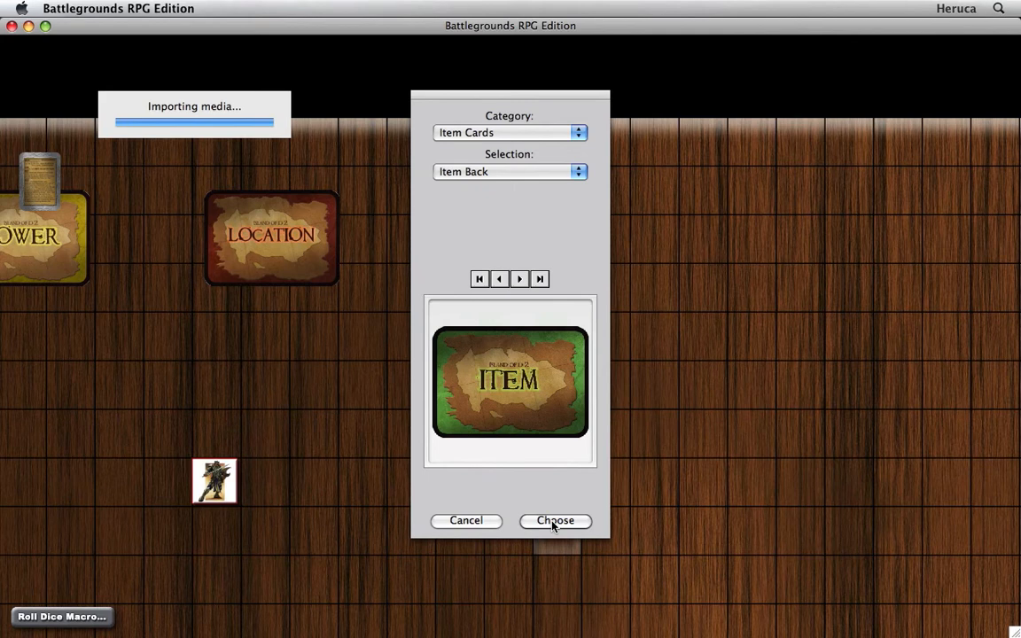
click(554, 521)
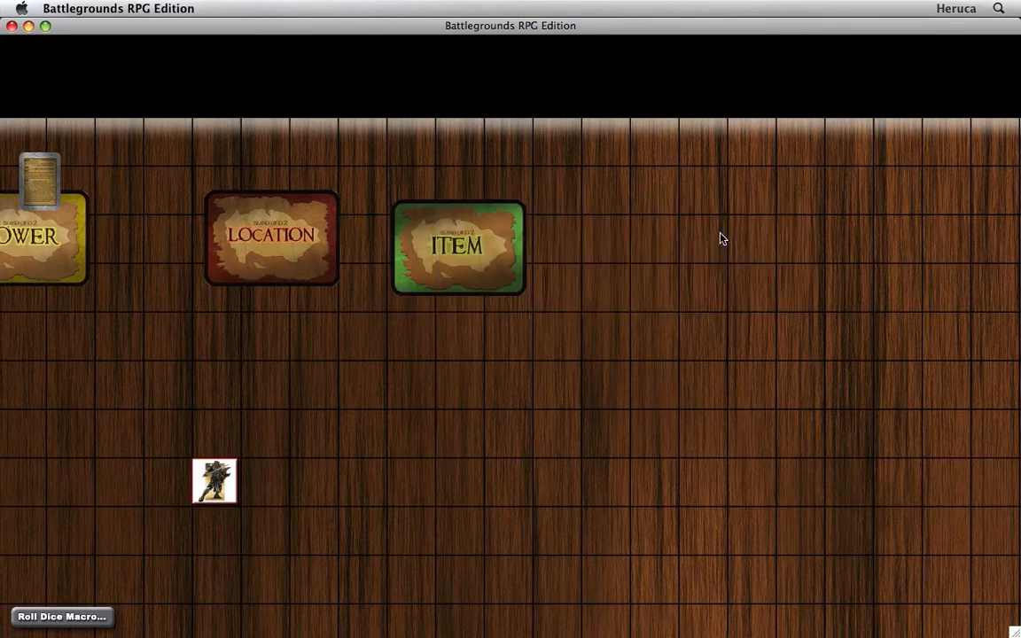
mouse_move(617, 234)
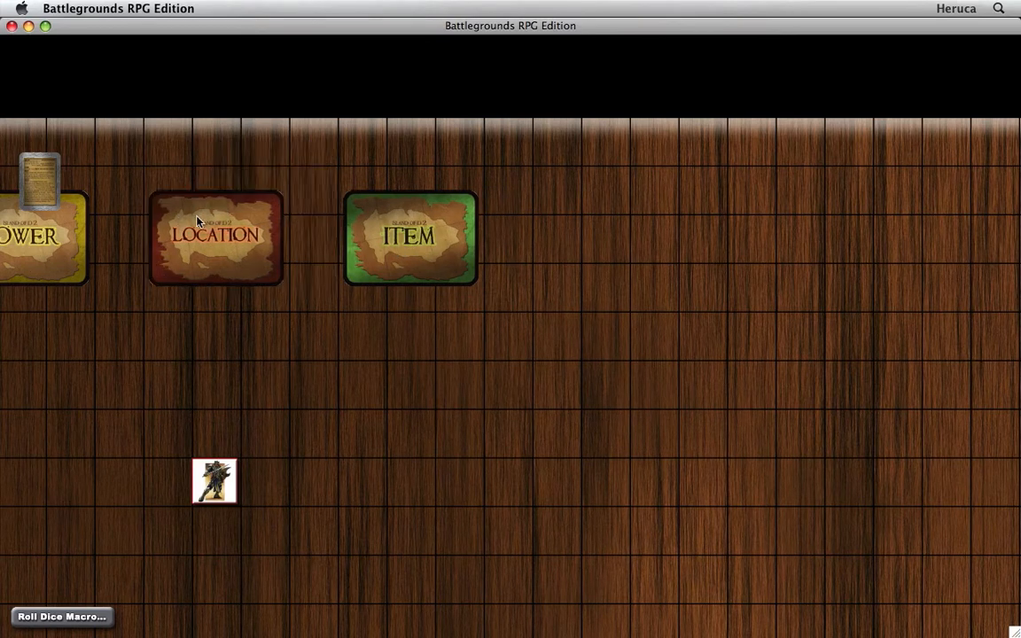
Slide the Location and Item decks into a row beside the Power deck.
drag(216, 234, 166, 234)
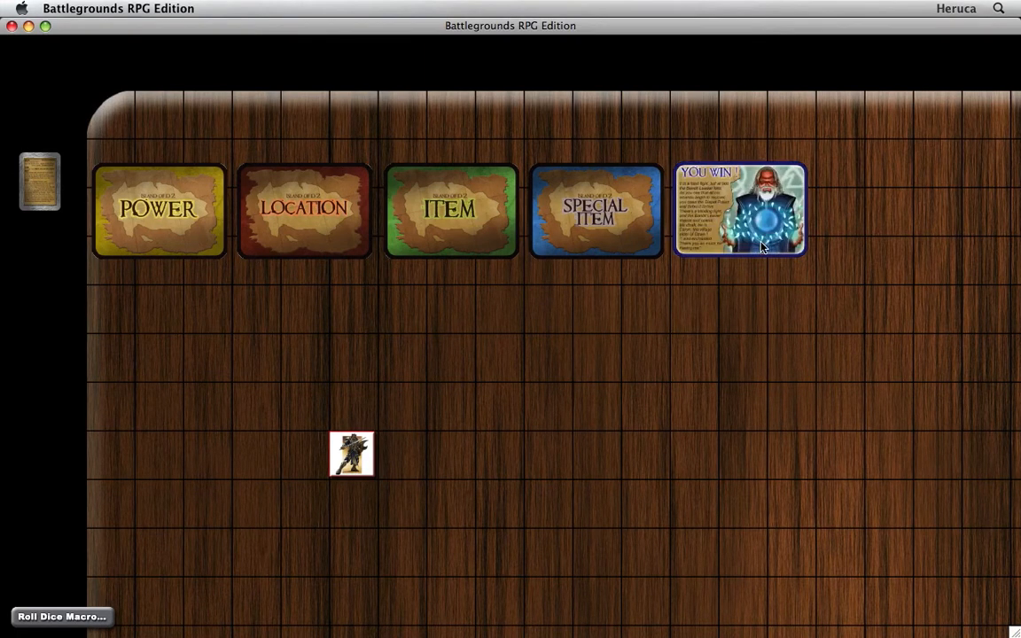
click(741, 209)
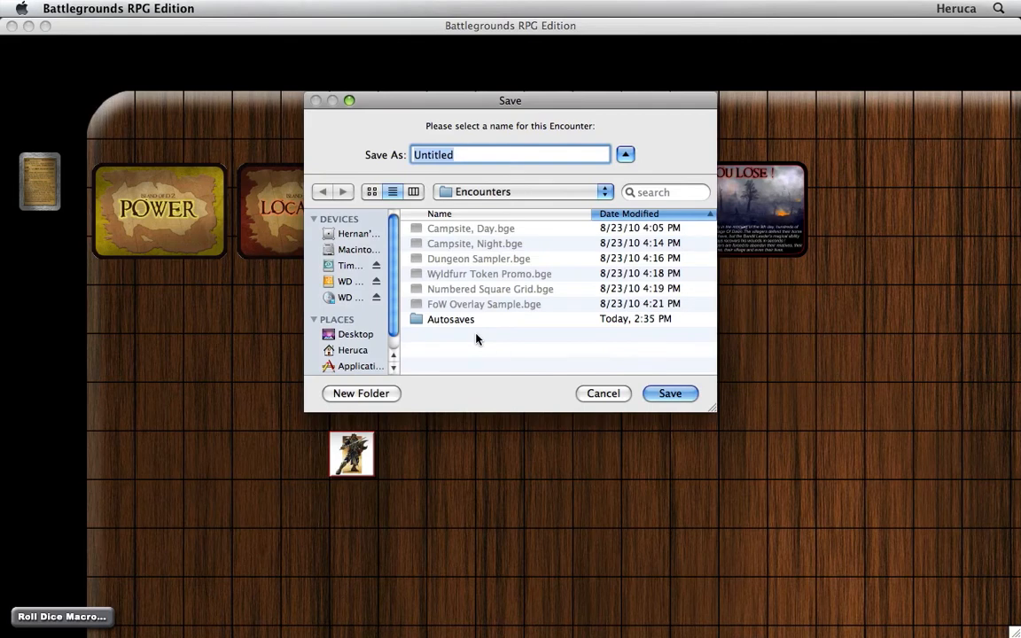
Save the encounter as 'Island of D 2' in the Encounters folder.
text(Island of D 2)
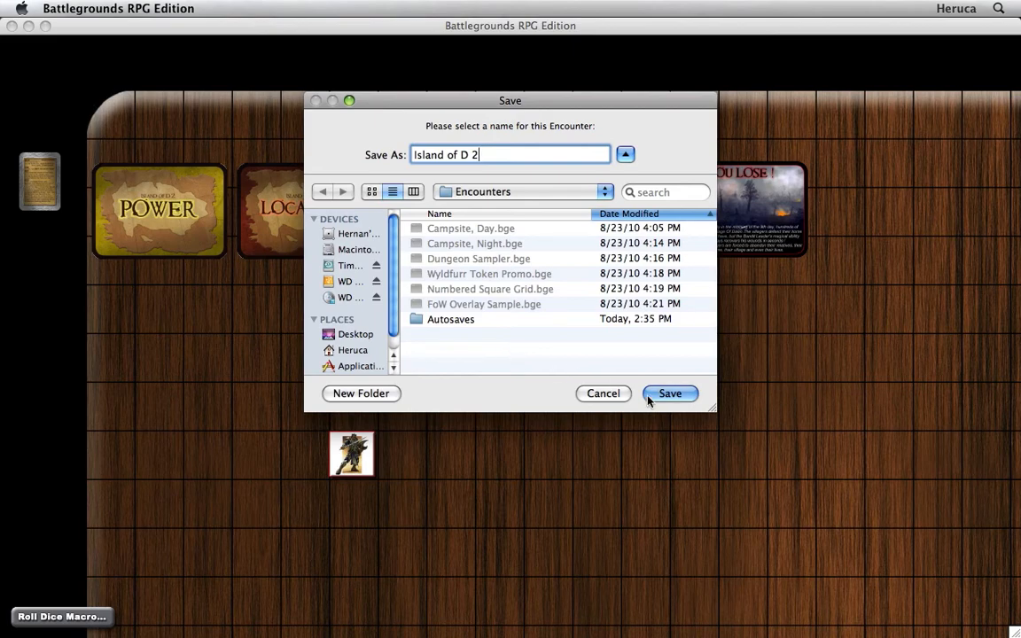
click(670, 393)
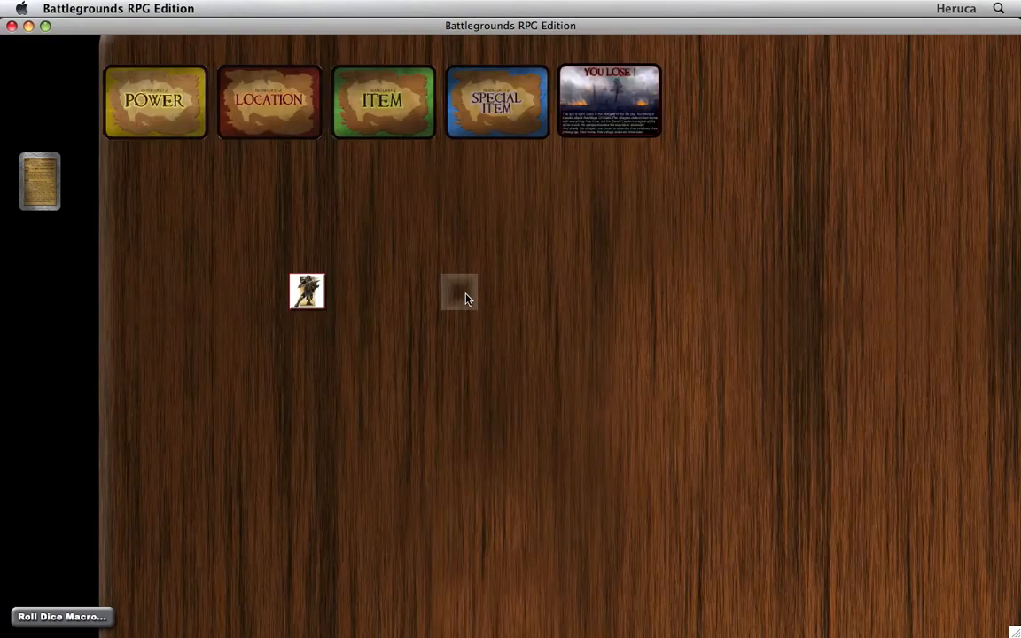
Place Days Indicator 1 as an object, kept visible after deploying and not saved as default.
right_click(459, 294)
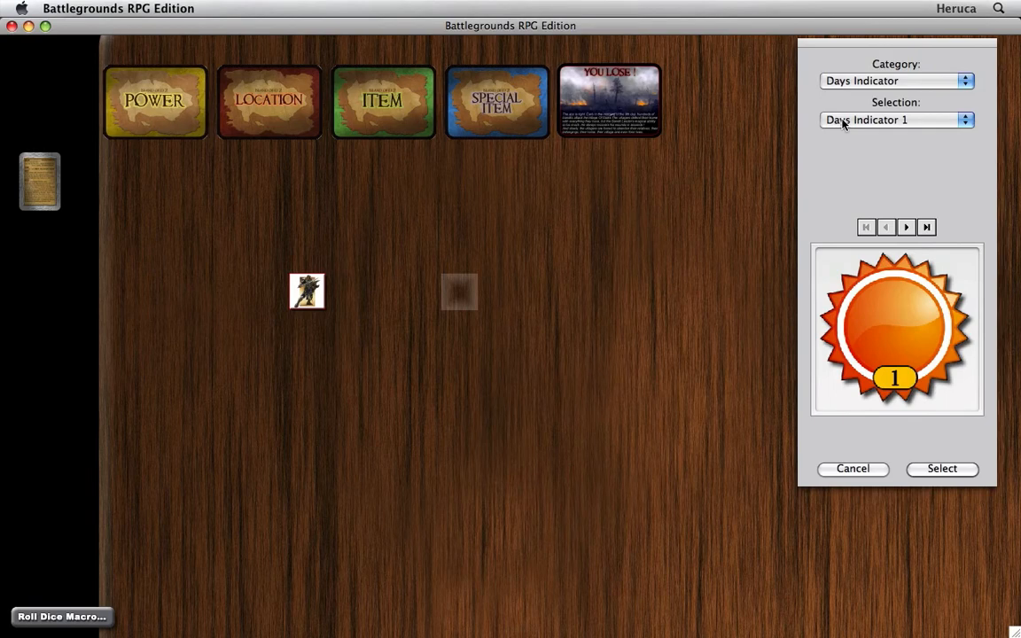
mouse_move(897, 470)
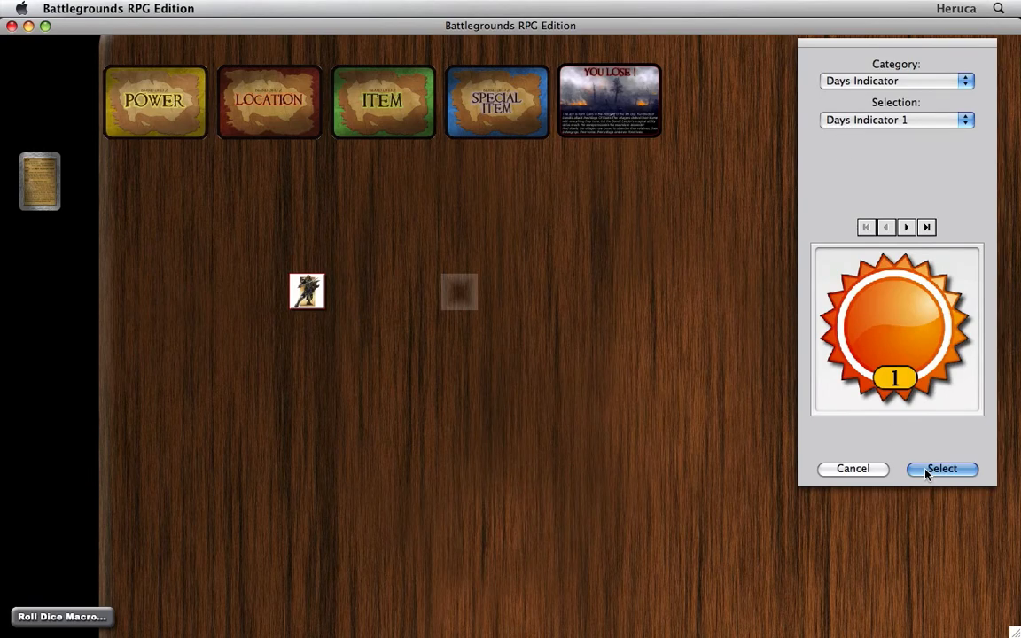
click(942, 468)
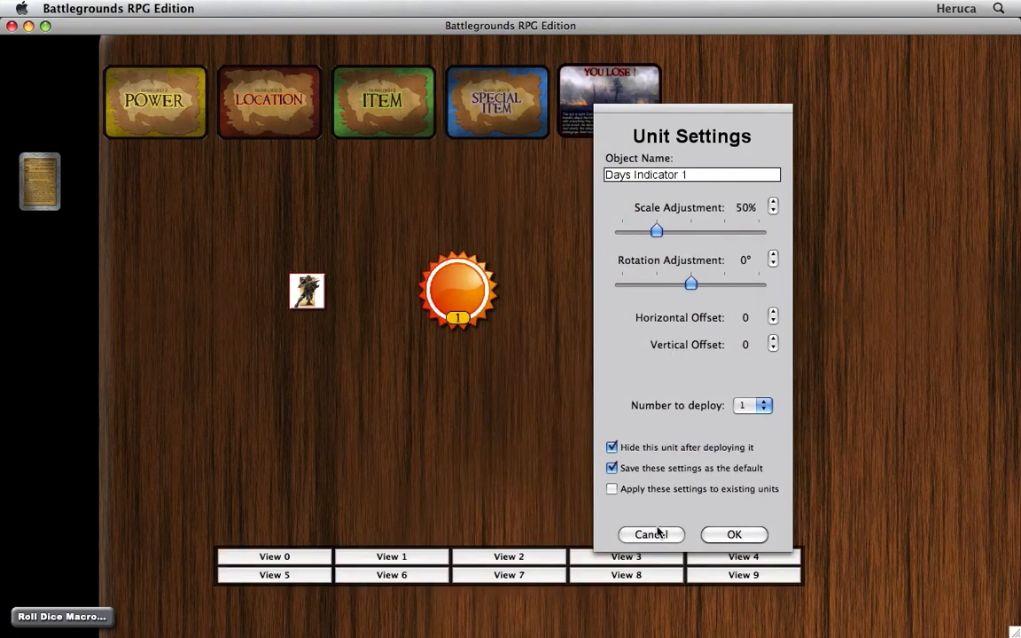
click(611, 446)
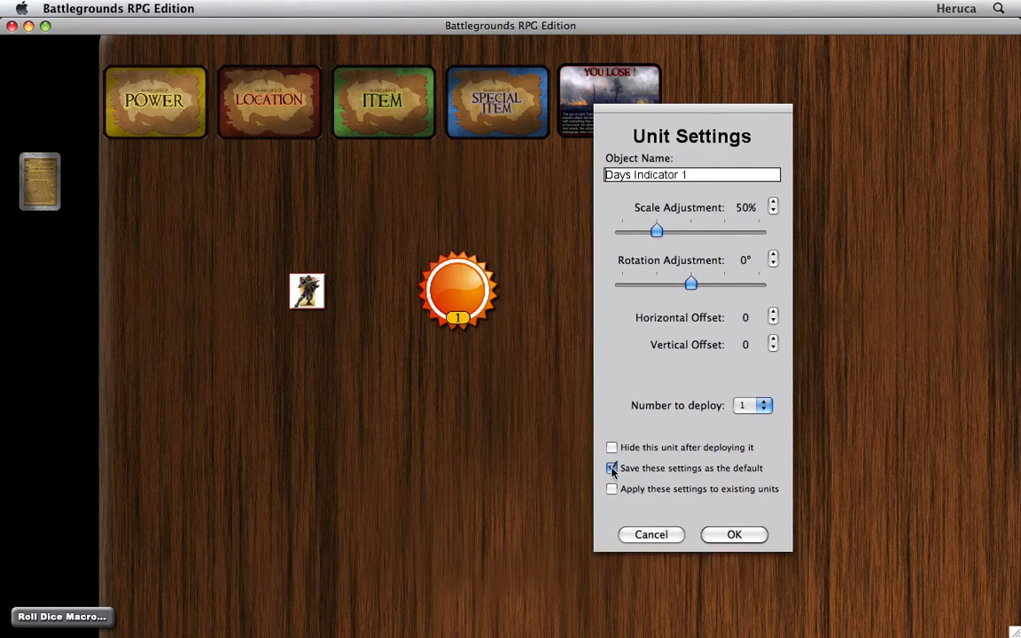
click(611, 468)
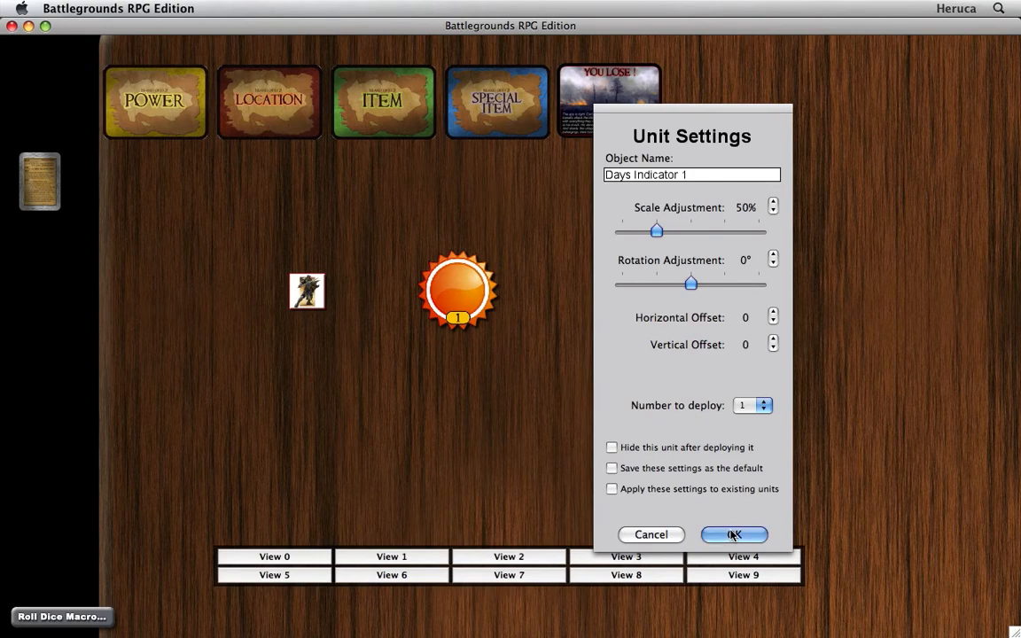
click(734, 535)
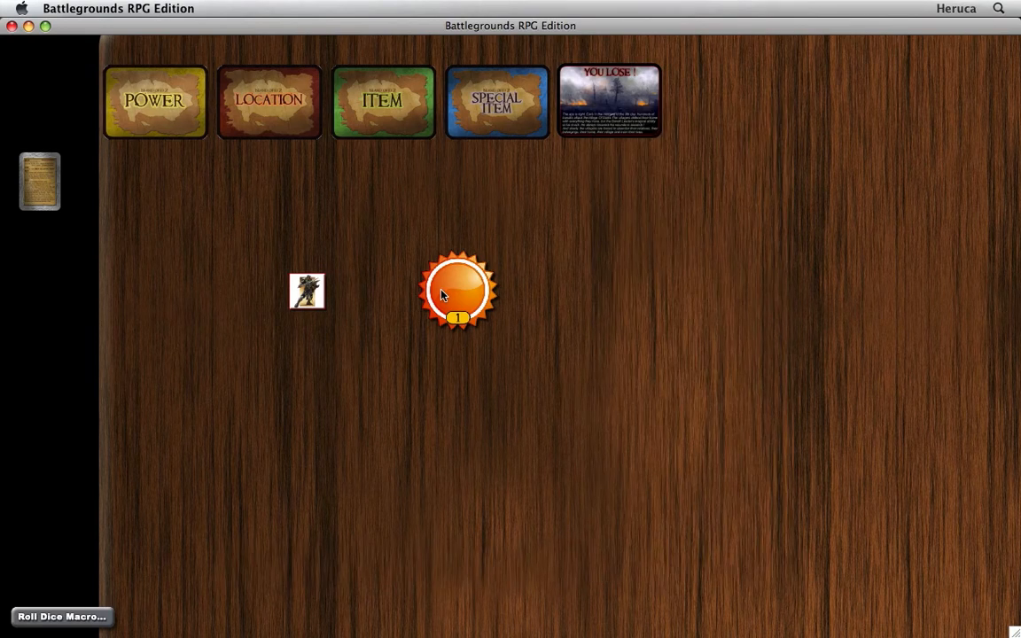
Add Days Indicator 2 as a token on the Days Indicator object.
right_click(457, 291)
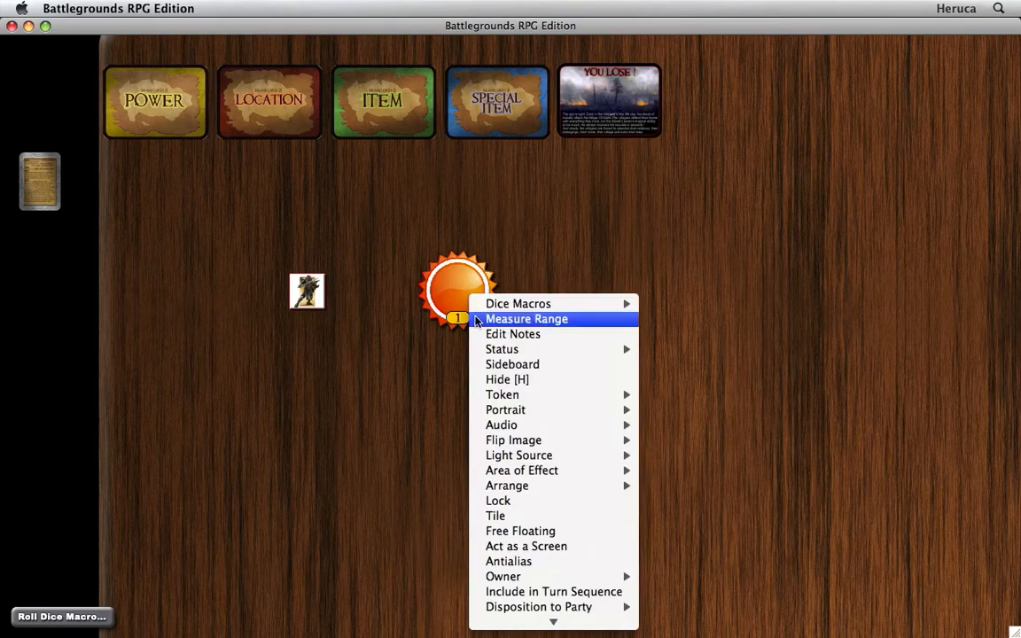
mouse_move(504, 394)
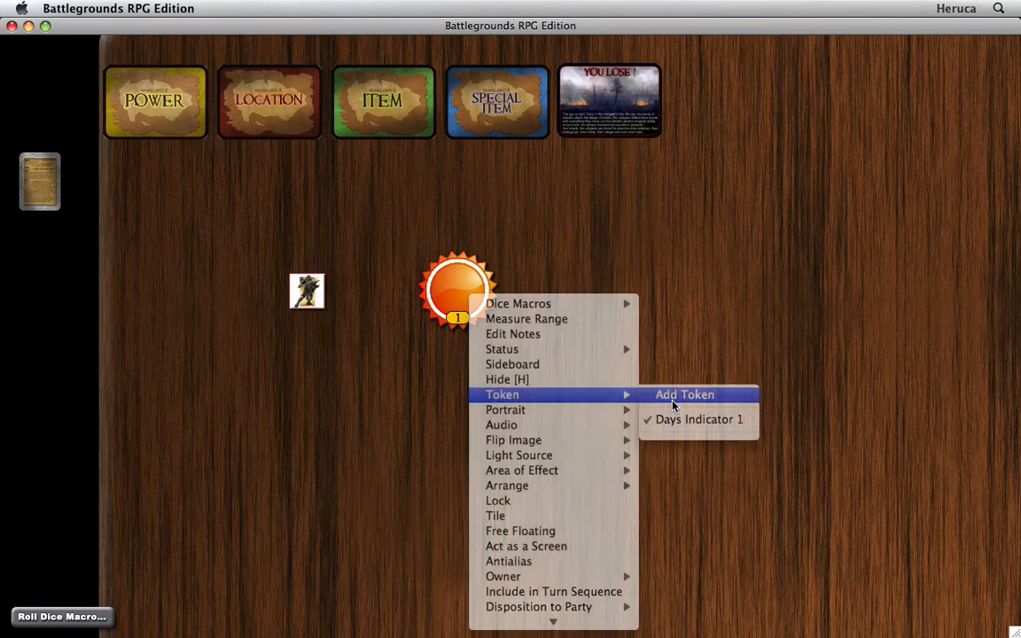
click(684, 394)
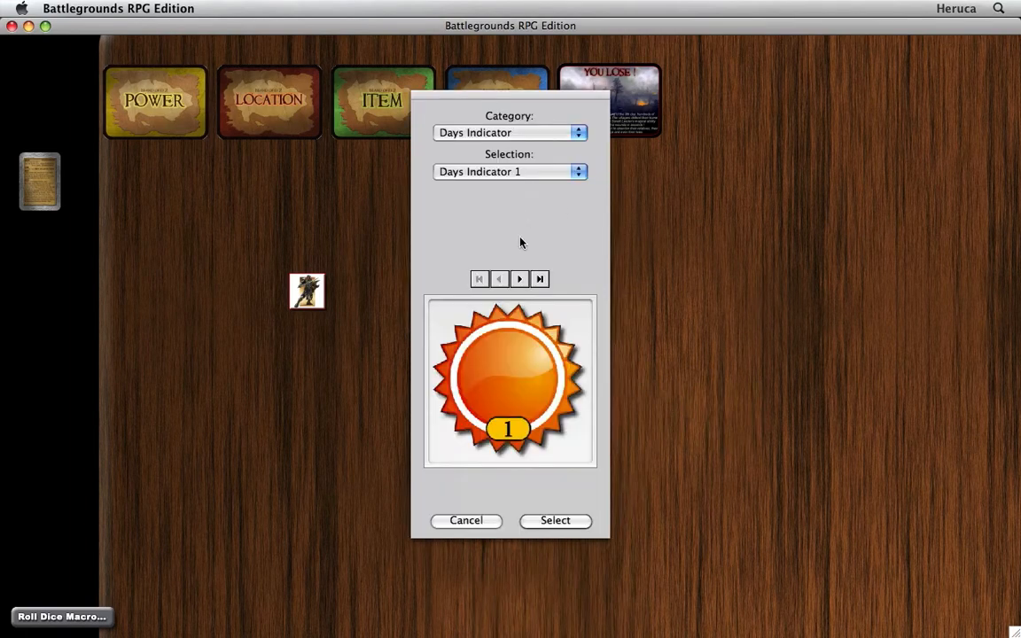
click(520, 279)
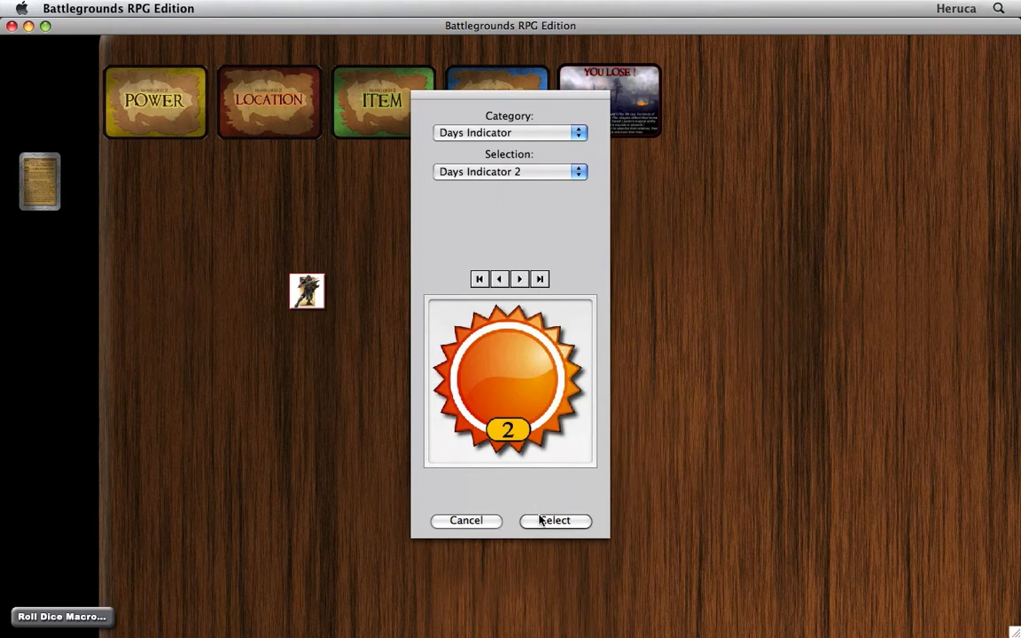
click(554, 521)
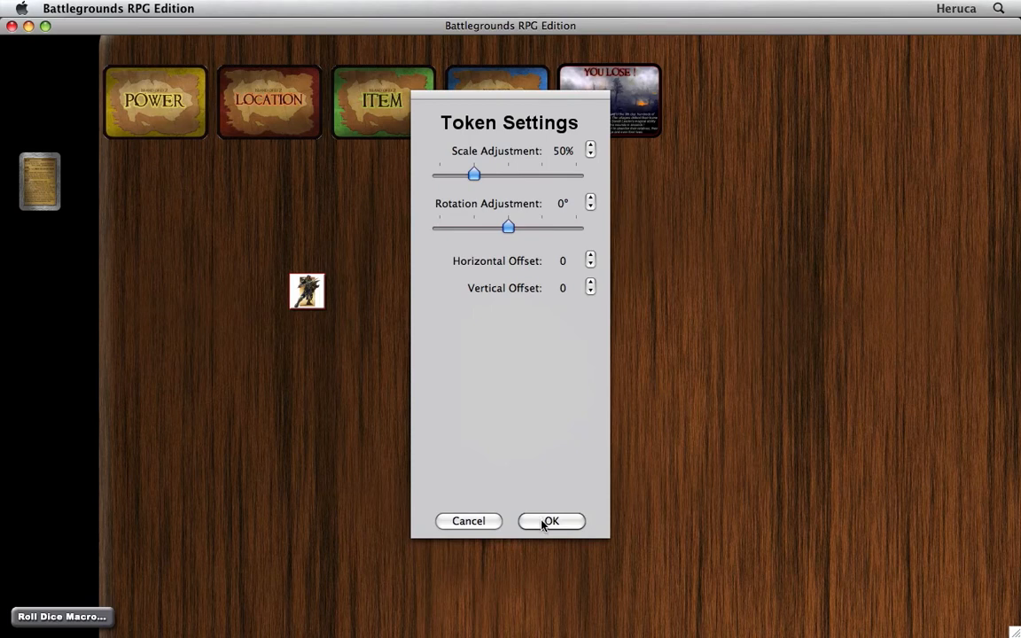
click(549, 521)
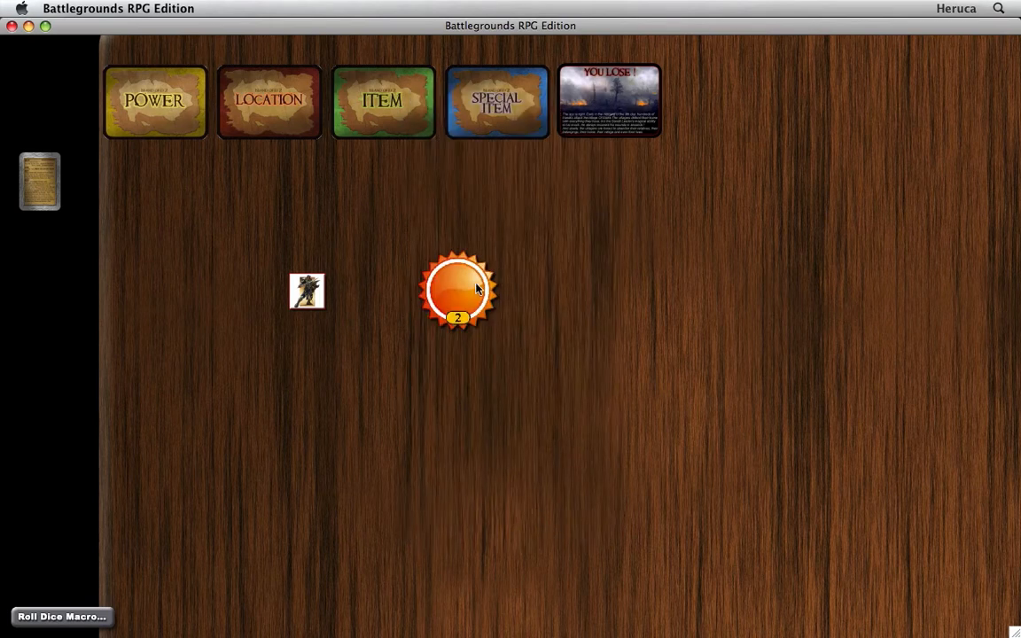
Add Days Indicator 3 as a further token on the Days Indicator object.
right_click(458, 290)
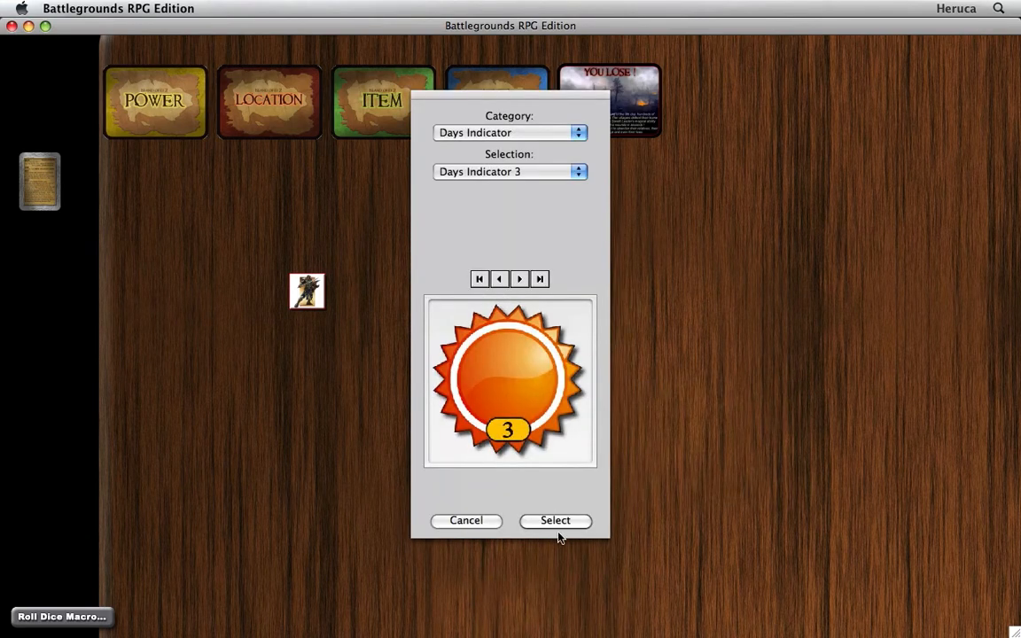
click(555, 521)
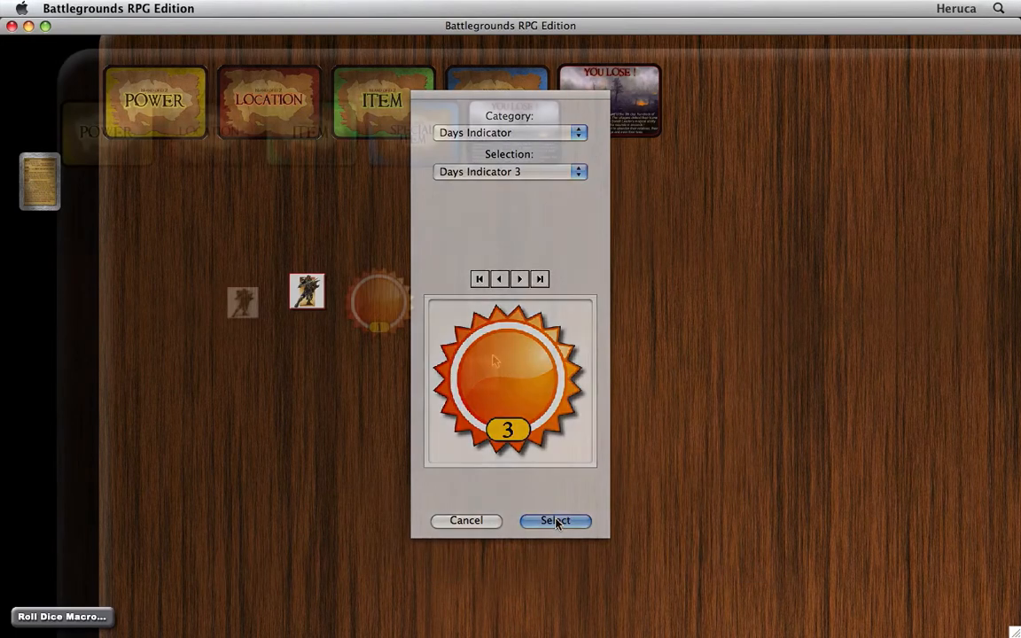
click(555, 521)
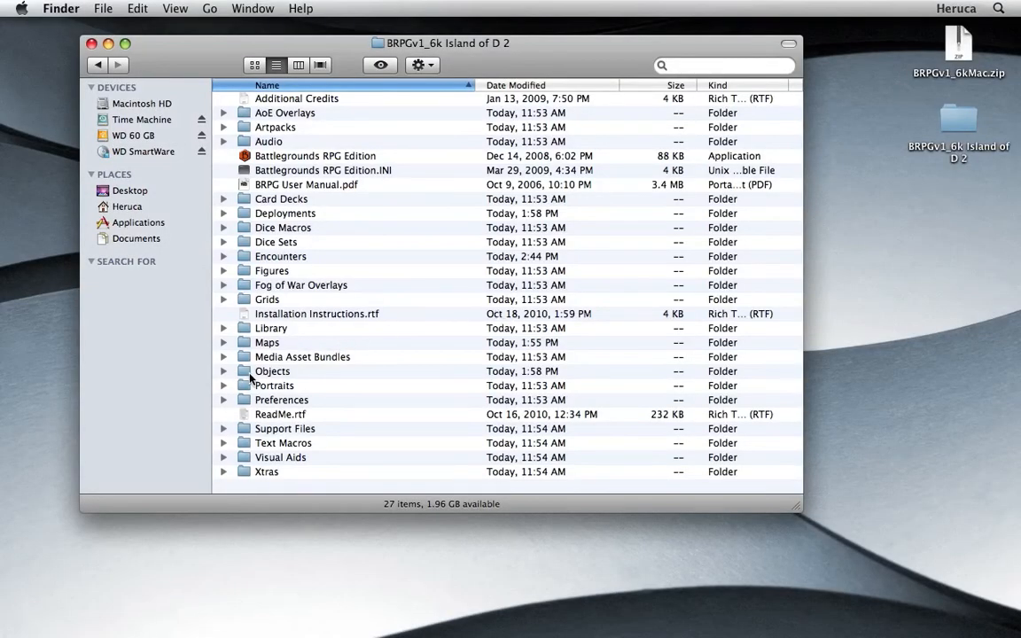
double_click(273, 372)
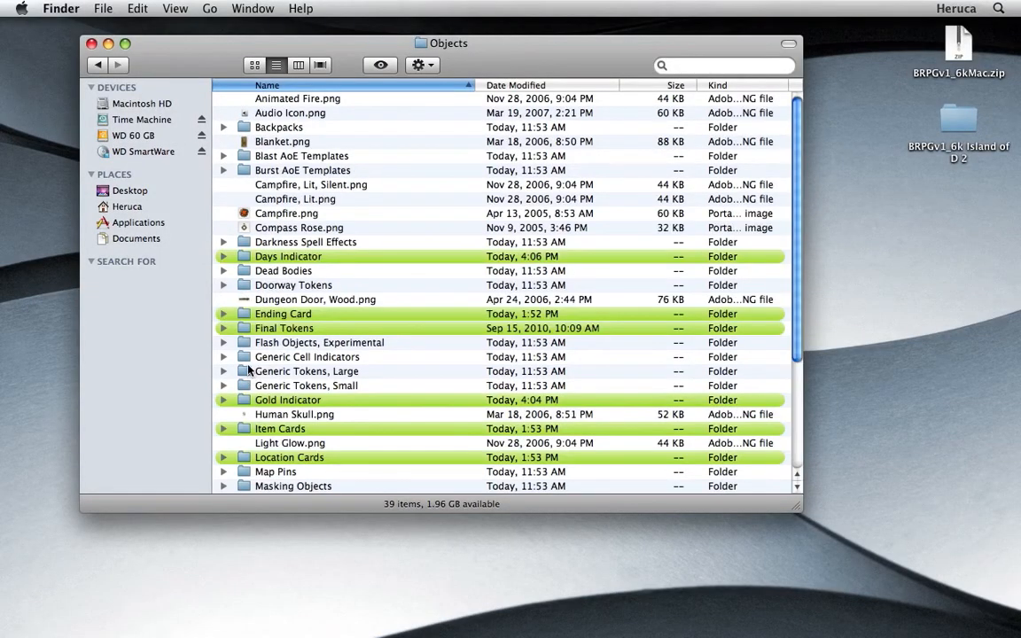
double_click(287, 400)
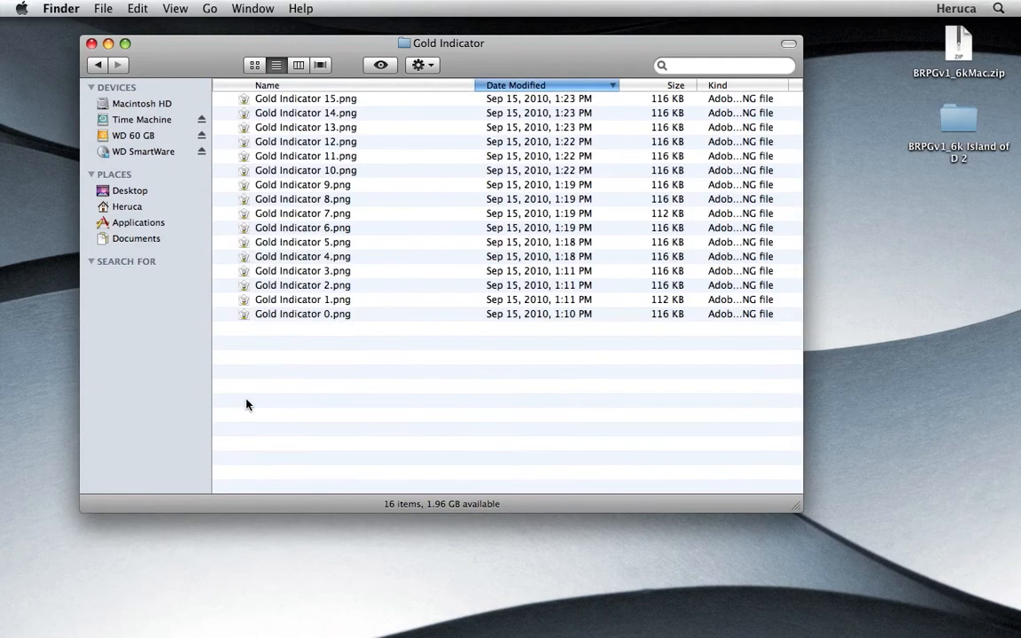
click(302, 314)
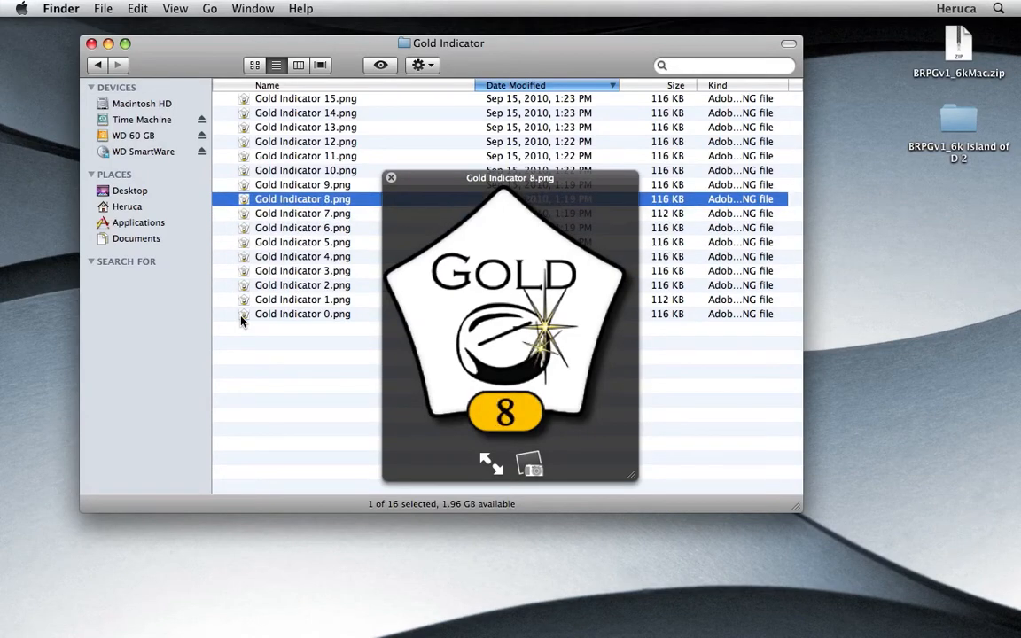
click(305, 100)
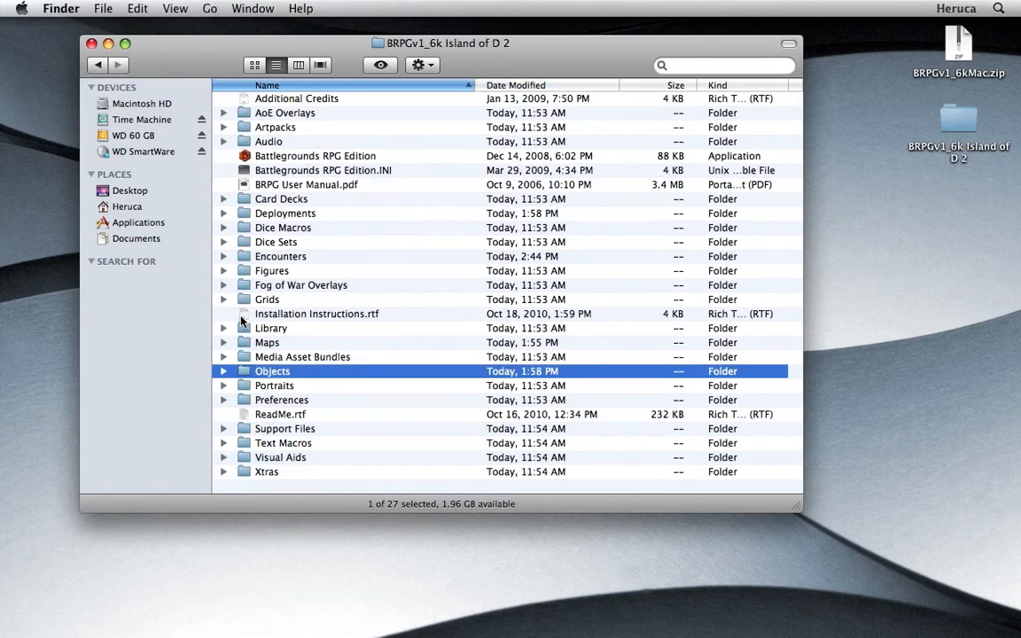
double_click(316, 156)
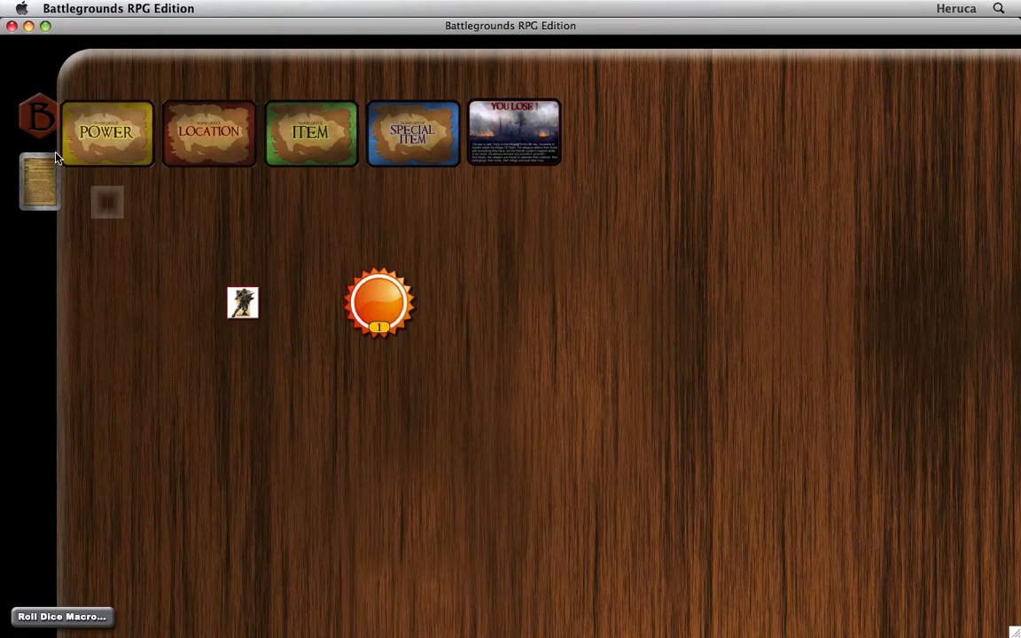
Batch-import every image in the Gold Indicator category into the game's media.
click(37, 117)
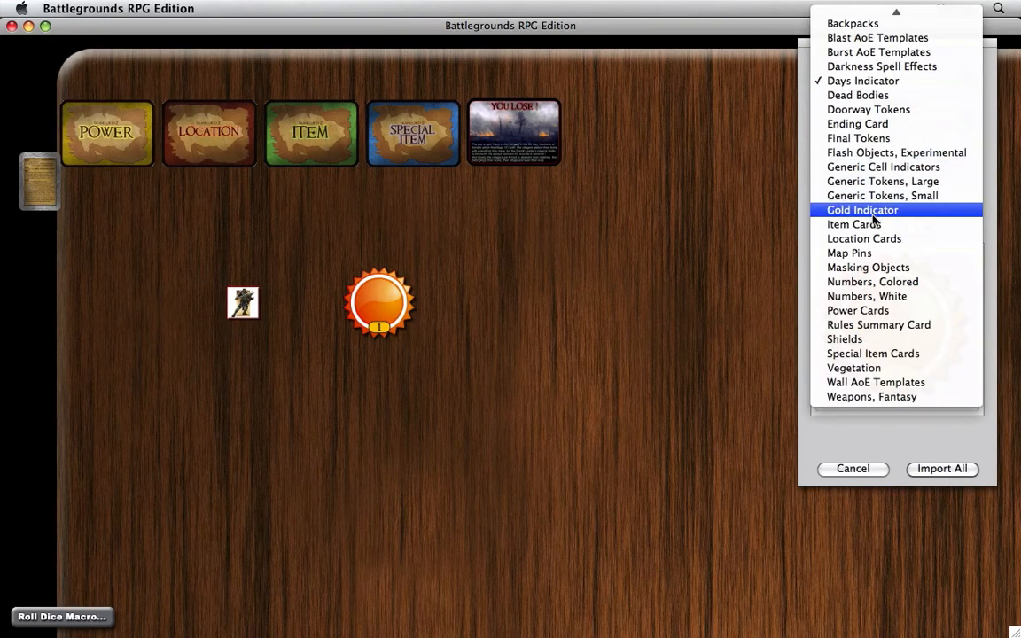
click(862, 209)
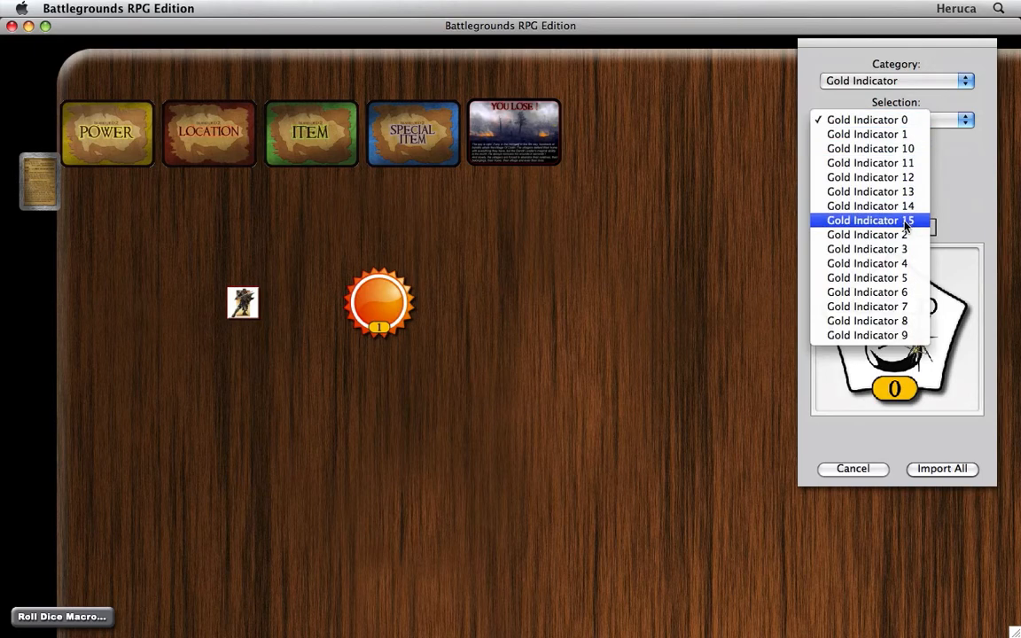
click(865, 120)
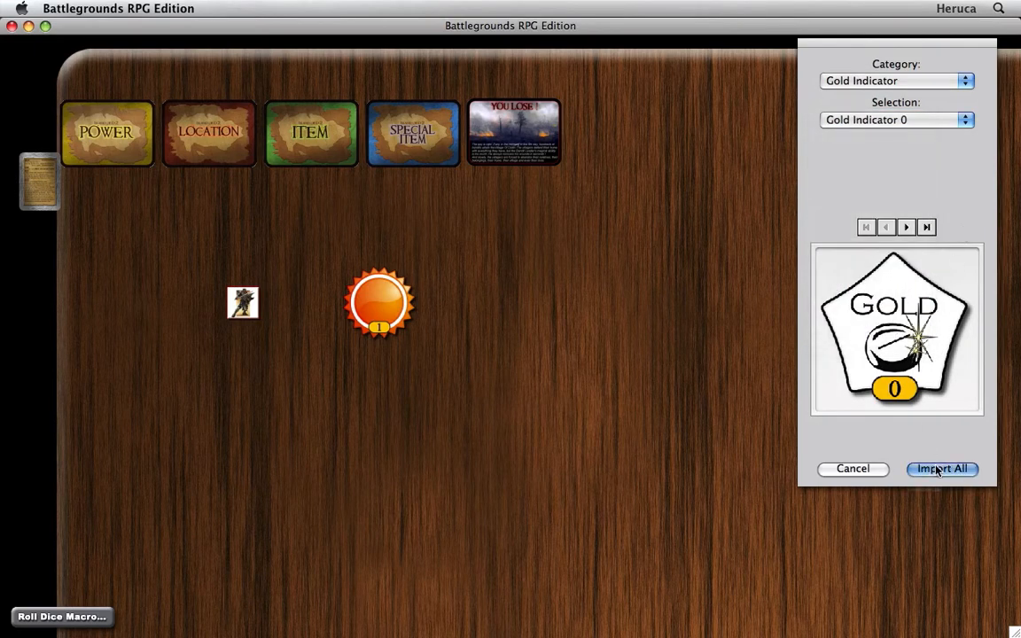
click(941, 468)
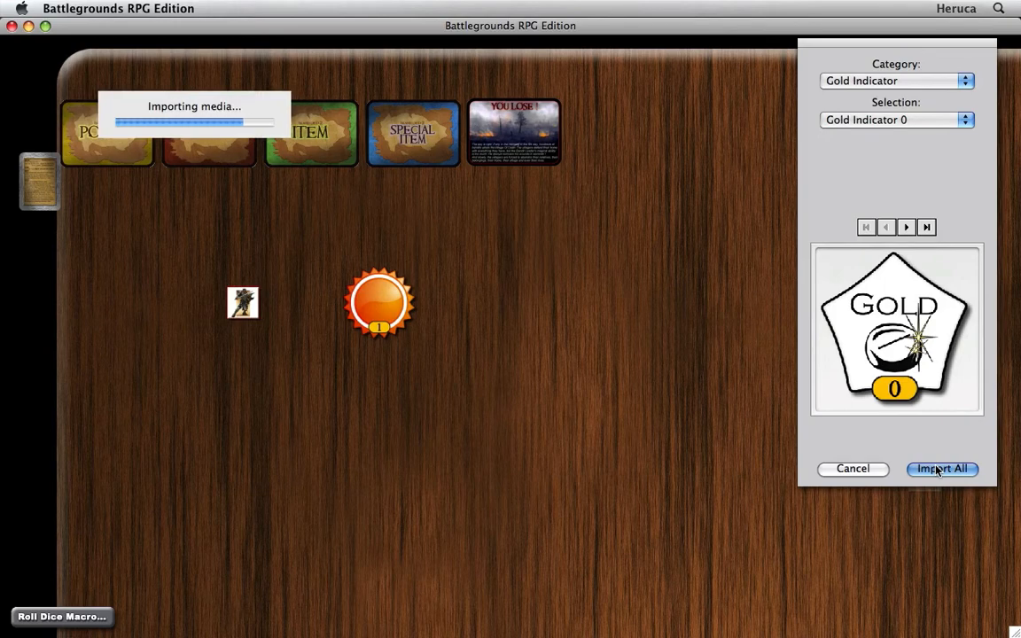
click(941, 468)
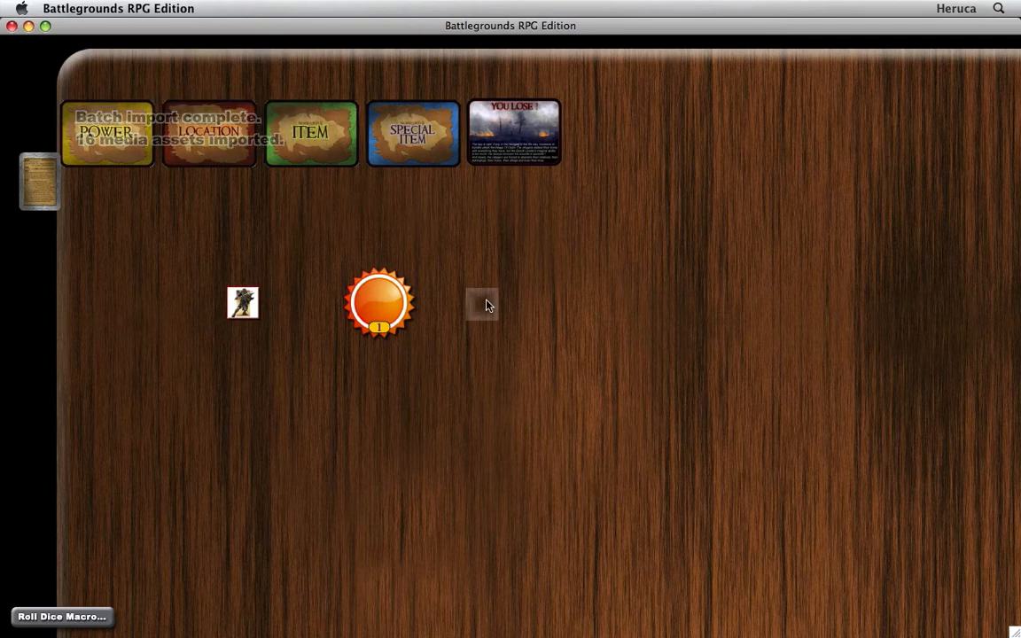
Place a Gold Indicator 0 object on the table beside the sun token at 50% scale.
right_click(482, 305)
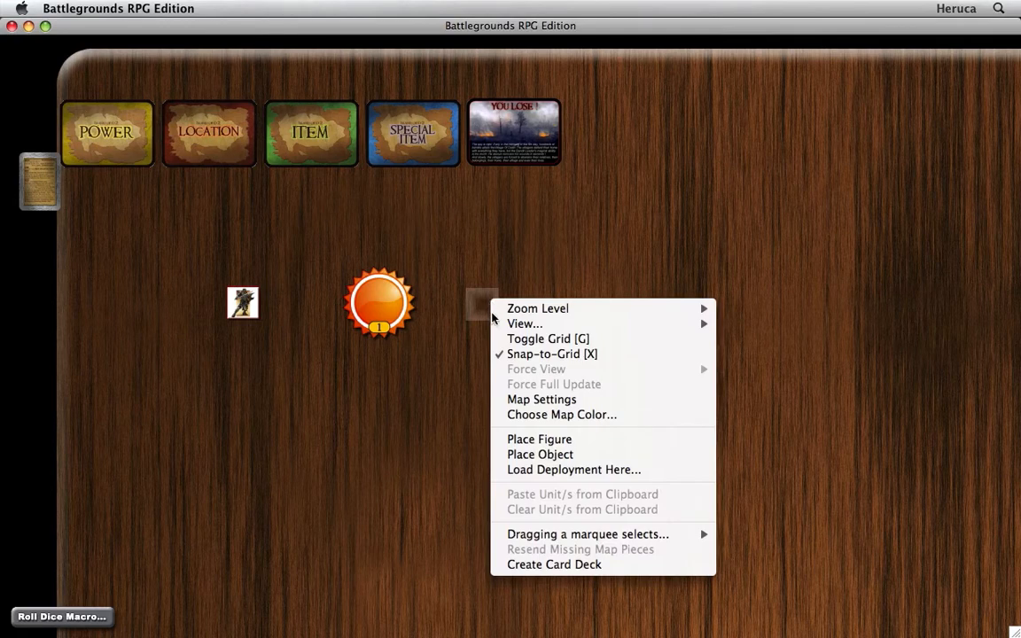
click(768, 186)
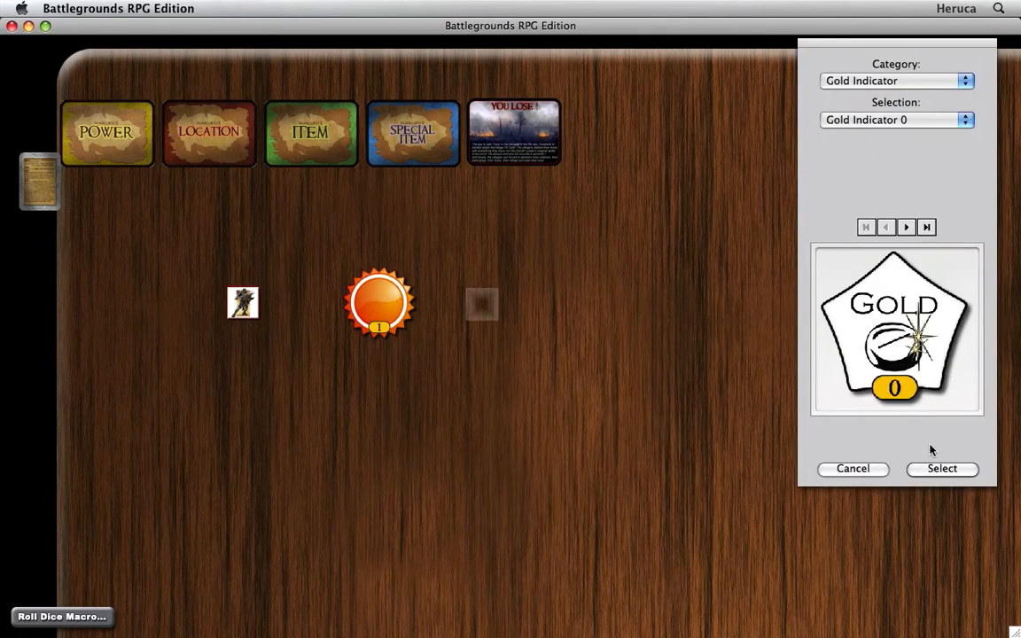
click(943, 468)
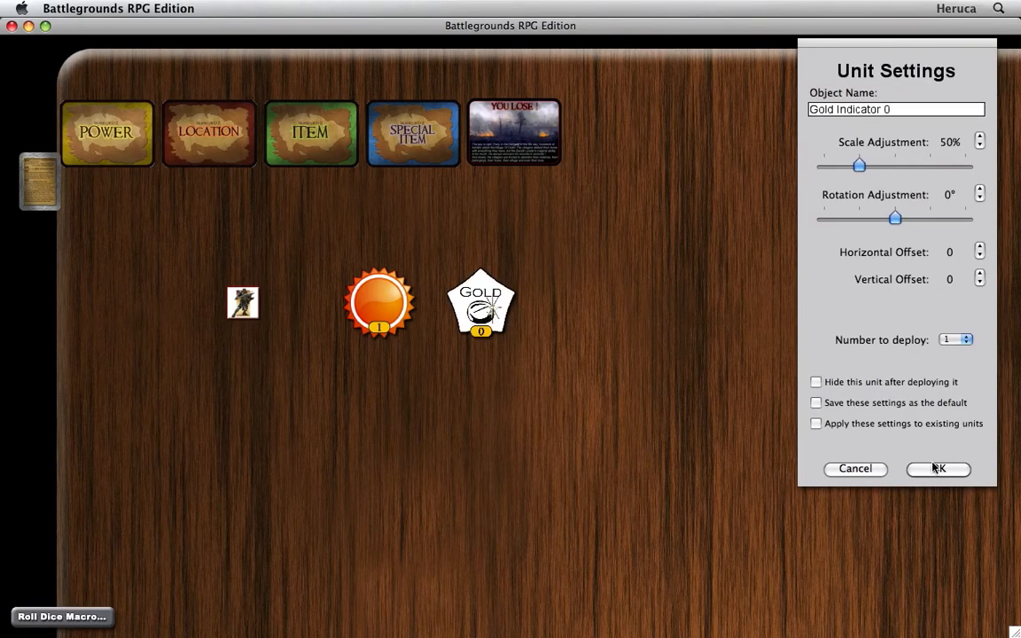
click(937, 468)
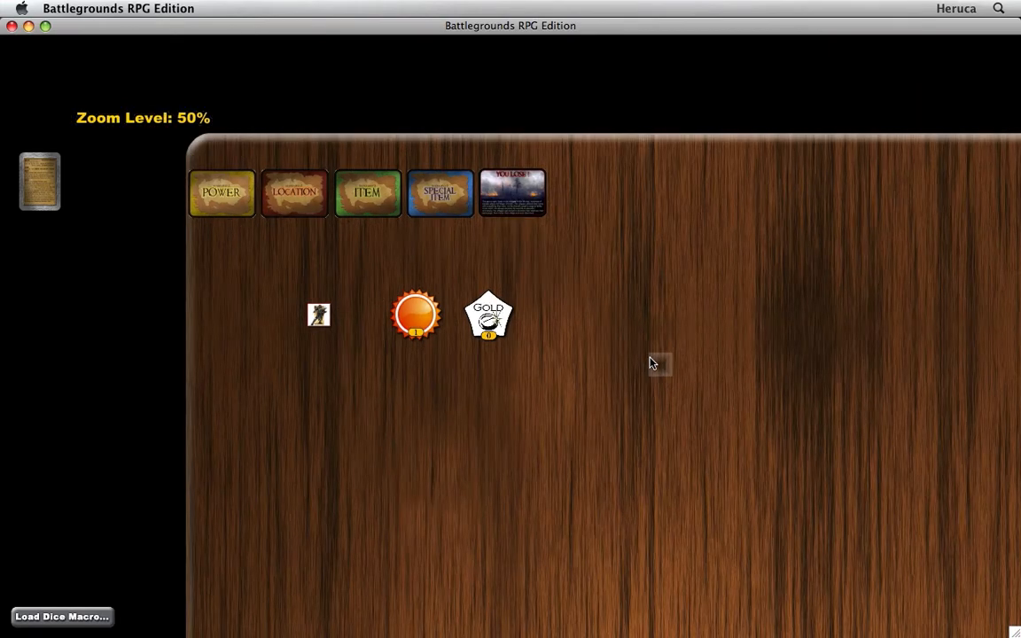
Switch on Antialias for the Gold Indicator object from its options.
right_click(489, 315)
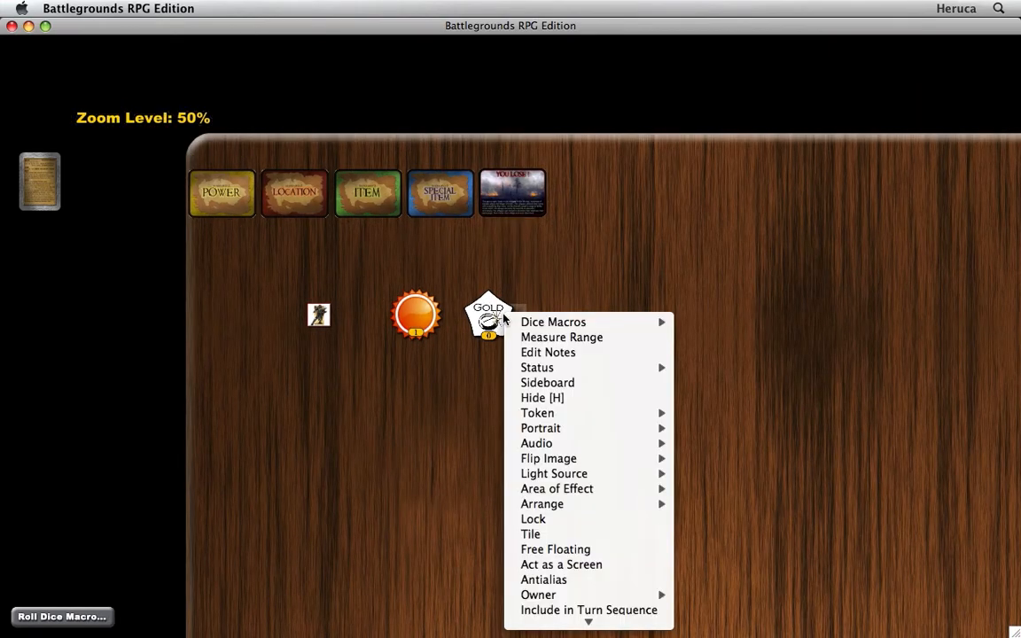
mouse_move(543, 580)
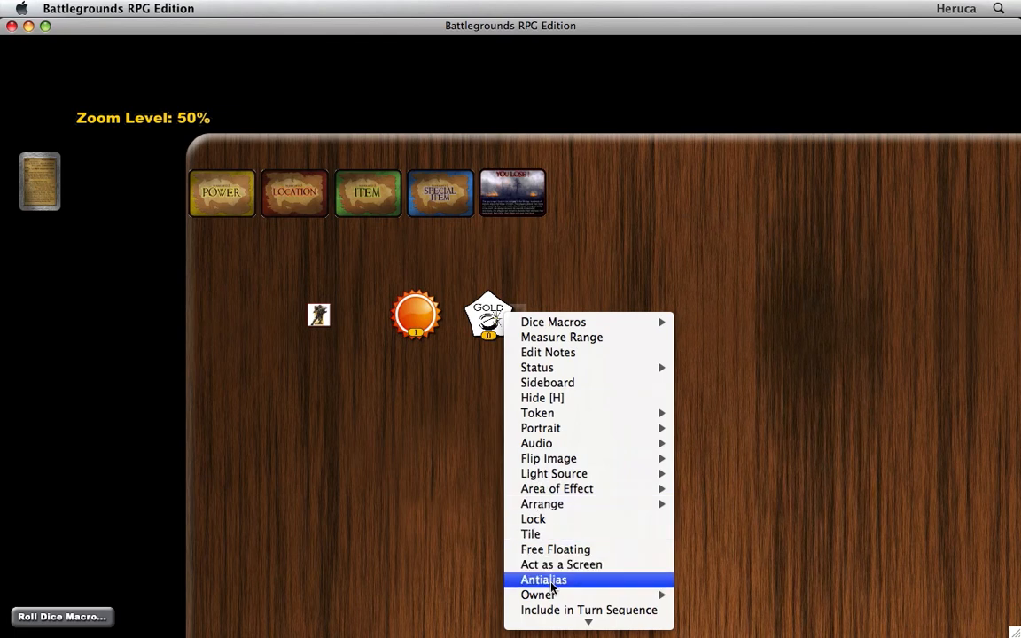
click(542, 580)
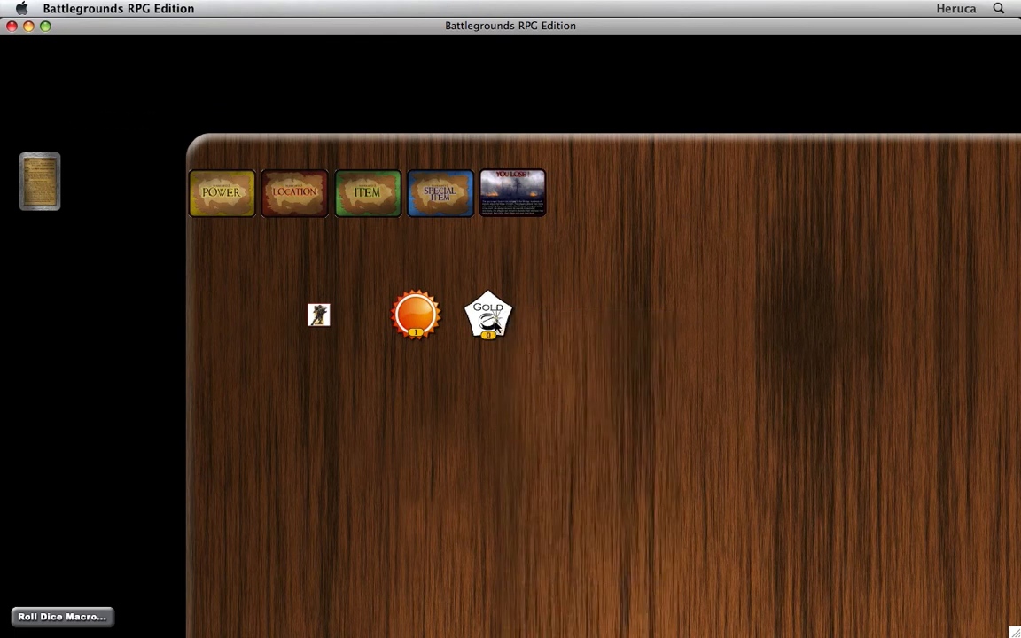
Add Gold Indicator 1 as a token on the Gold object.
right_click(488, 315)
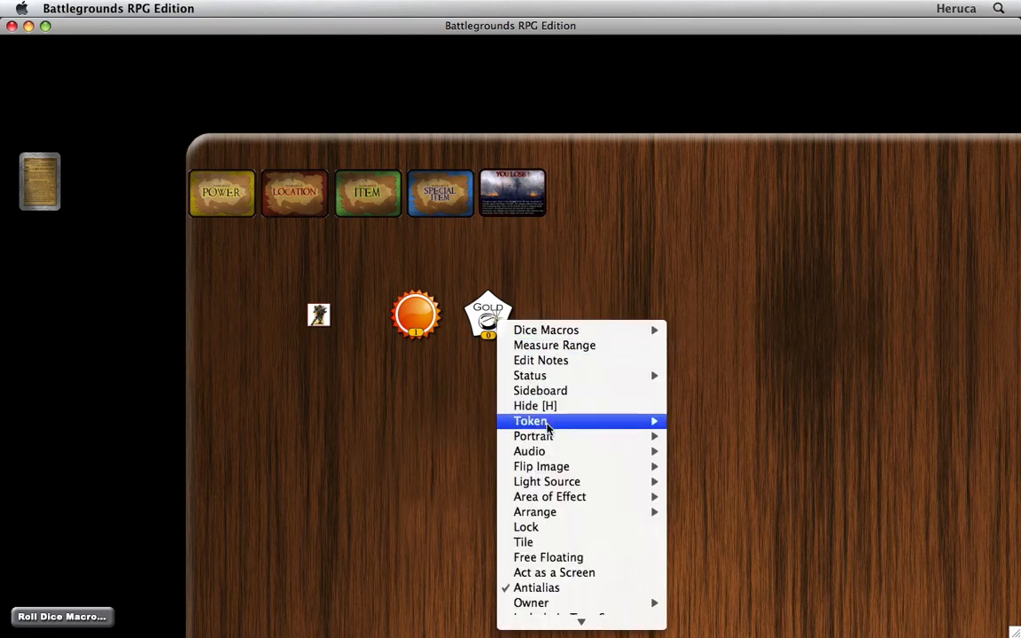
click(530, 420)
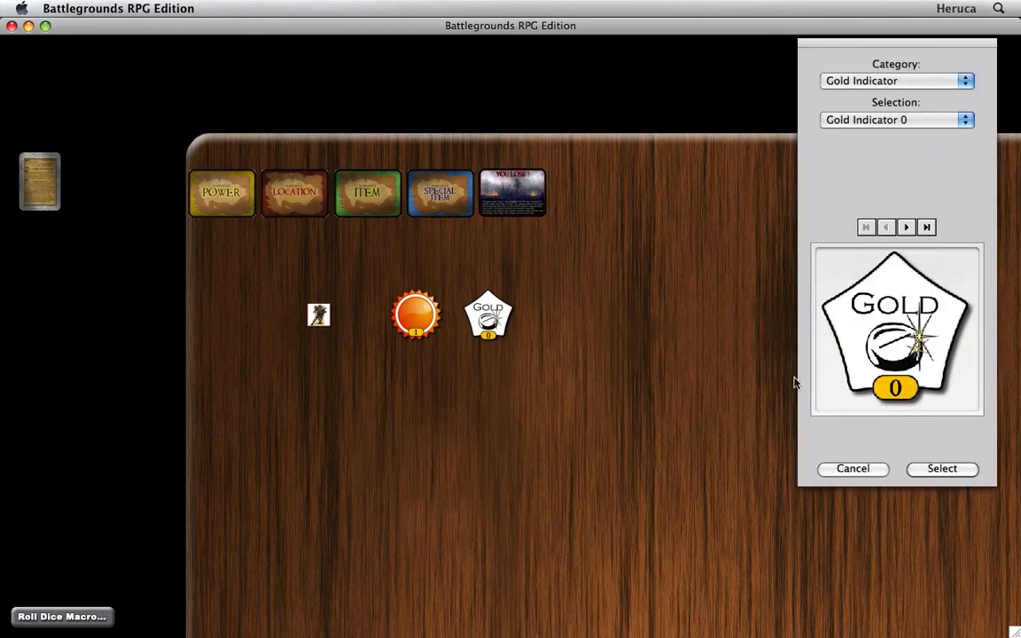
click(906, 227)
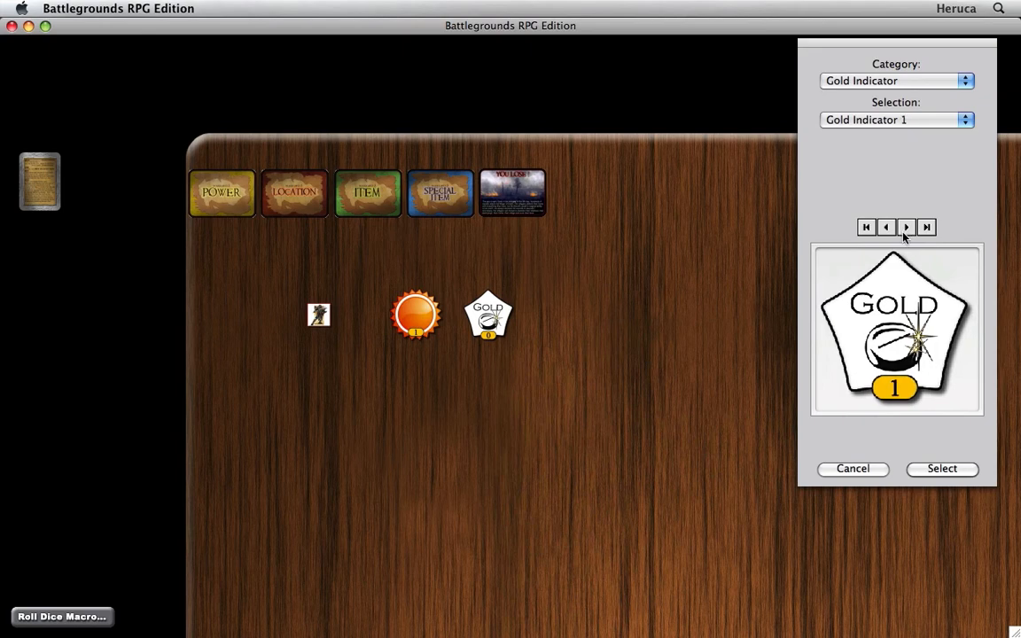
click(942, 467)
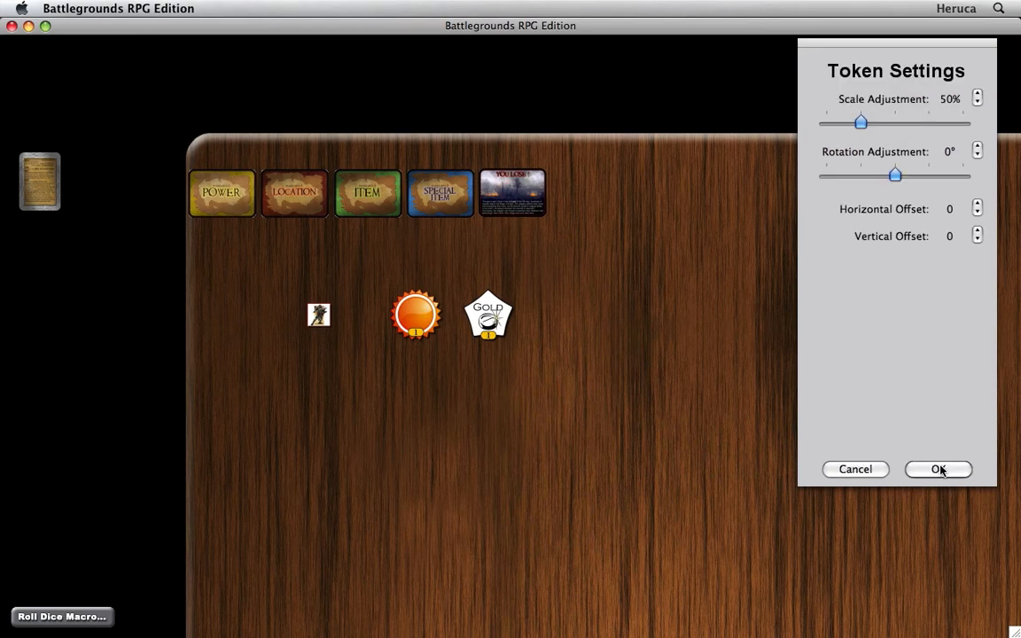
click(938, 468)
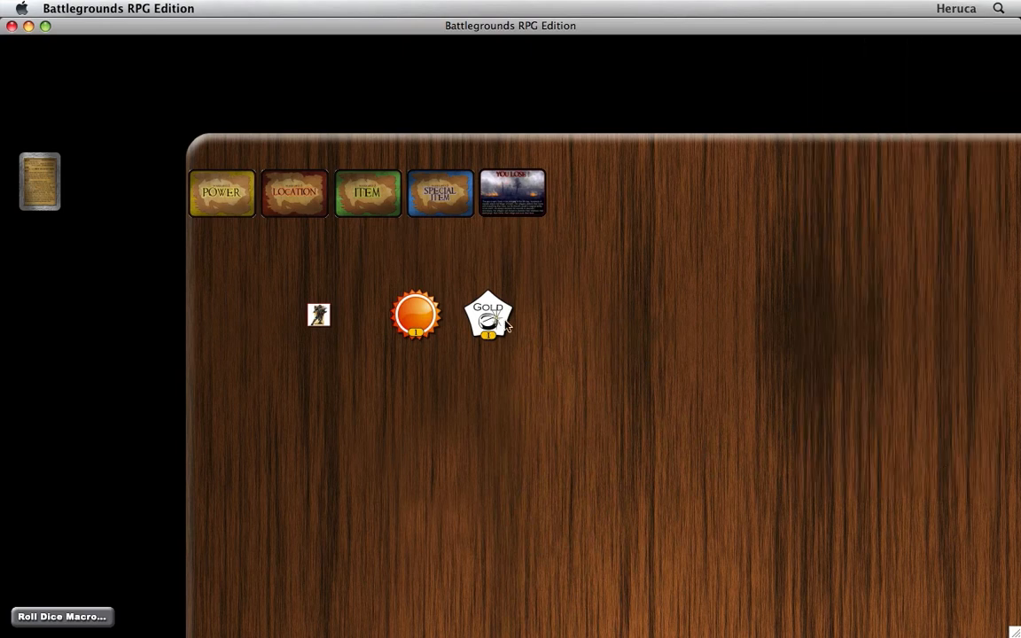
Add Gold Indicator 2 as a token on the Gold object, leaving the 0 image showing.
right_click(489, 315)
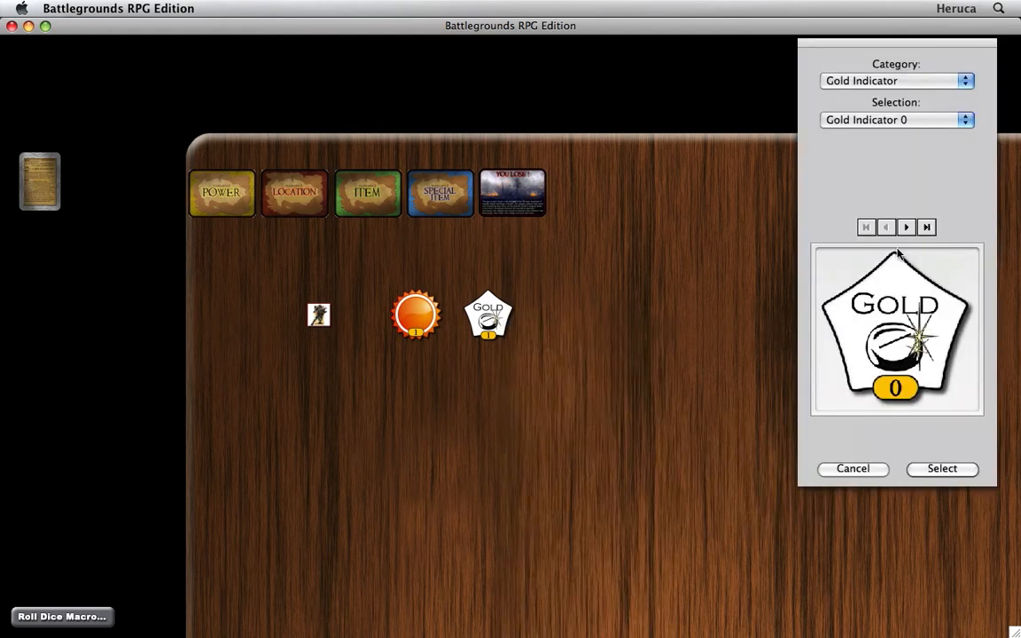
click(925, 227)
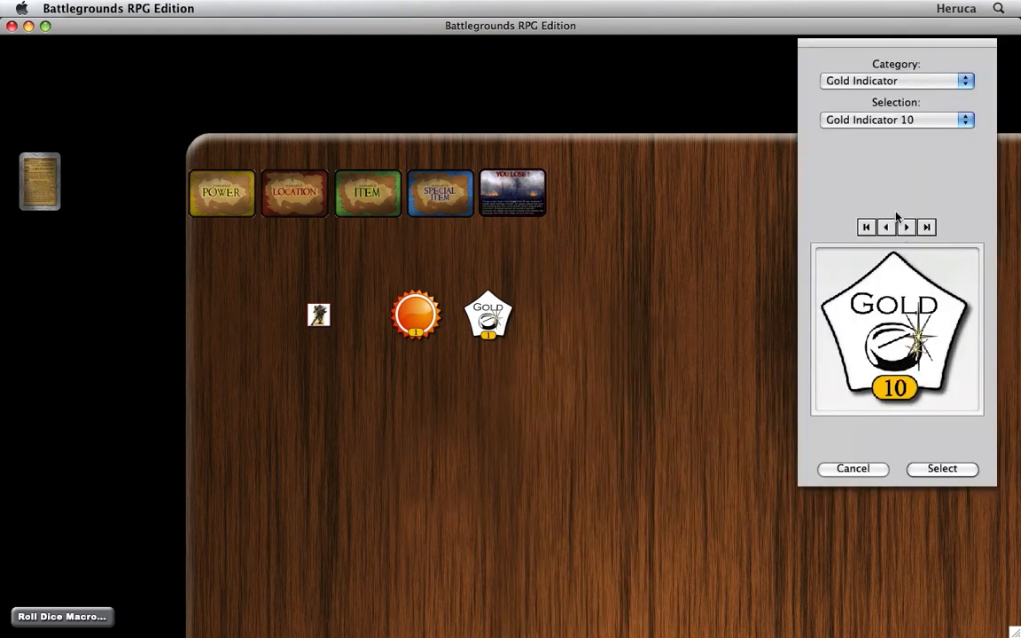
click(897, 120)
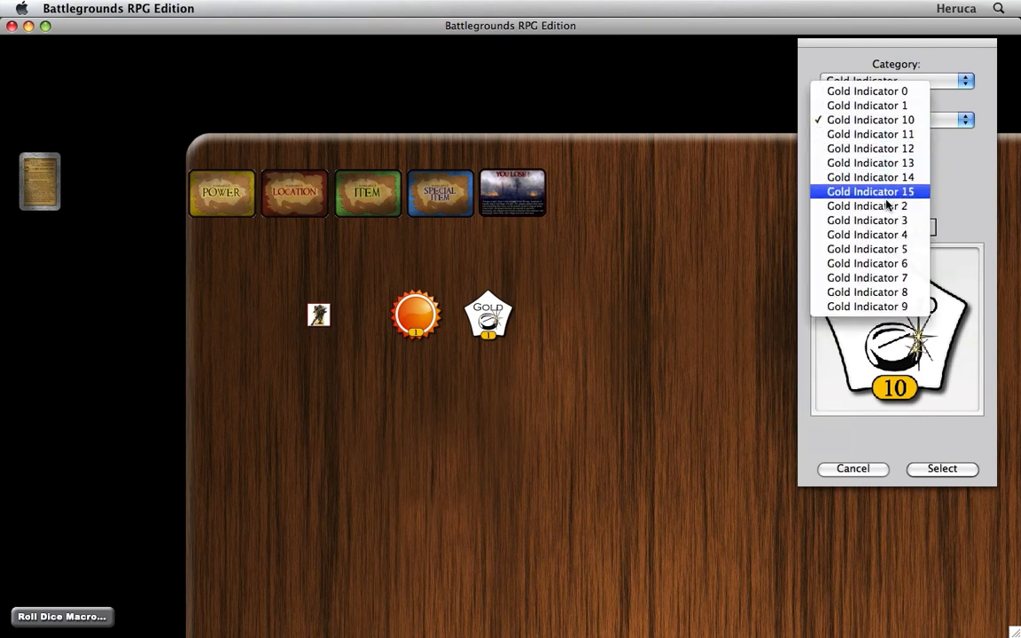
click(865, 206)
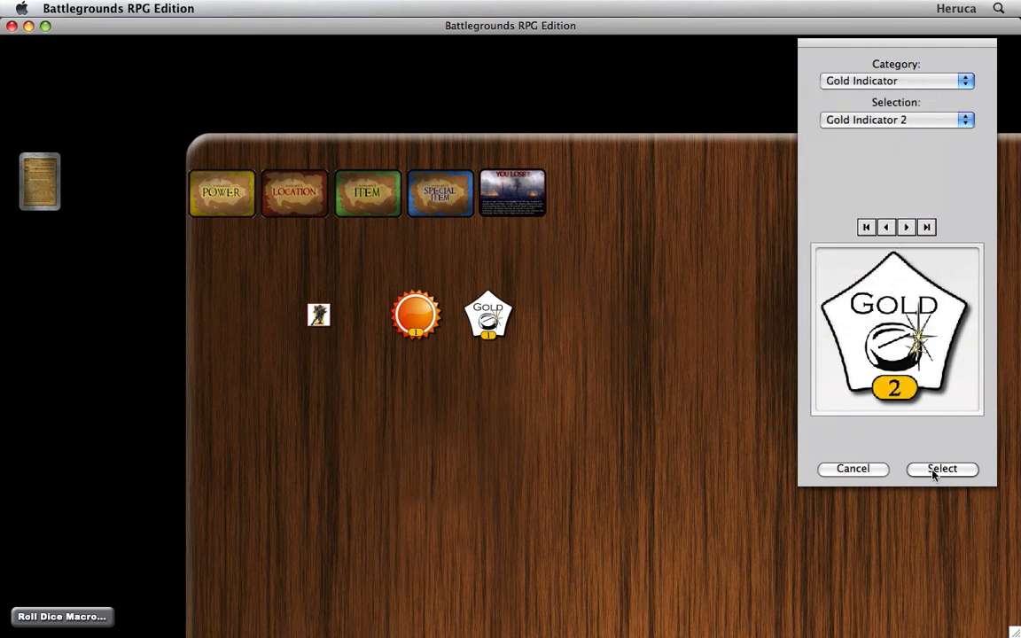
click(942, 468)
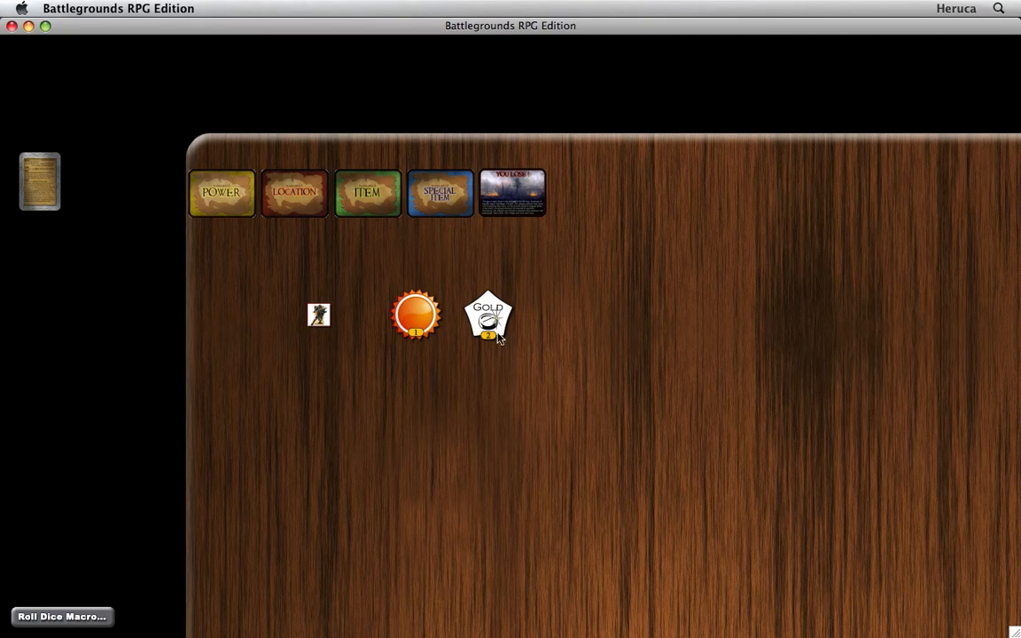
right_click(488, 319)
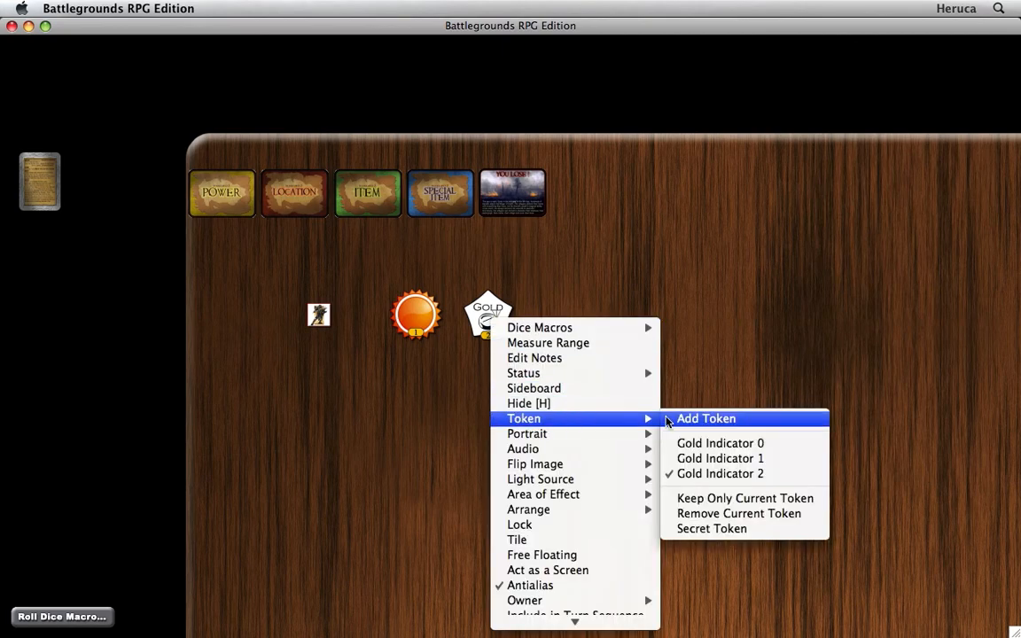
click(720, 443)
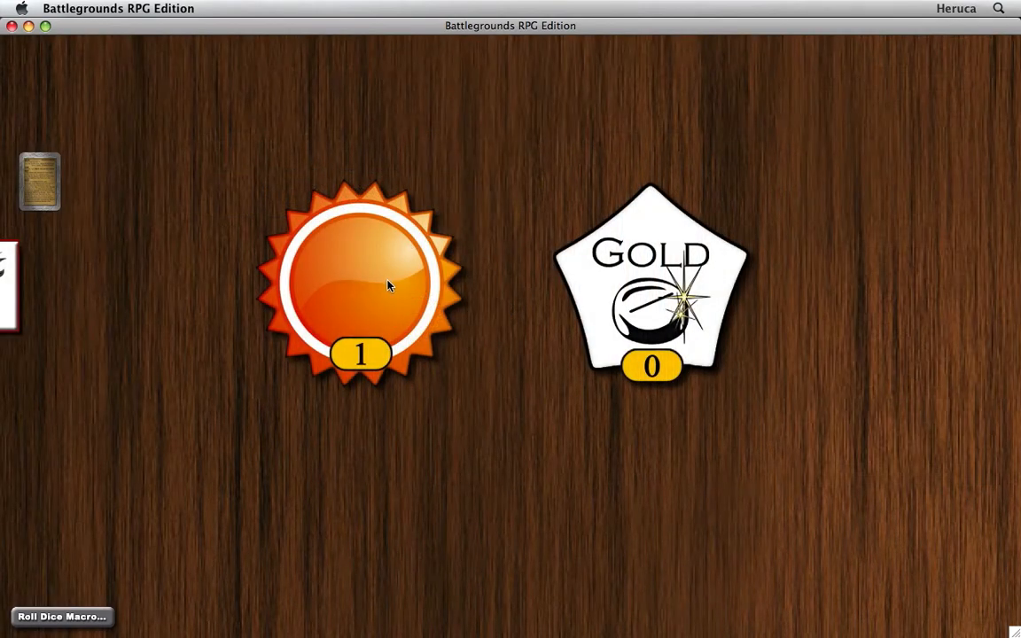
Display magnified portraits of the sun token and the Gold token reading 13.
right_click(386, 285)
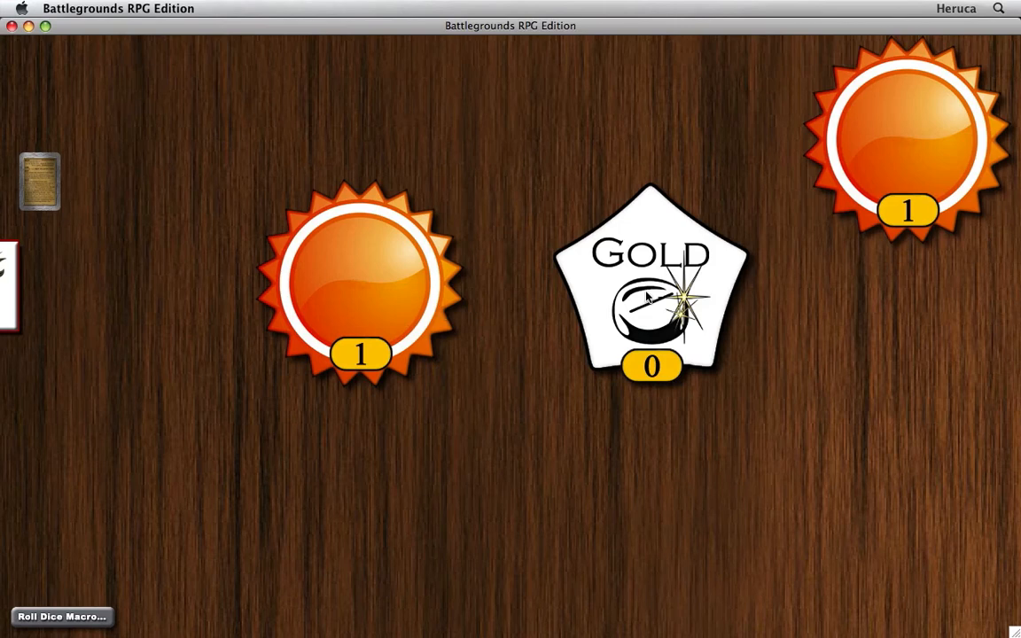
right_click(652, 310)
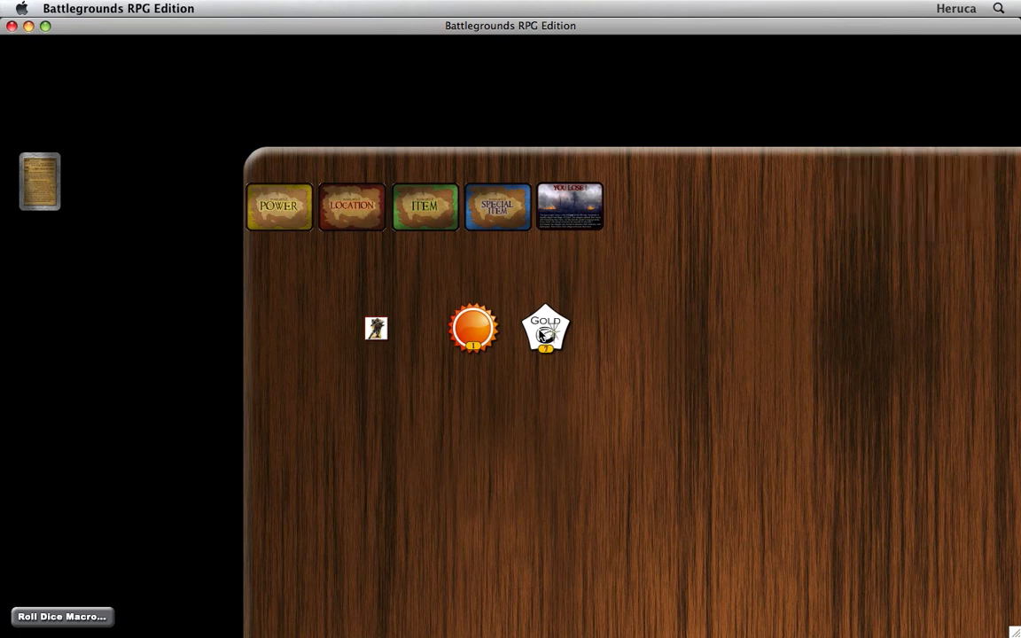
click(546, 331)
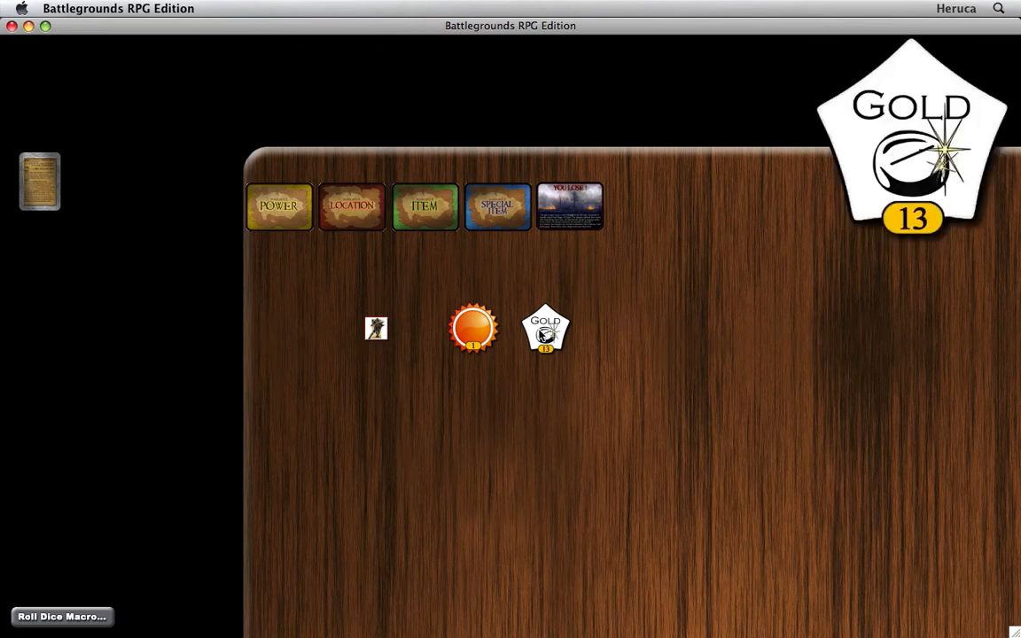